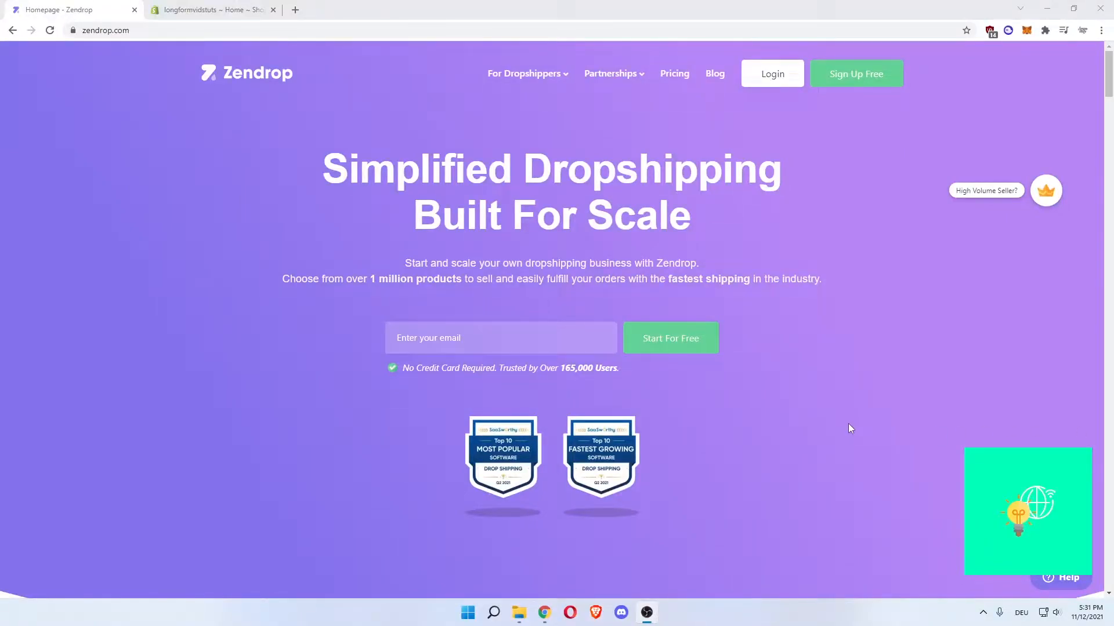
mouse_move(245, 263)
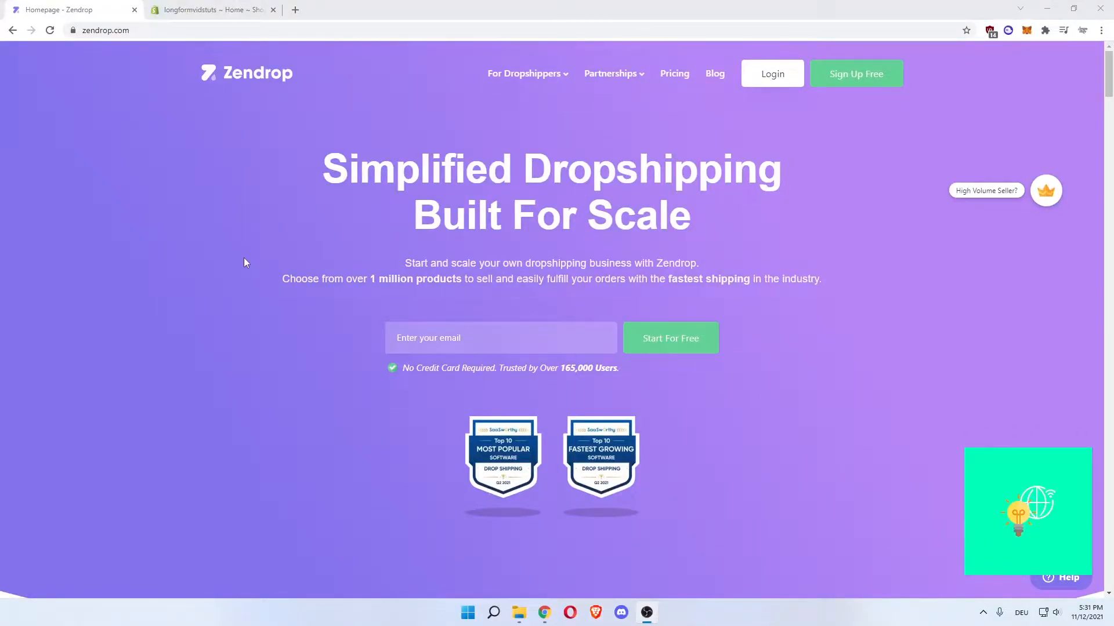
mouse_move(253, 207)
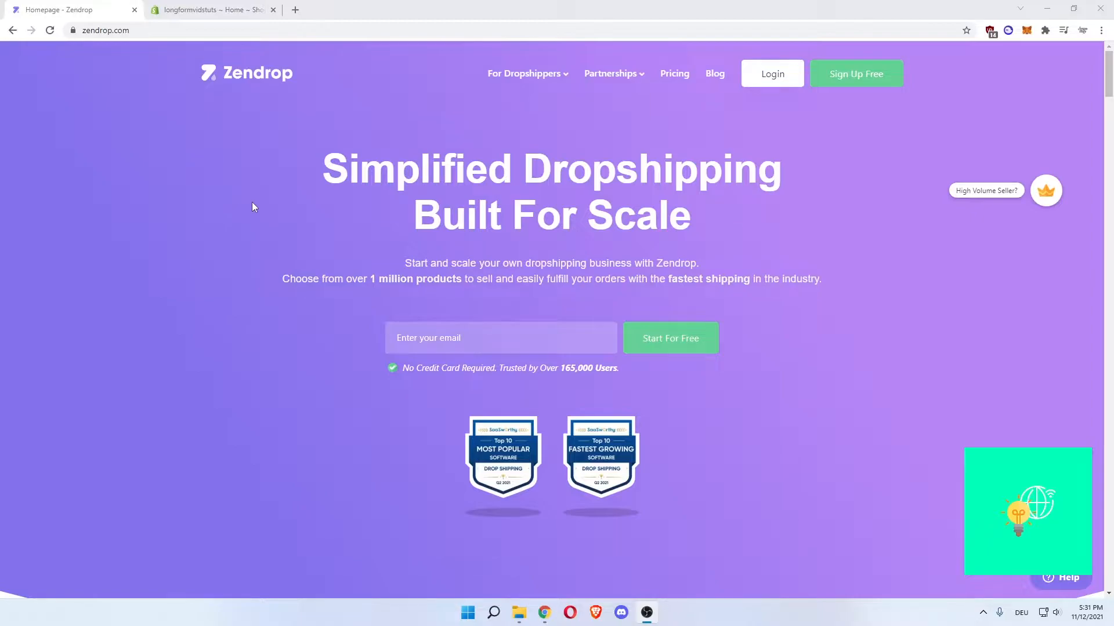
mouse_move(256, 213)
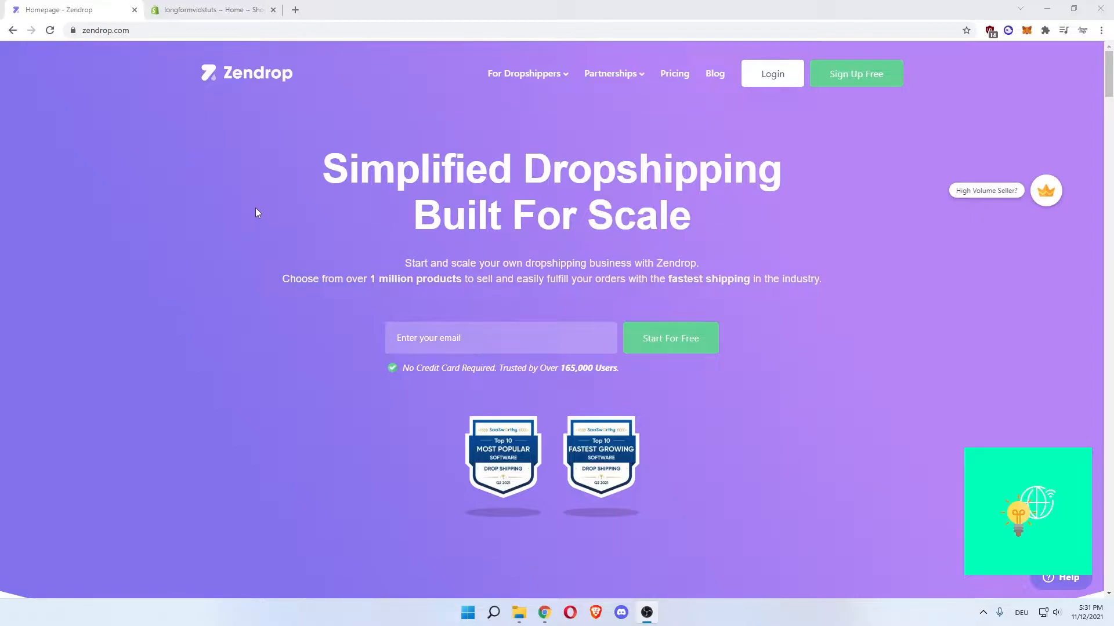
mouse_move(293, 170)
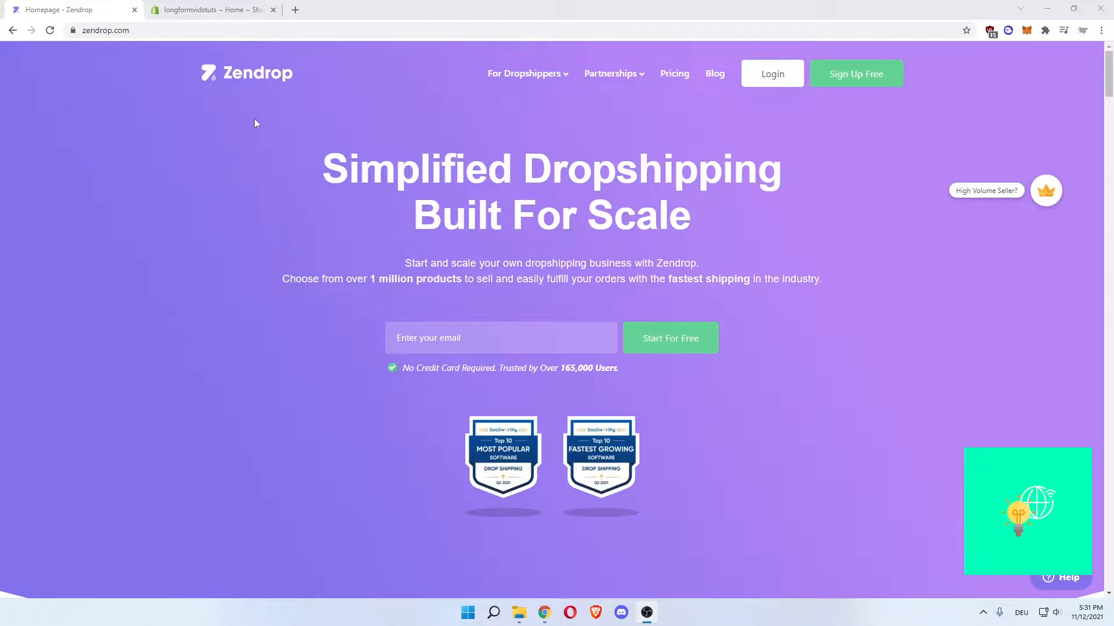
mouse_move(268, 141)
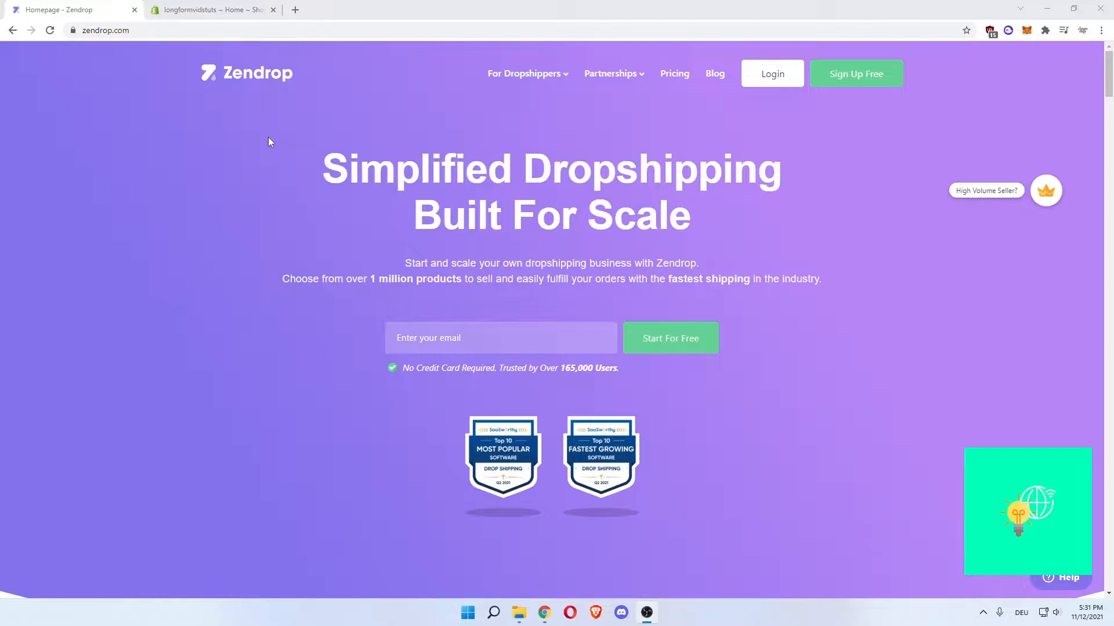
mouse_move(322, 134)
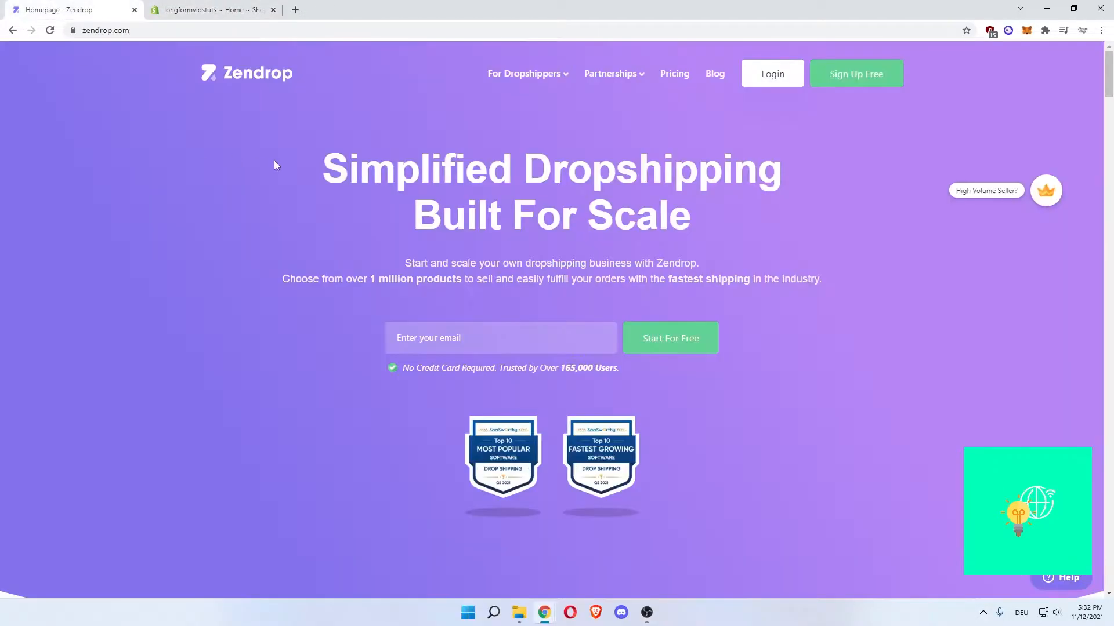
mouse_move(289, 165)
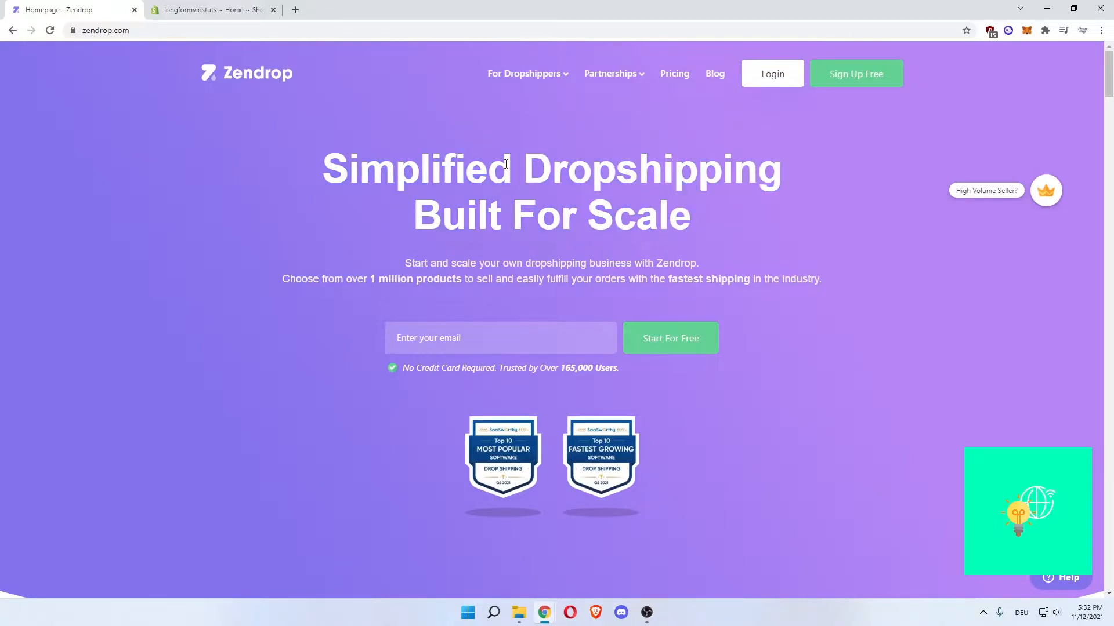
mouse_move(272, 174)
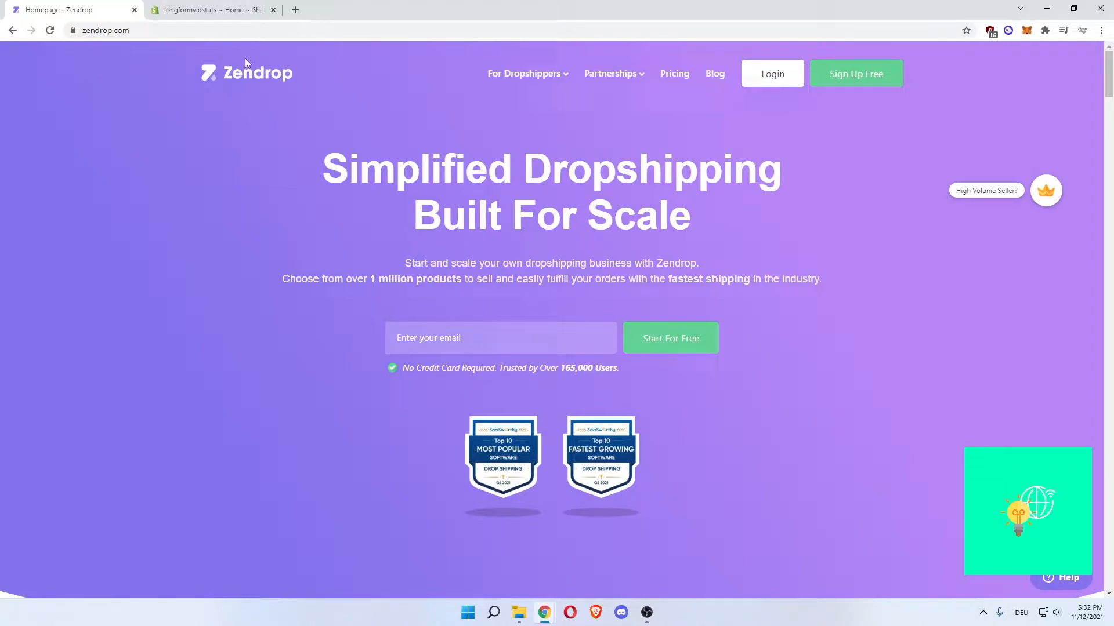
mouse_move(323, 169)
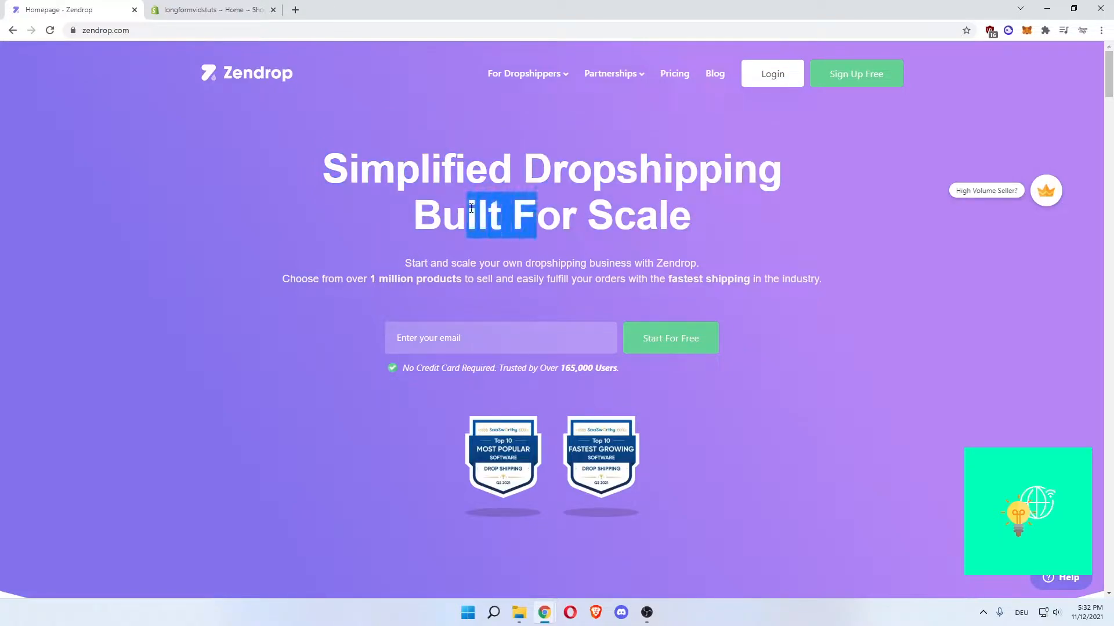
Scroll to the Why Zendrop? section, briefly highlighting and clearing tagline and description text
scroll("down", 3)
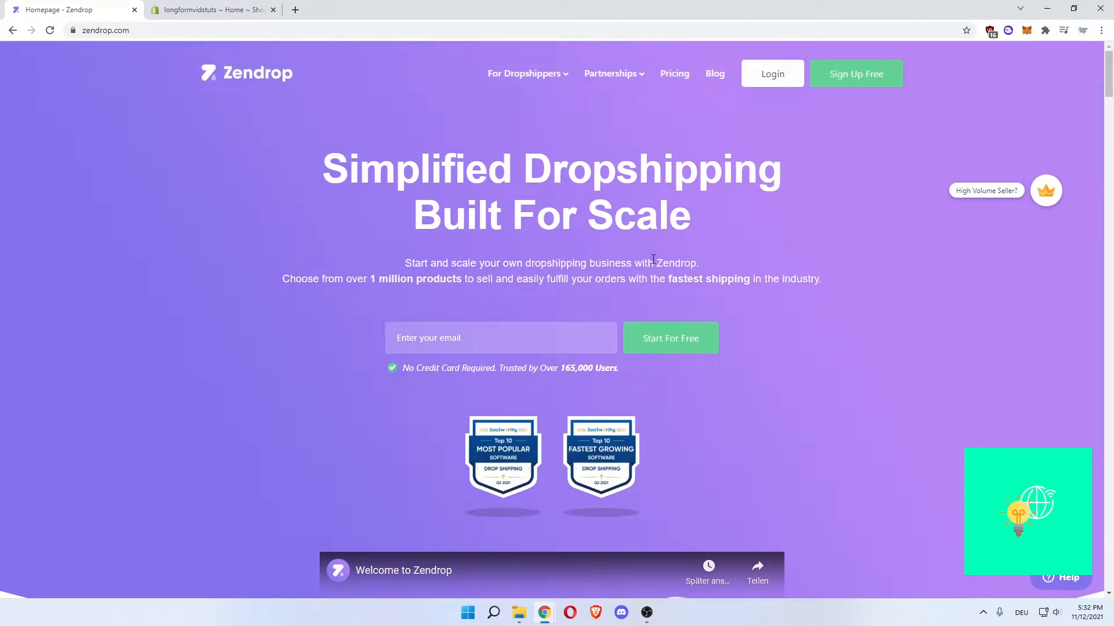
mouse_move(637, 276)
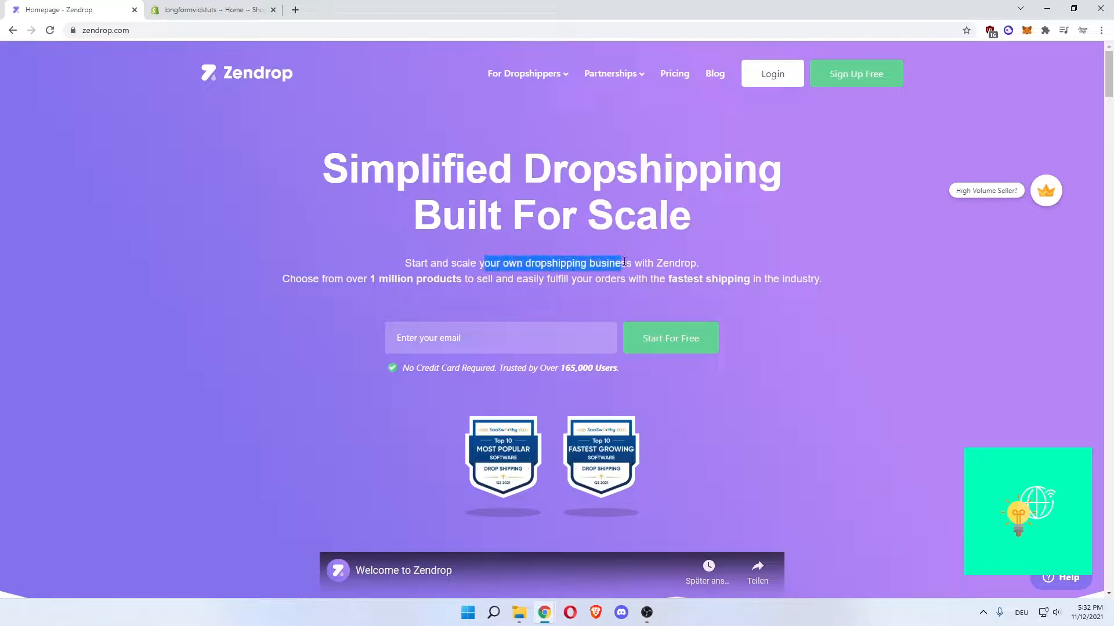
left_click(623, 263)
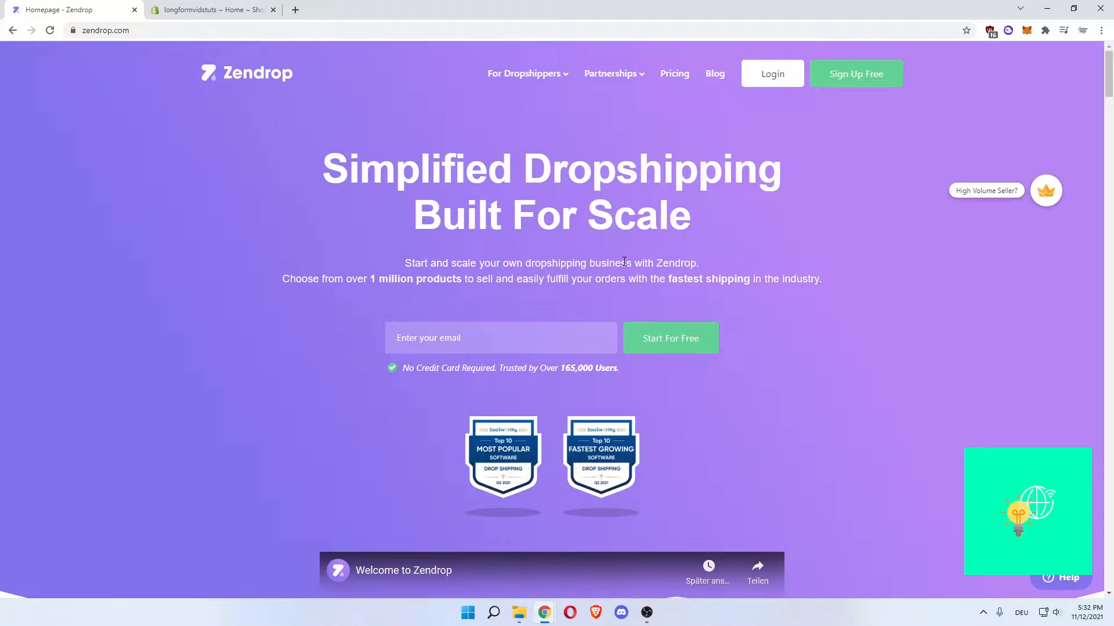
left_click_drag(403, 262, 584, 263)
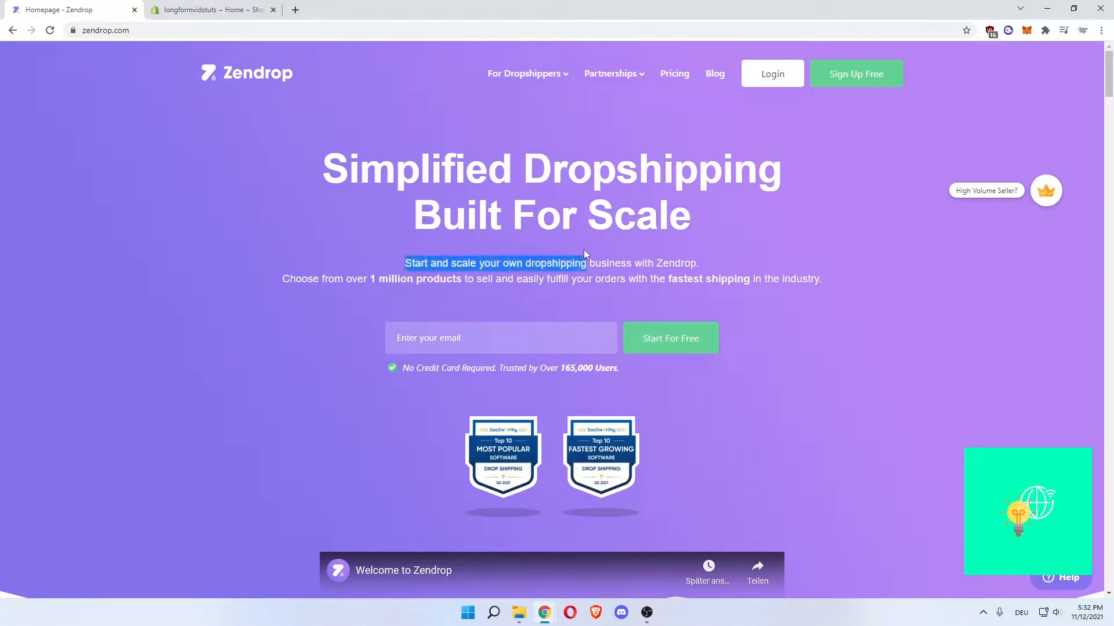
left_click(590, 255)
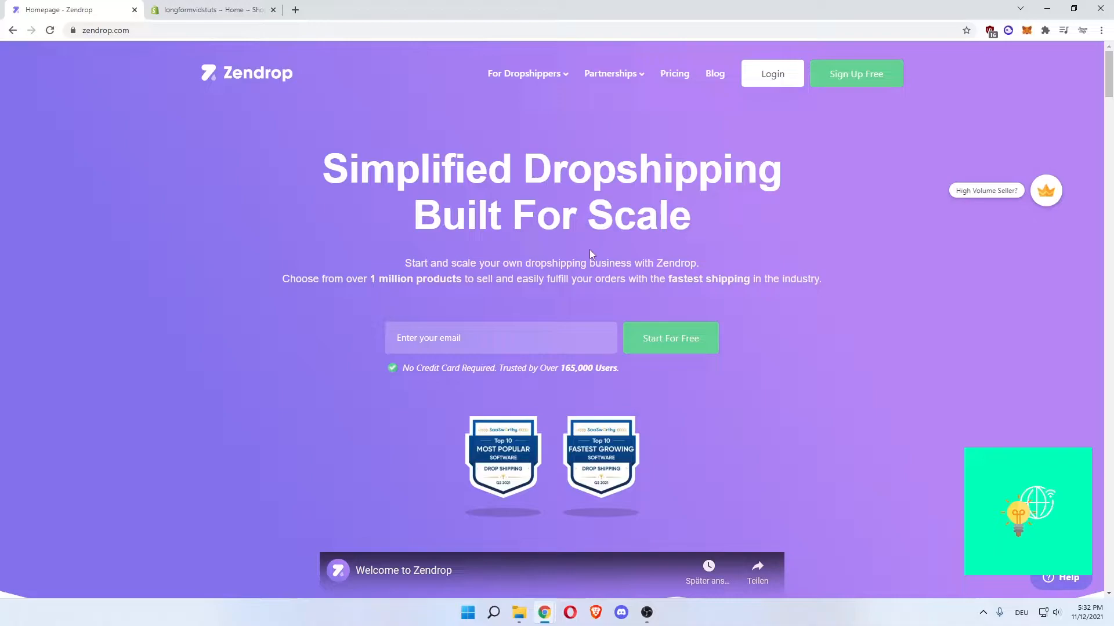
mouse_move(529, 257)
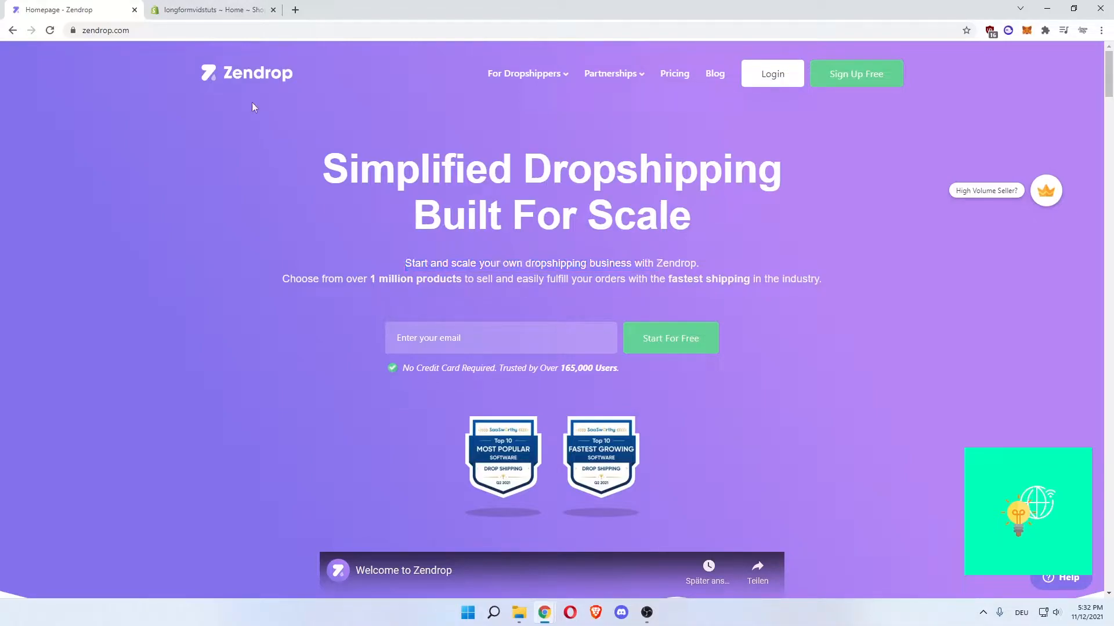
mouse_move(250, 240)
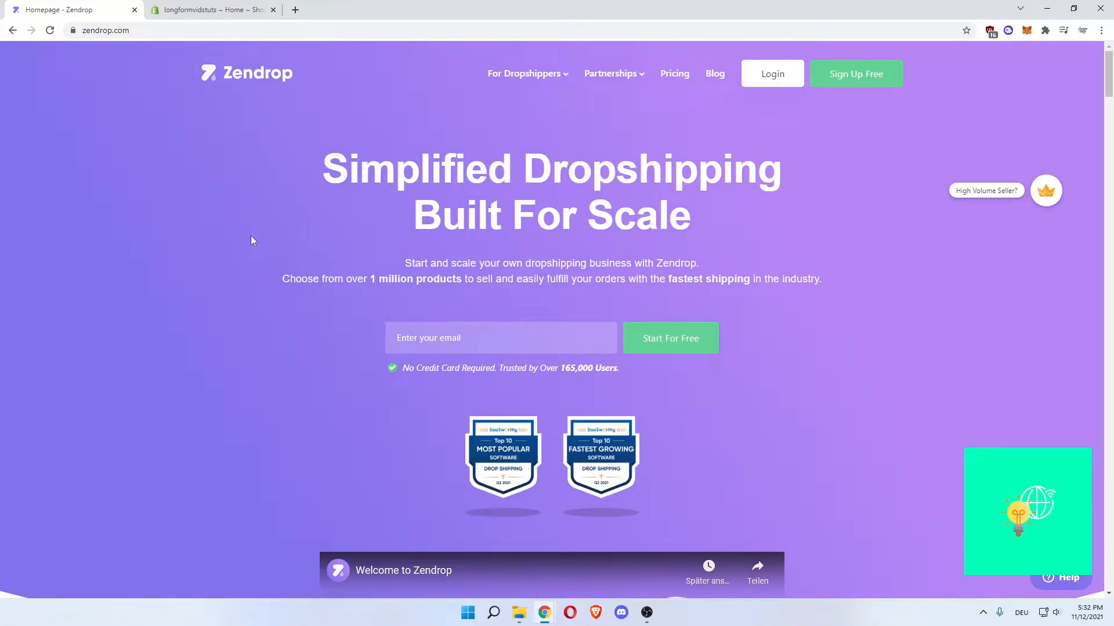
scroll("down", 3)
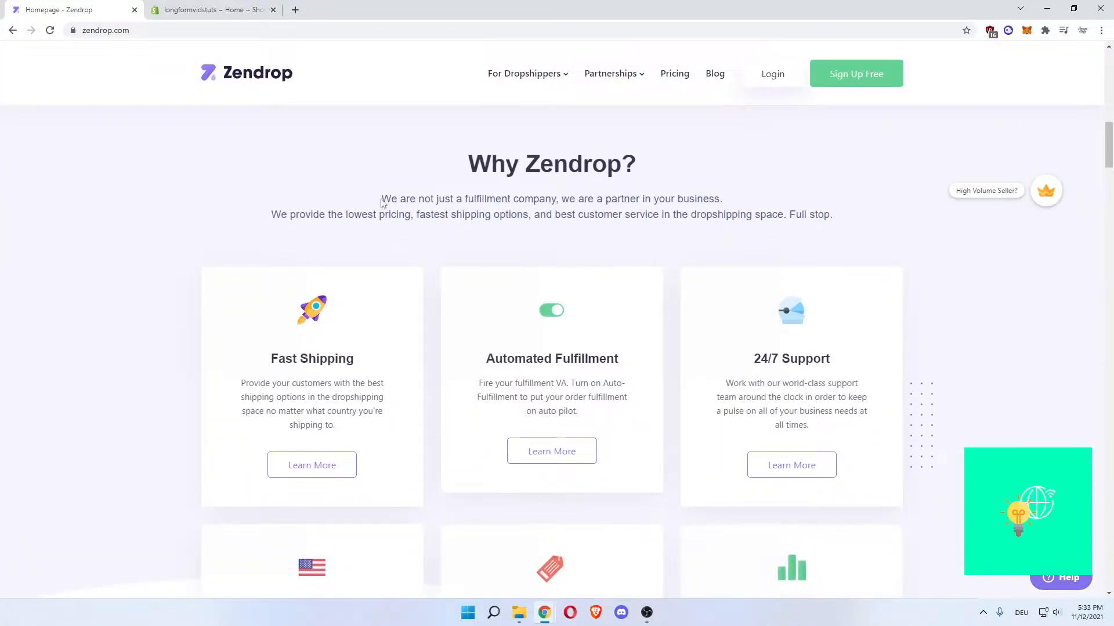
mouse_move(568, 197)
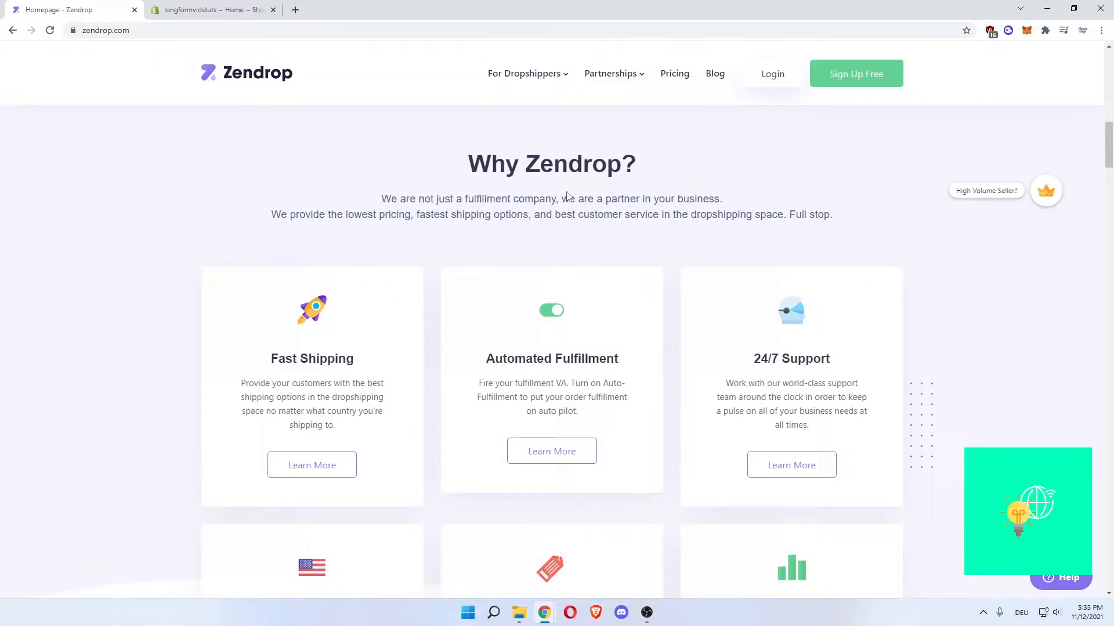
mouse_move(338, 214)
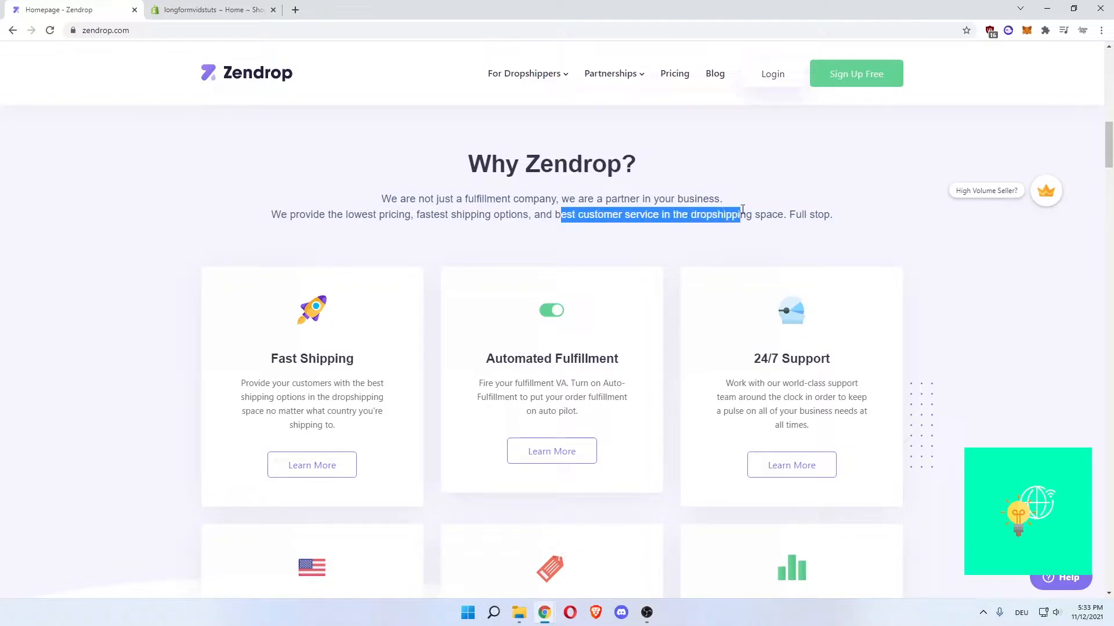
left_click(420, 230)
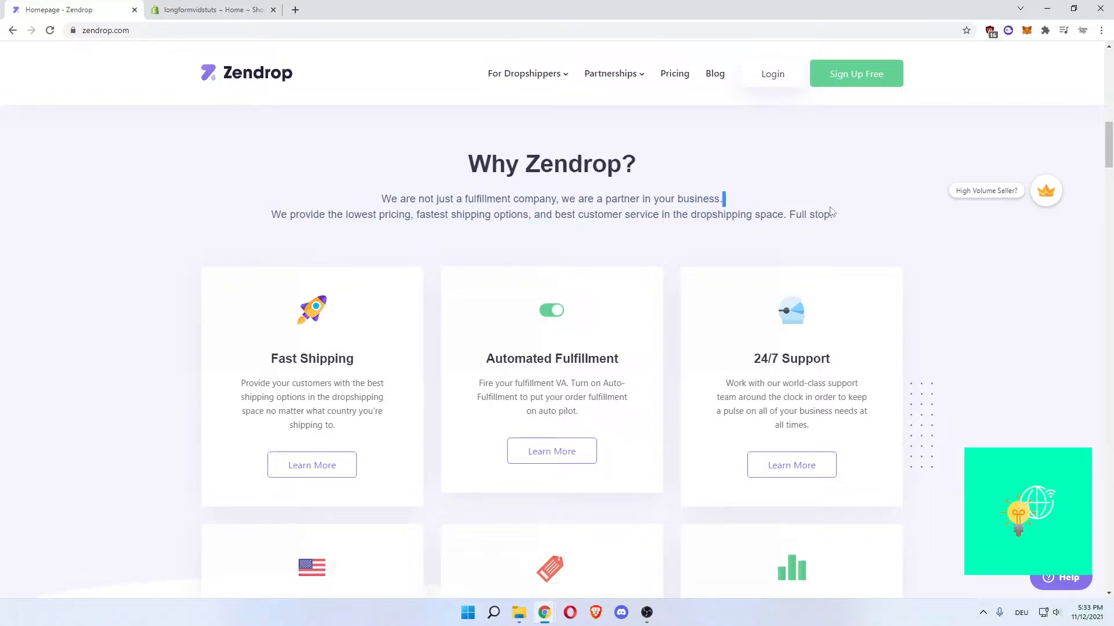
scroll("down", 3)
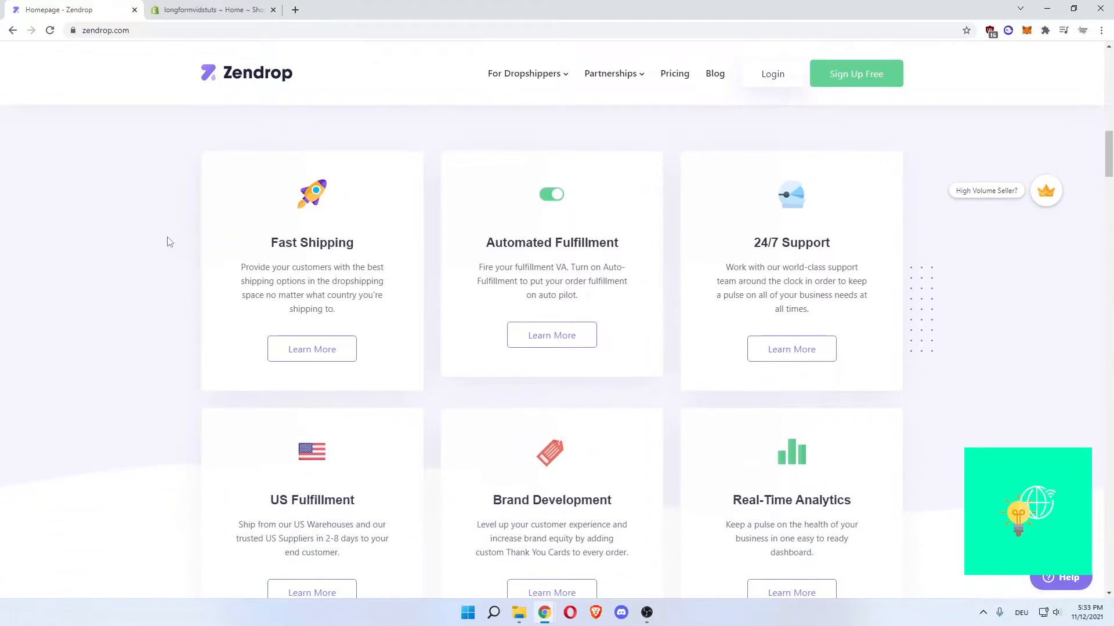
mouse_move(272, 269)
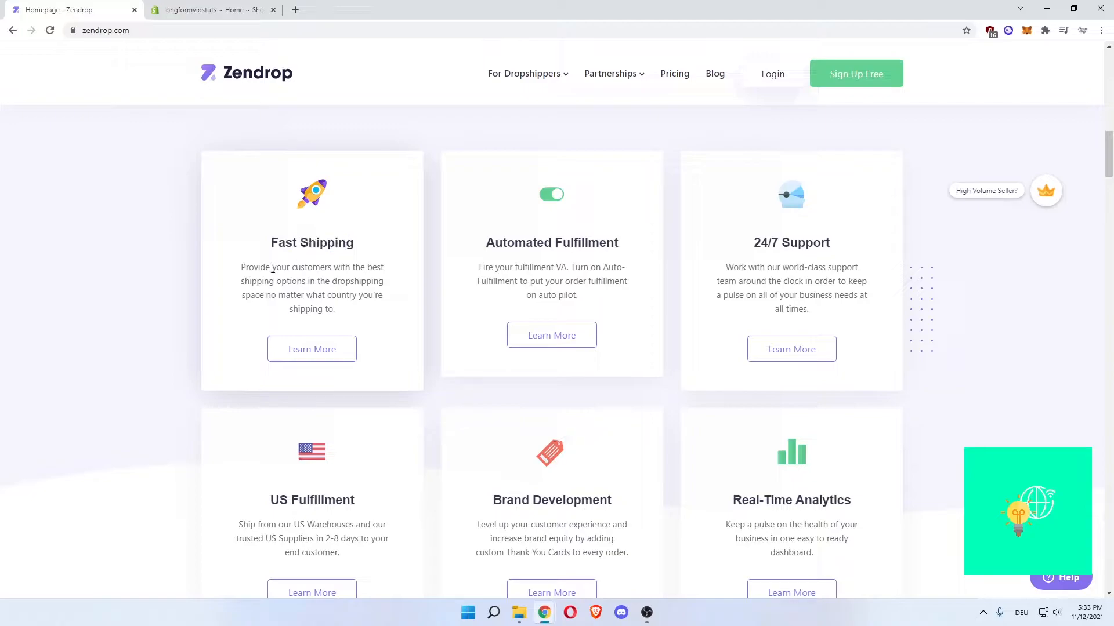
left_click_drag(261, 280, 373, 281)
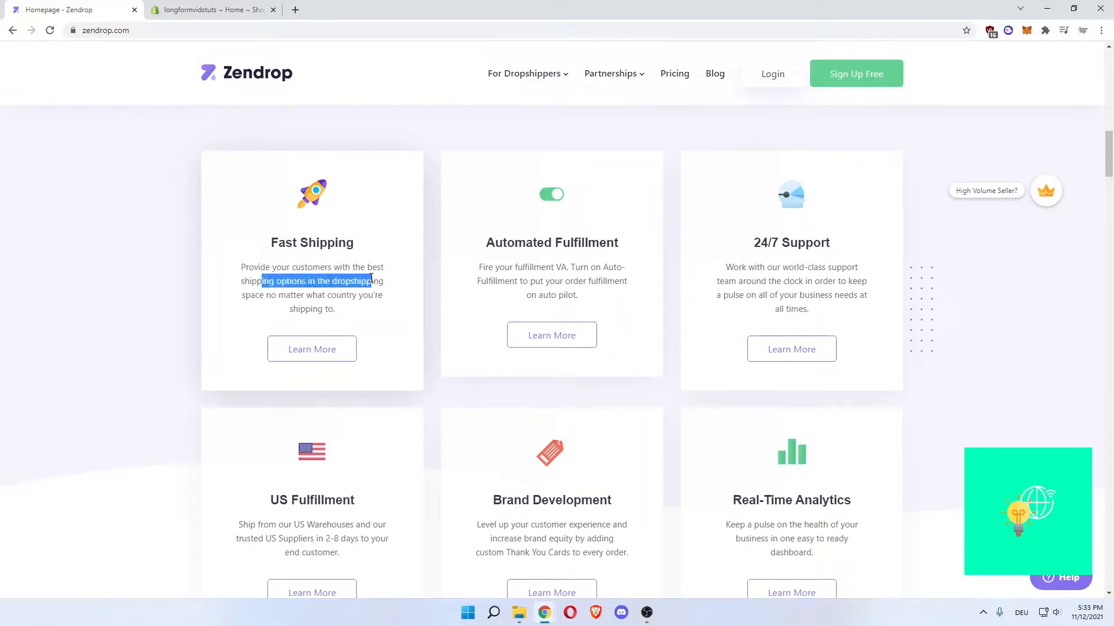
left_click(343, 316)
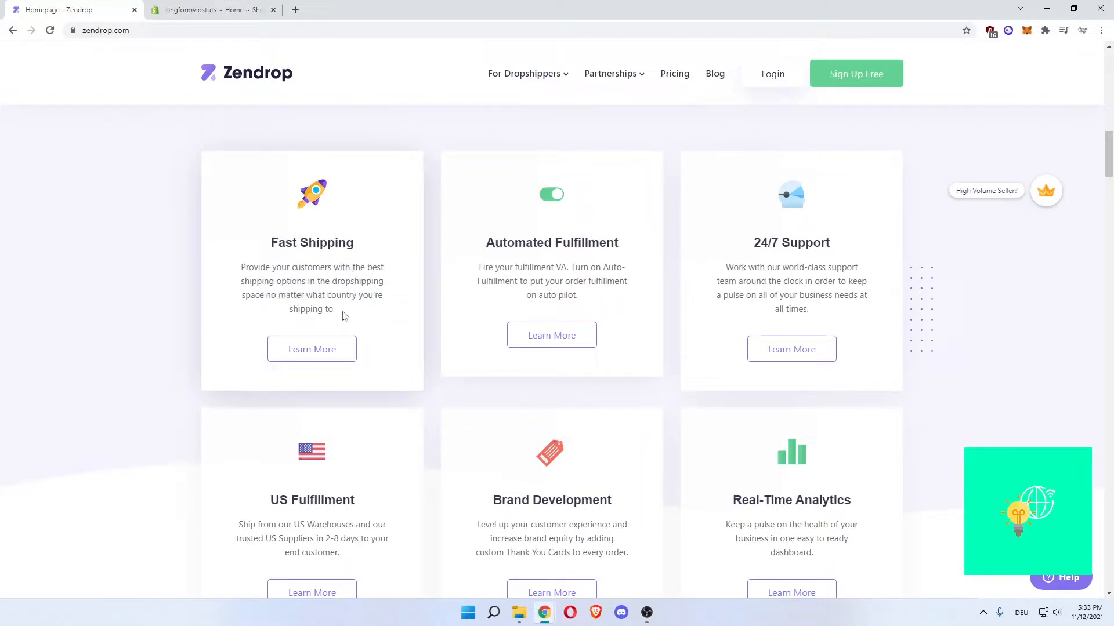
left_click_drag(285, 242, 353, 242)
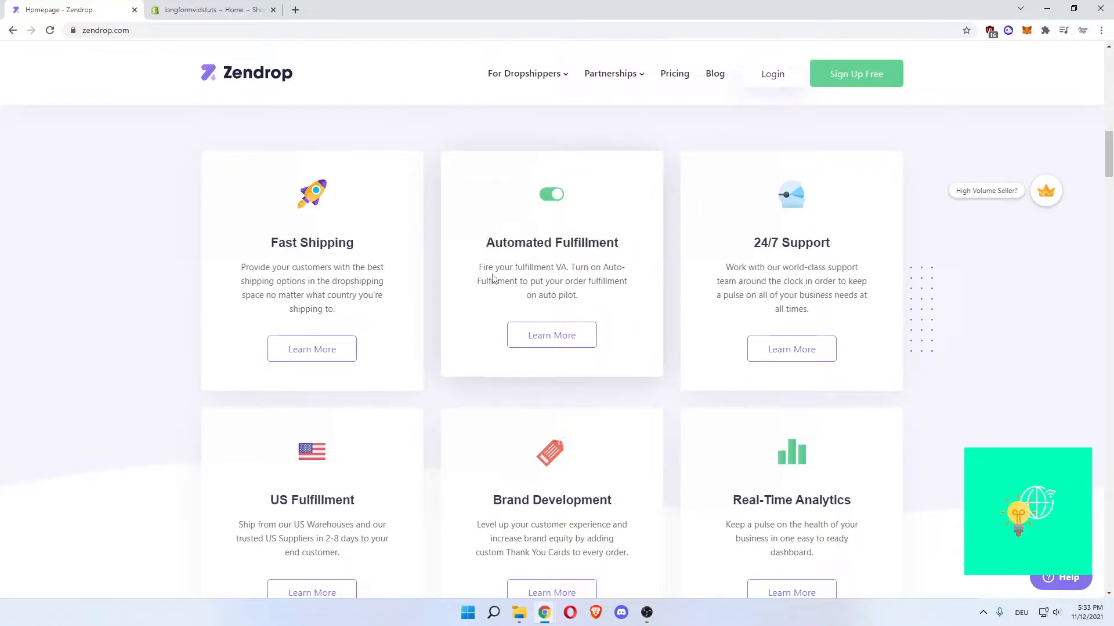
left_click_drag(480, 267, 561, 266)
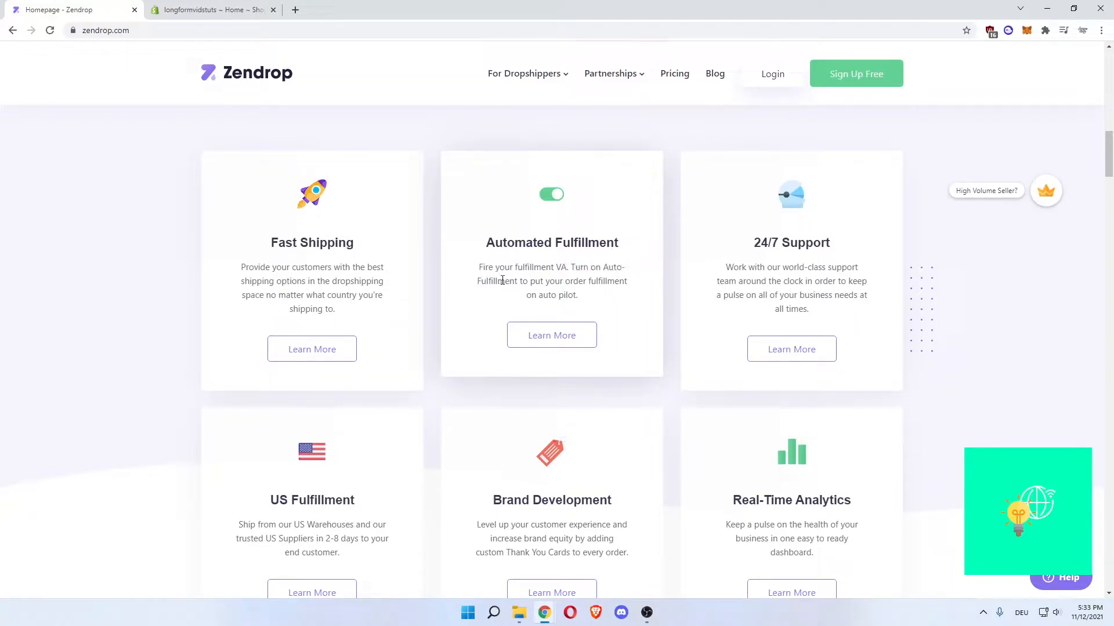
left_click_drag(504, 281, 607, 280)
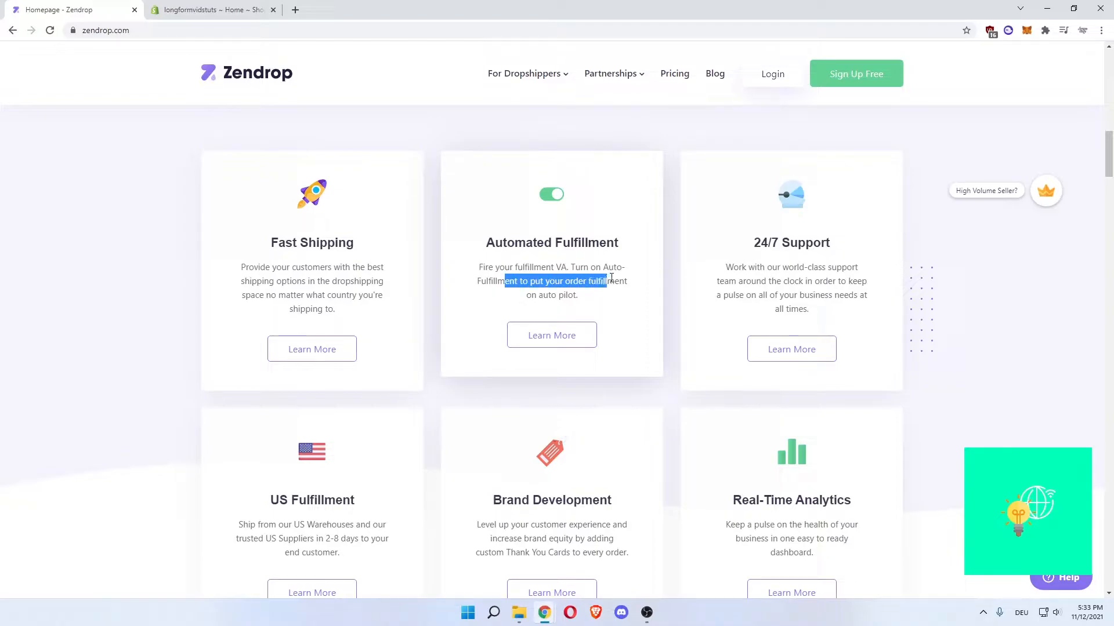
left_click(487, 259)
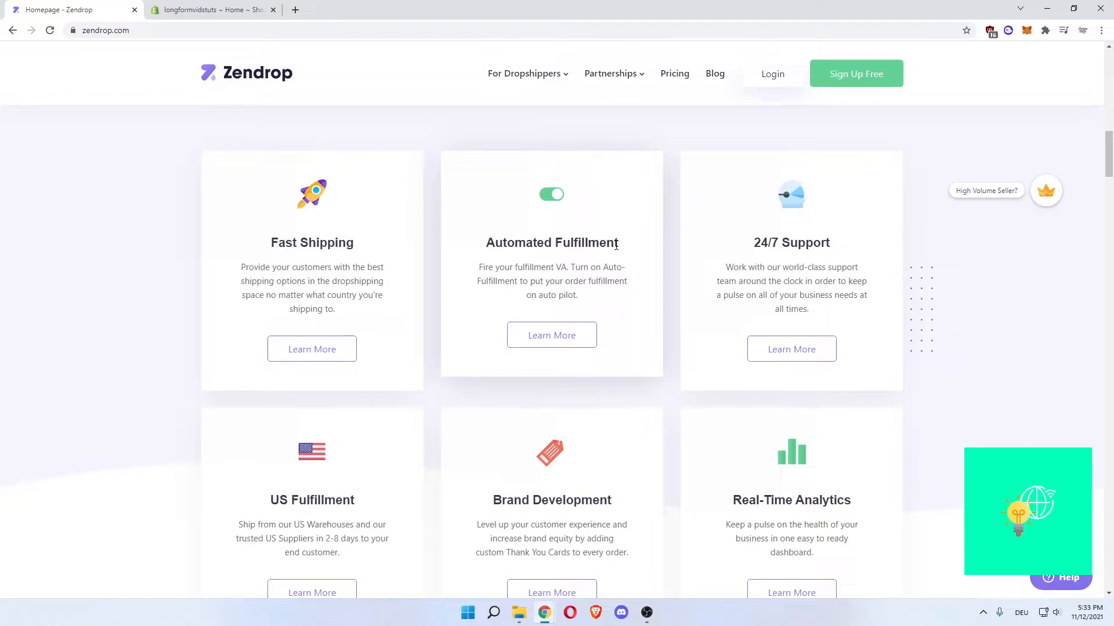
mouse_move(627, 233)
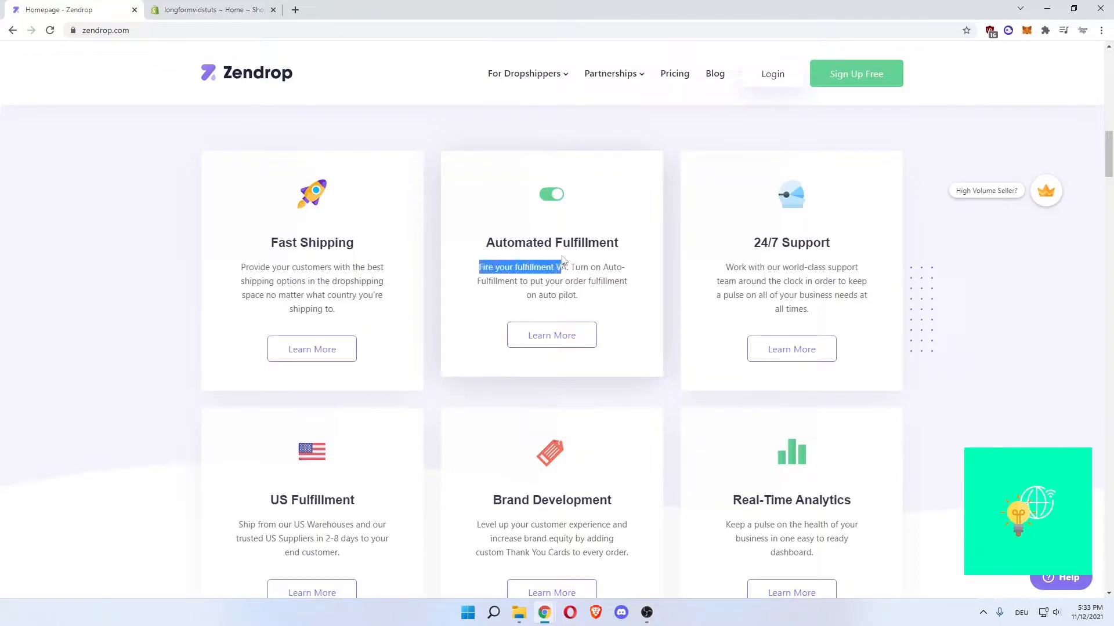
left_click(551, 280)
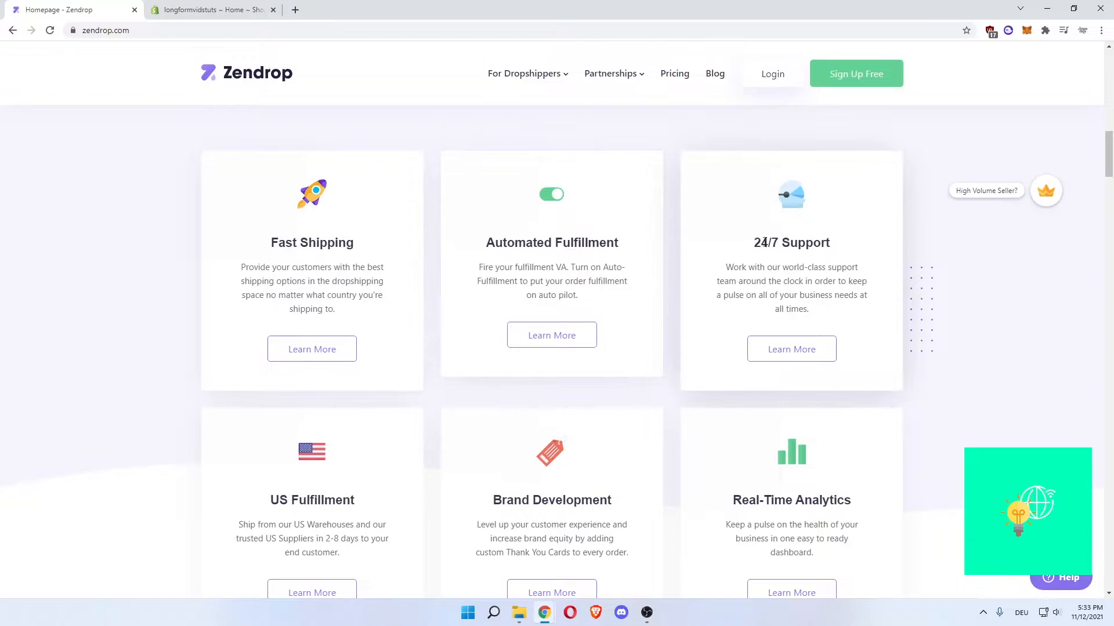
left_click_drag(748, 266, 799, 267)
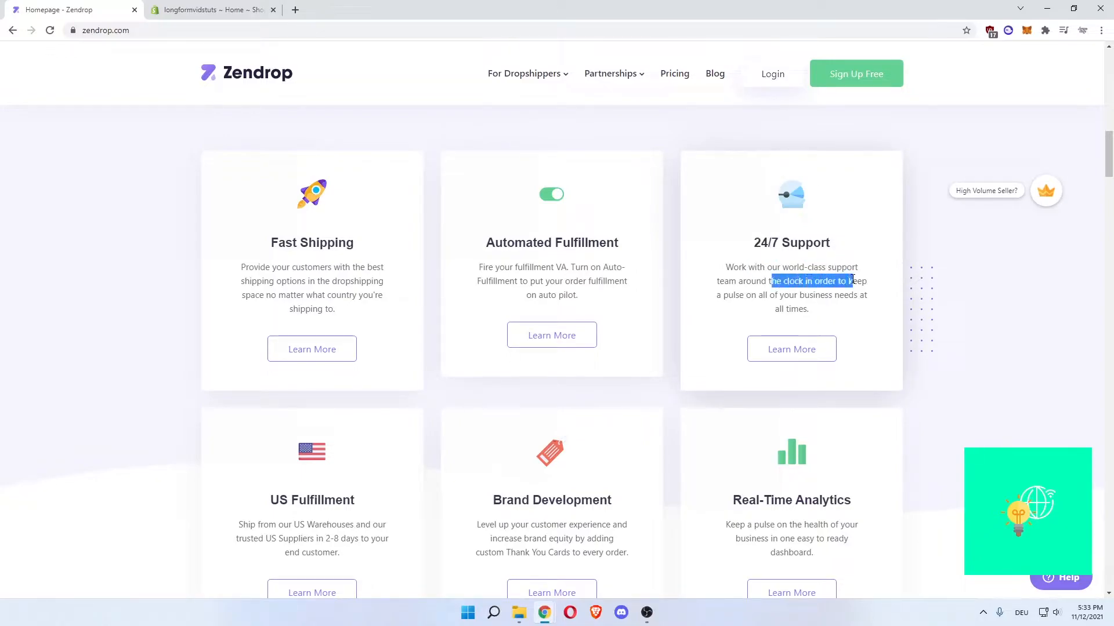
left_click_drag(767, 281, 788, 295)
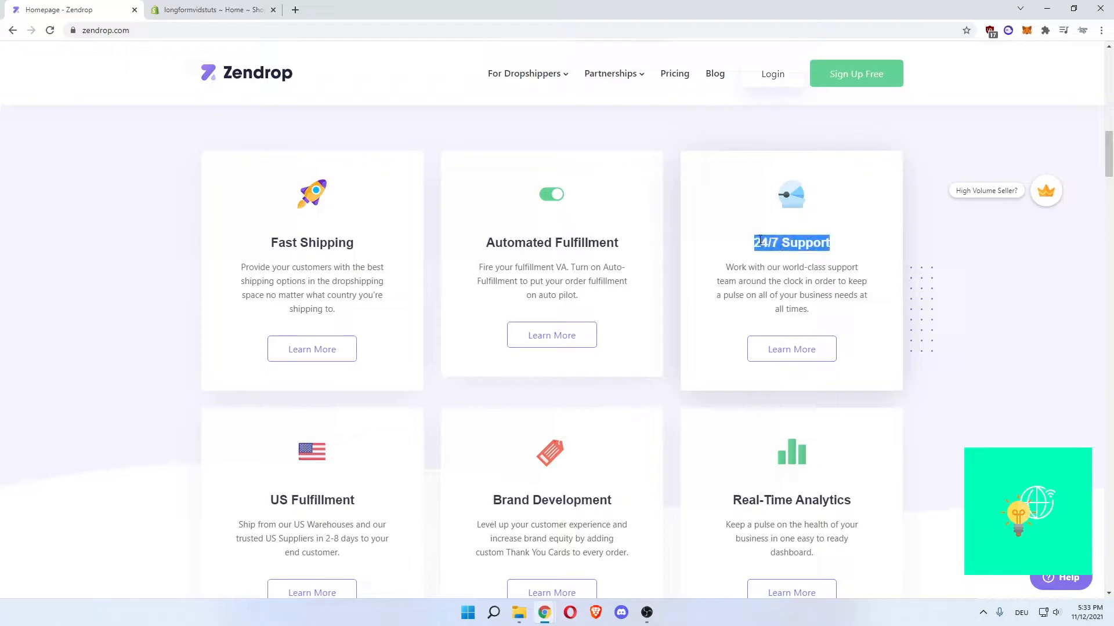
Scroll to the feature cards and highlight parts of the US Fulfillment description while reading
scroll("down", 3)
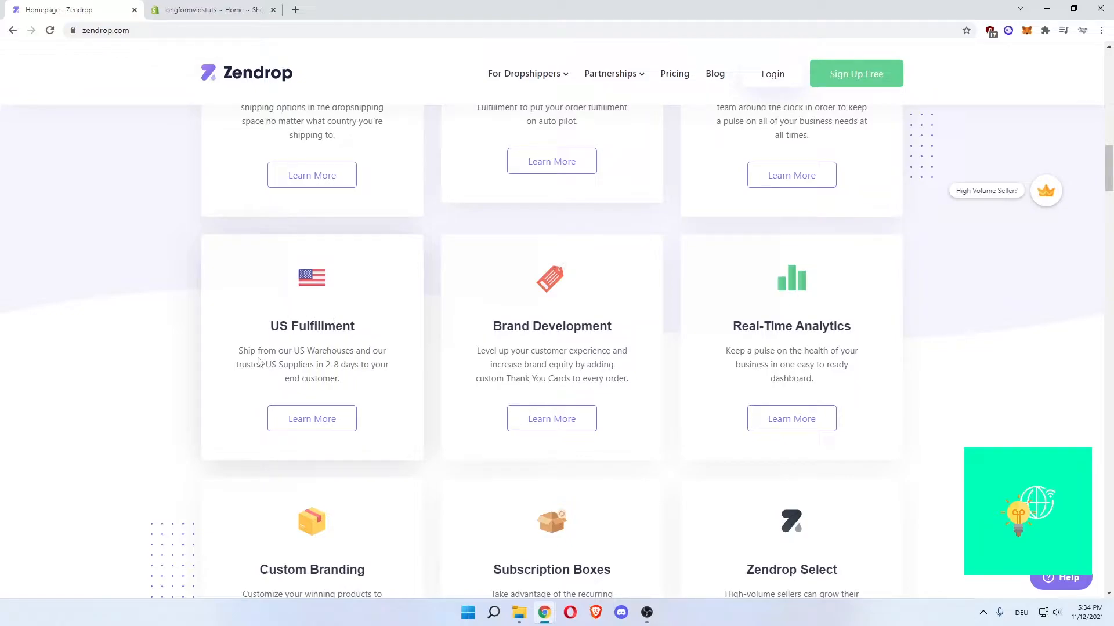
left_click_drag(238, 350, 295, 350)
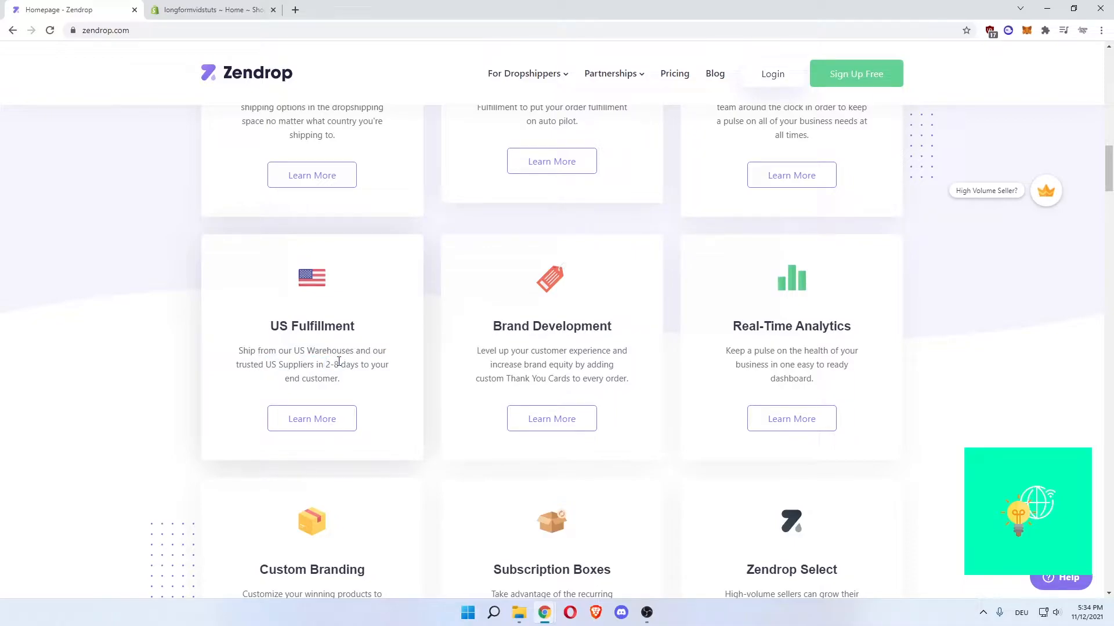
double_click(330, 364)
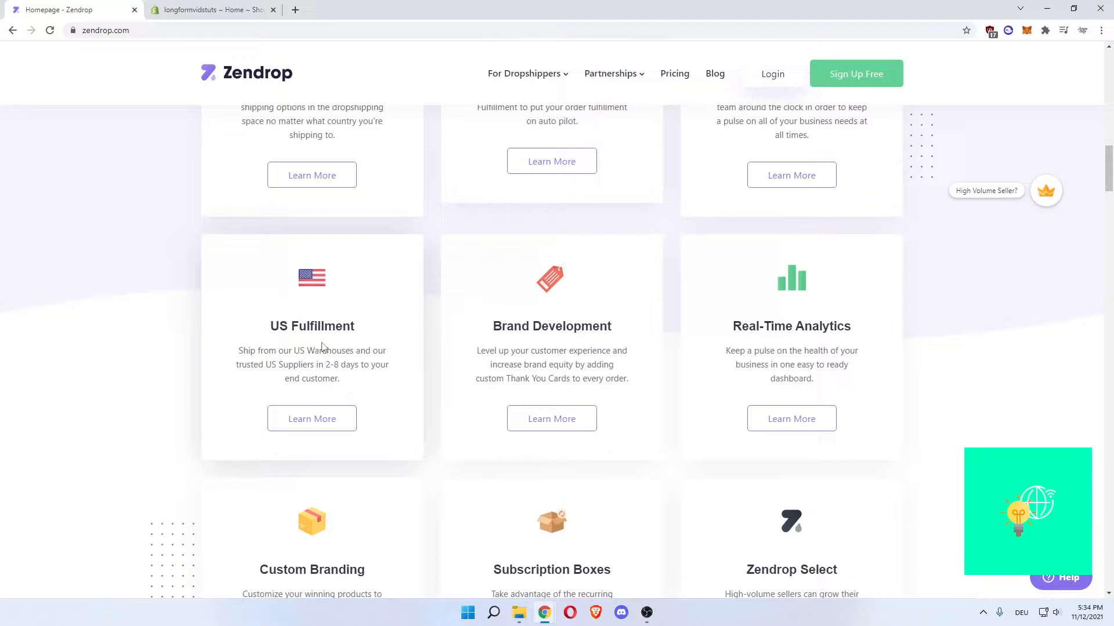
mouse_move(271, 375)
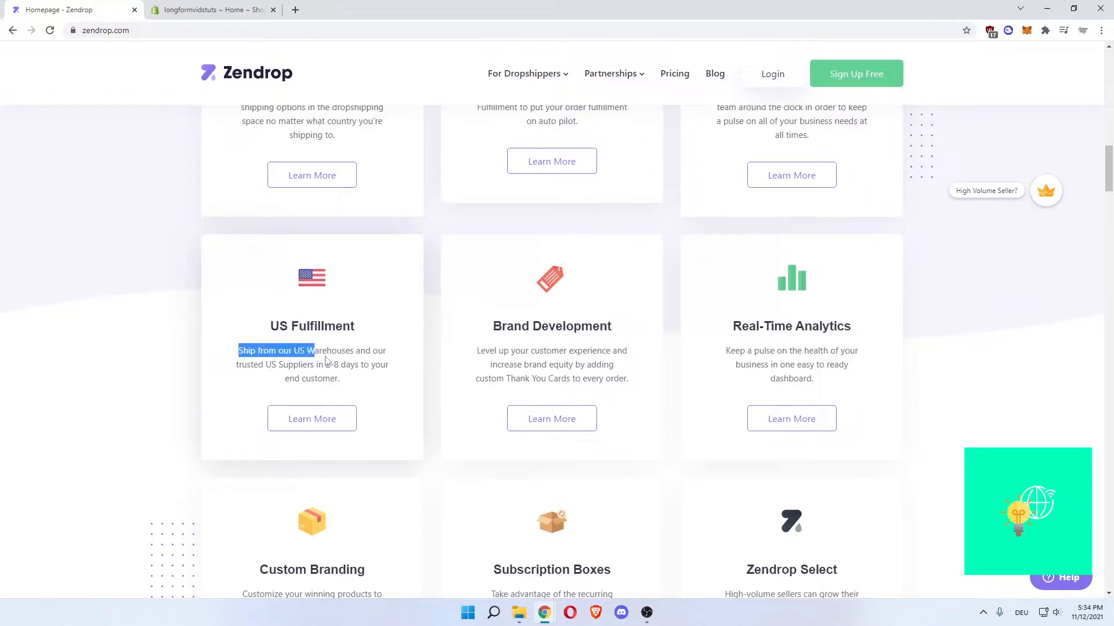
left_click(334, 364)
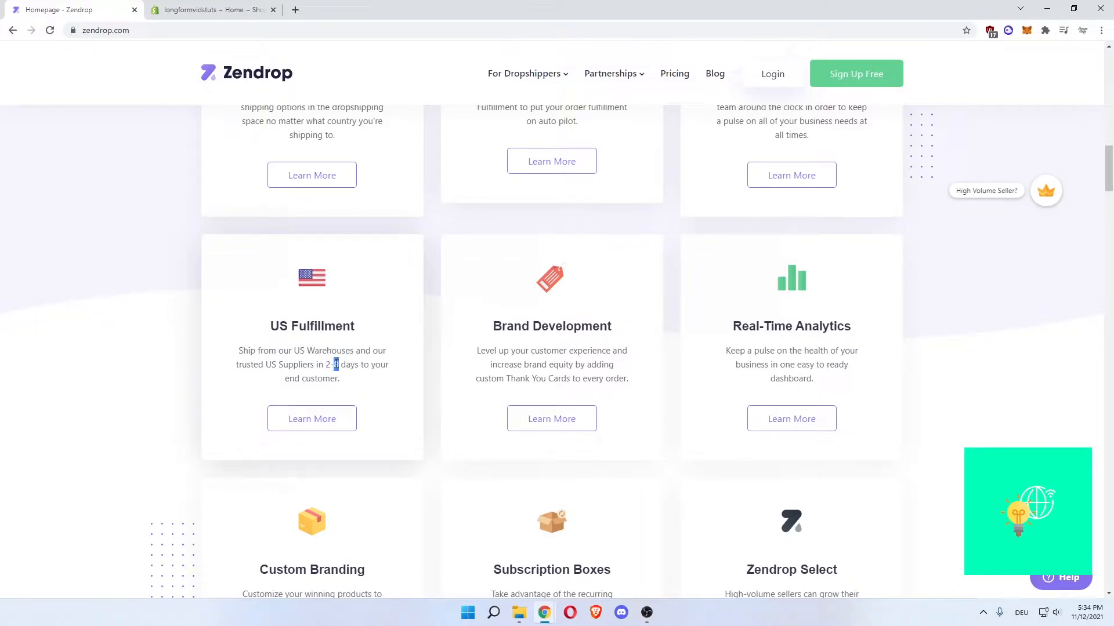
left_click_drag(277, 350, 339, 377)
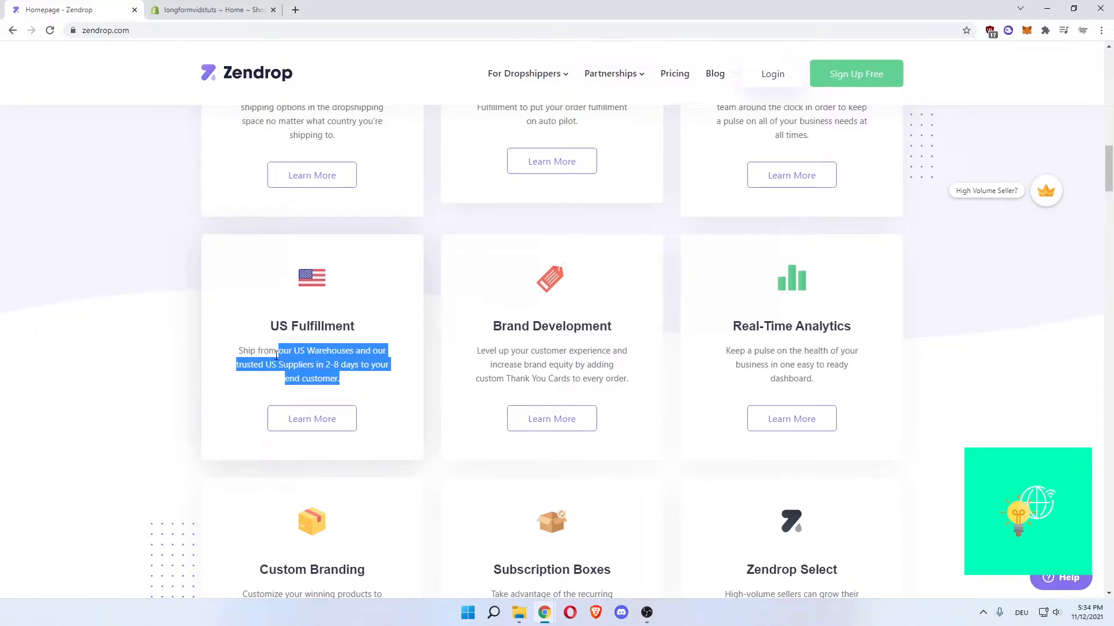
left_click(286, 375)
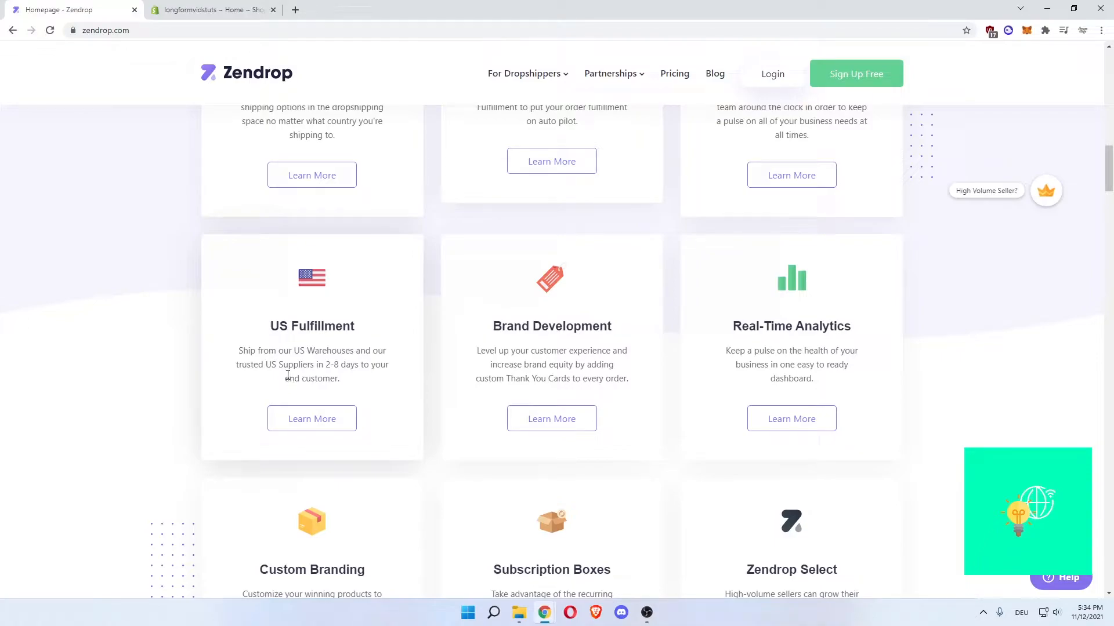
mouse_move(310, 367)
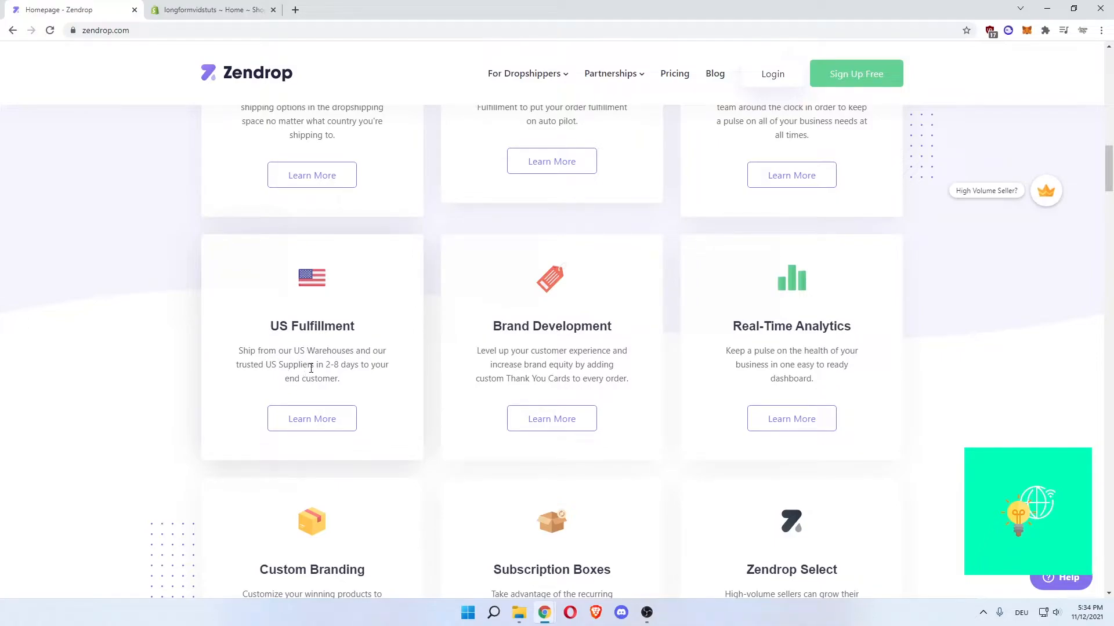
double_click(327, 364)
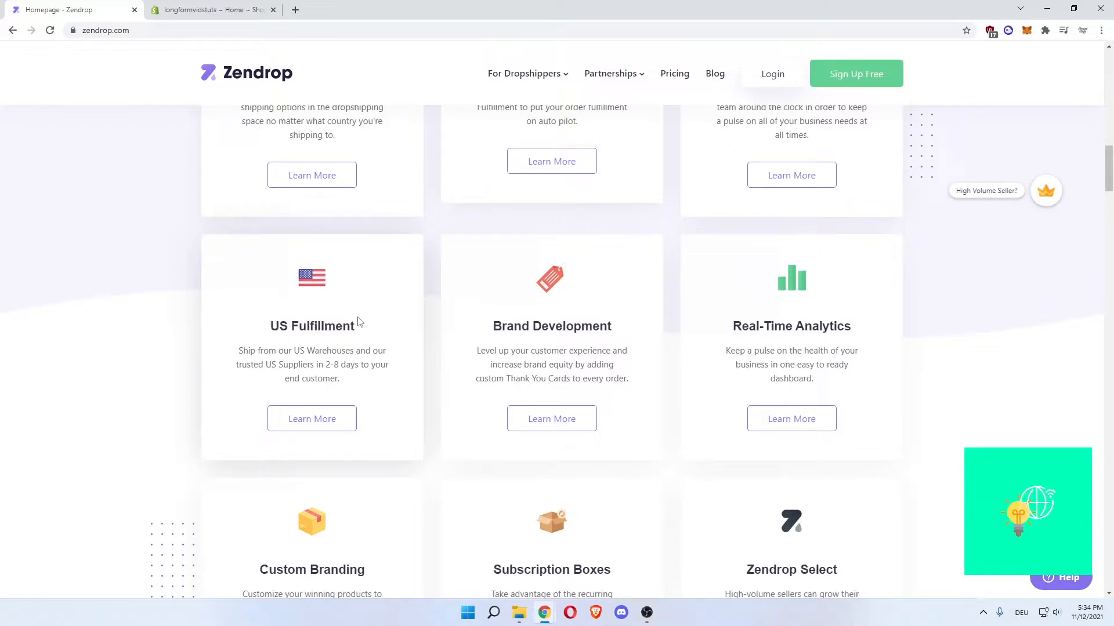
Read the Brand Development and Real-Time Analytics cards, highlighting words, then scroll further
left_click_drag(492, 325, 569, 326)
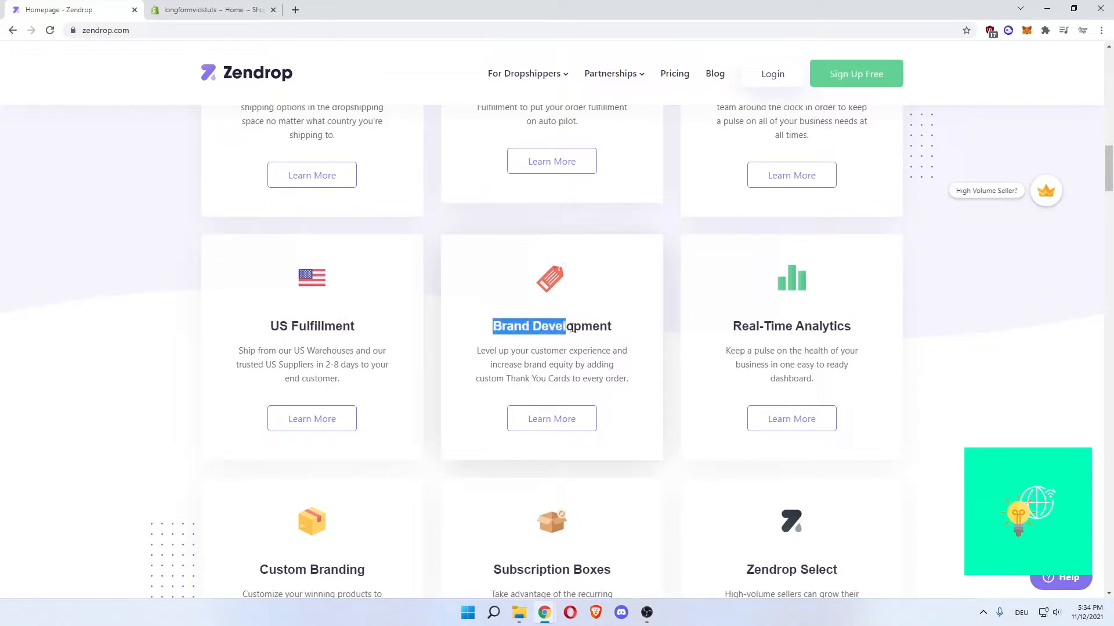
left_click(609, 351)
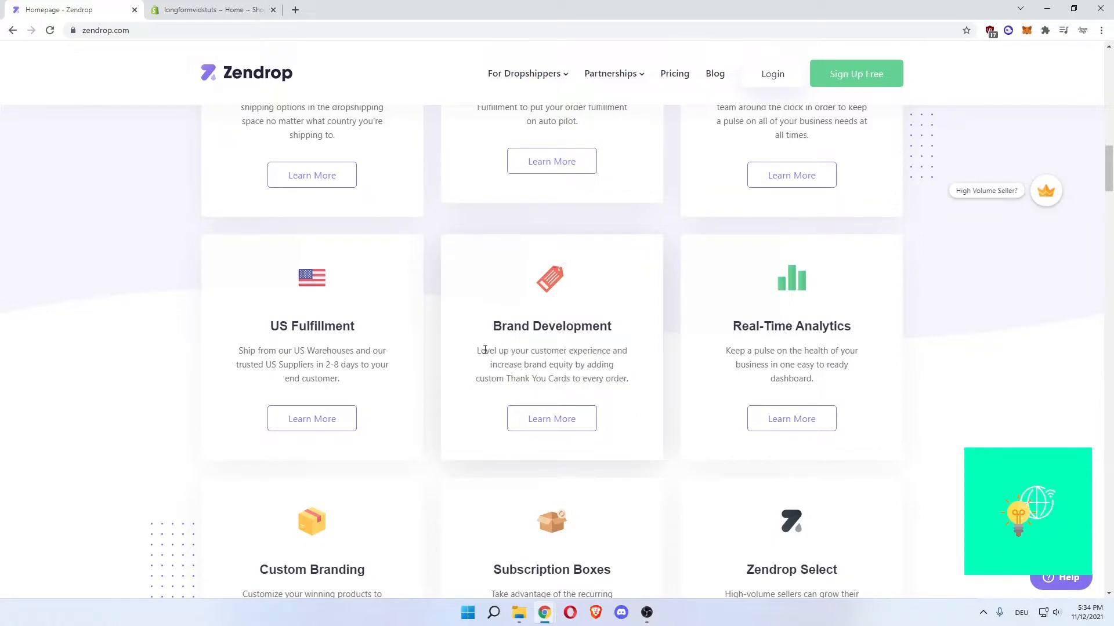
mouse_move(617, 380)
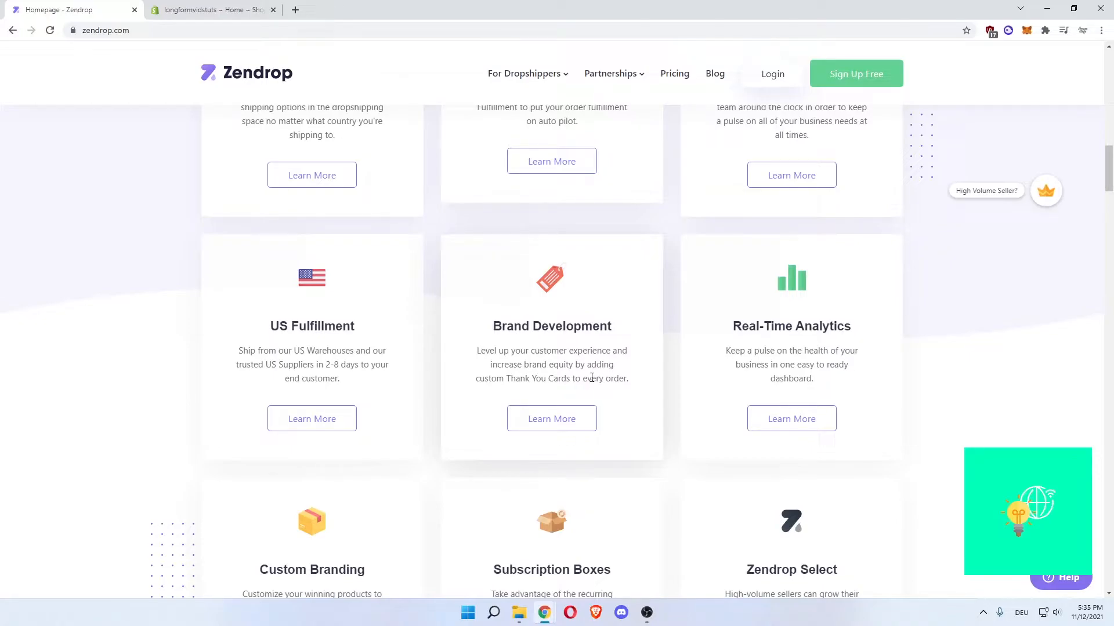
double_click(579, 364)
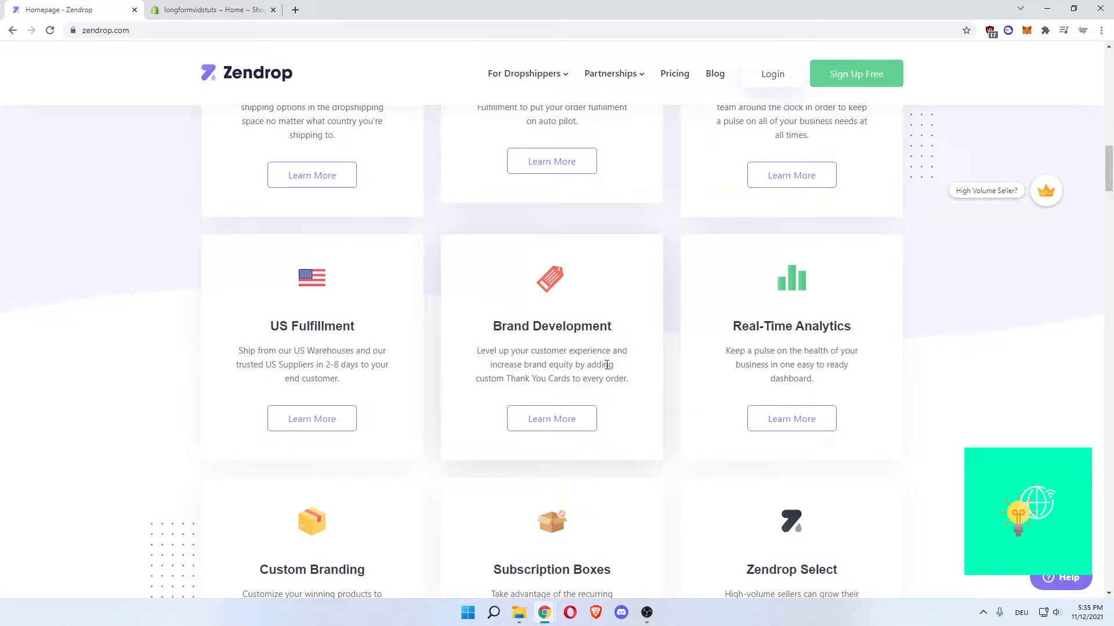
double_click(591, 379)
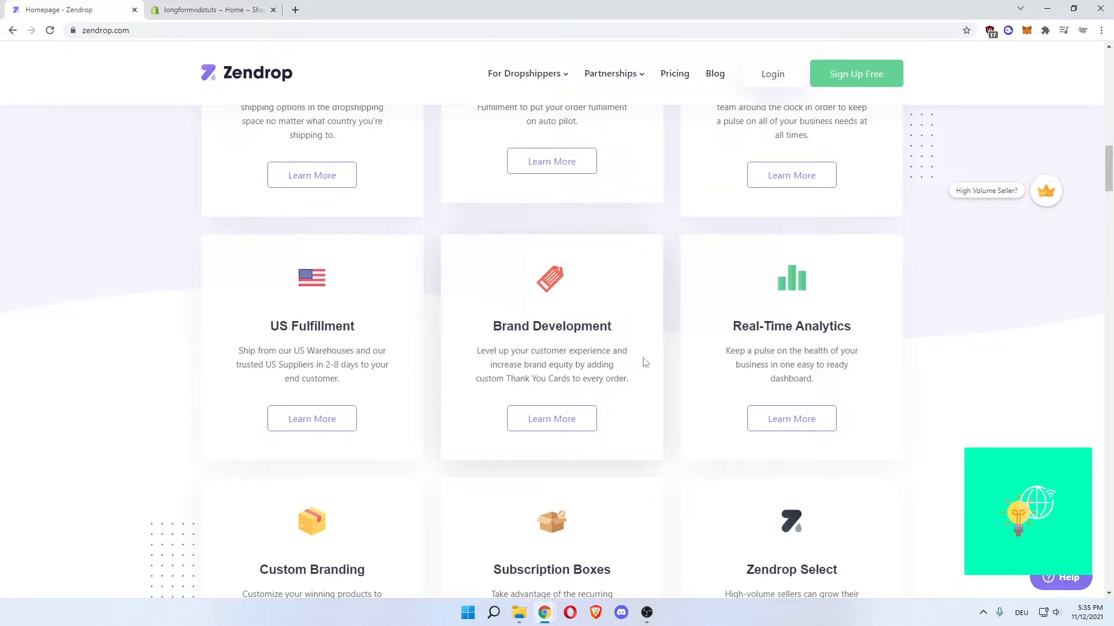
mouse_move(850, 330)
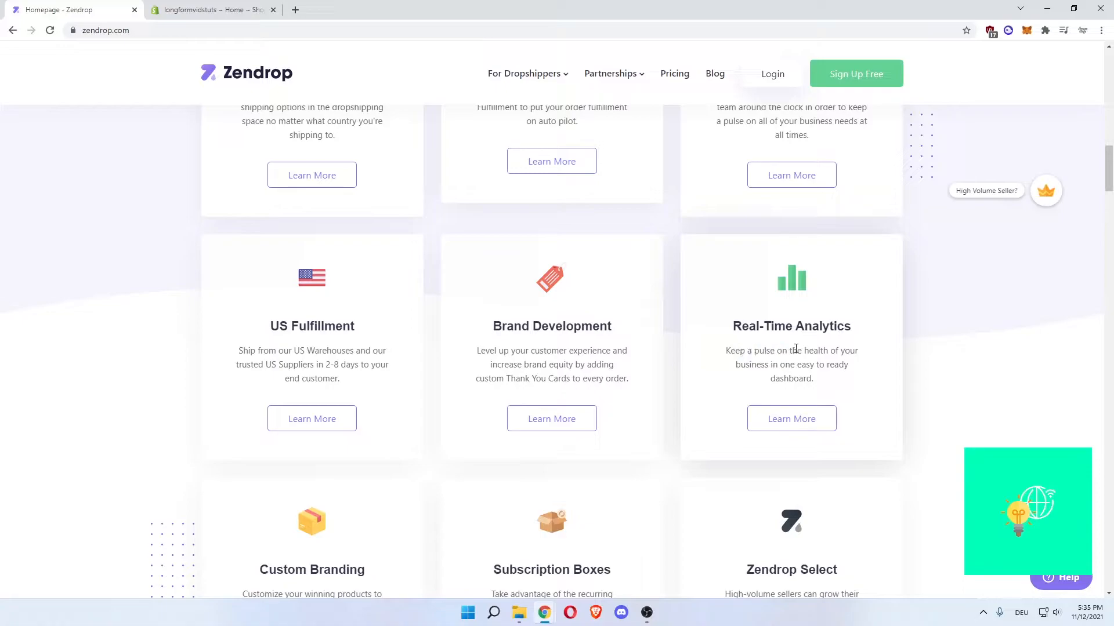
double_click(788, 365)
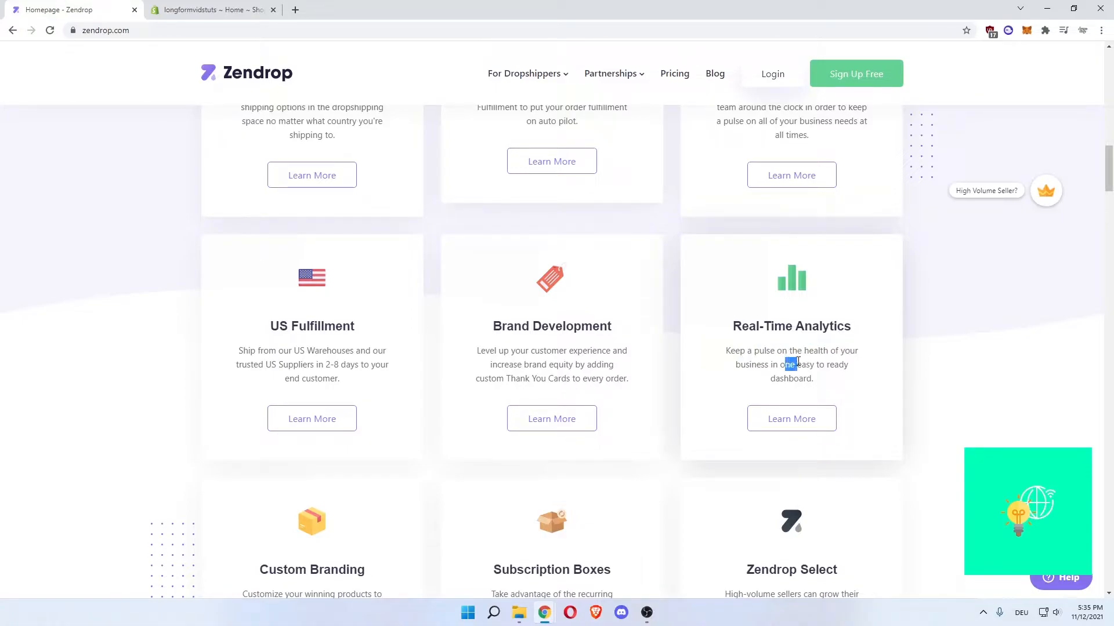
scroll("down", 3)
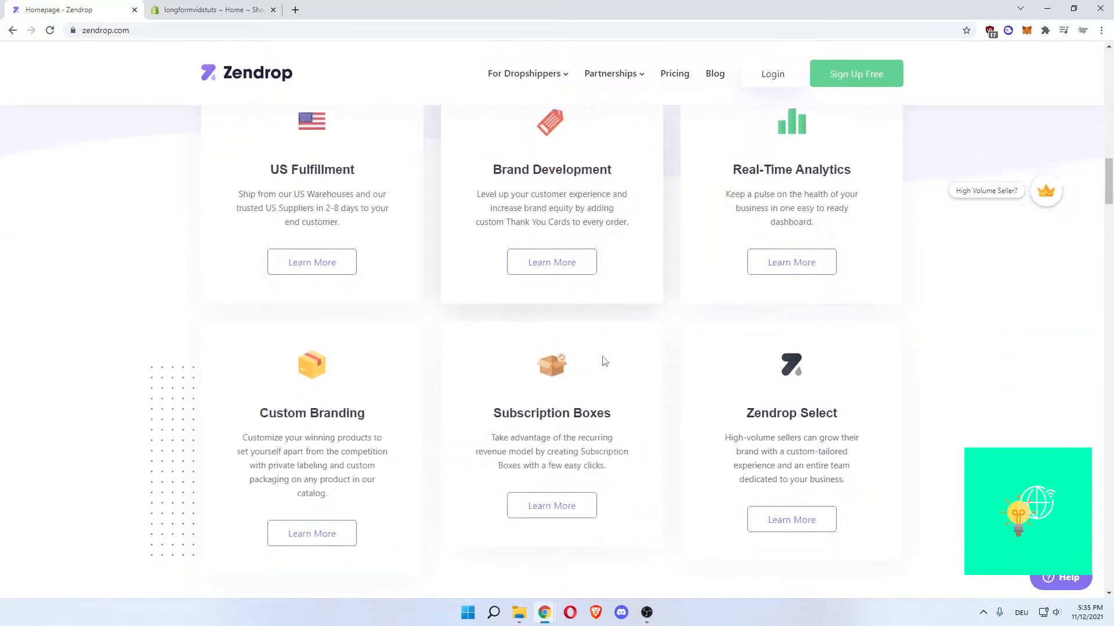
Read the Custom Branding and Subscription Boxes cards, highlighting private labeling, then scroll on
scroll("down", 3)
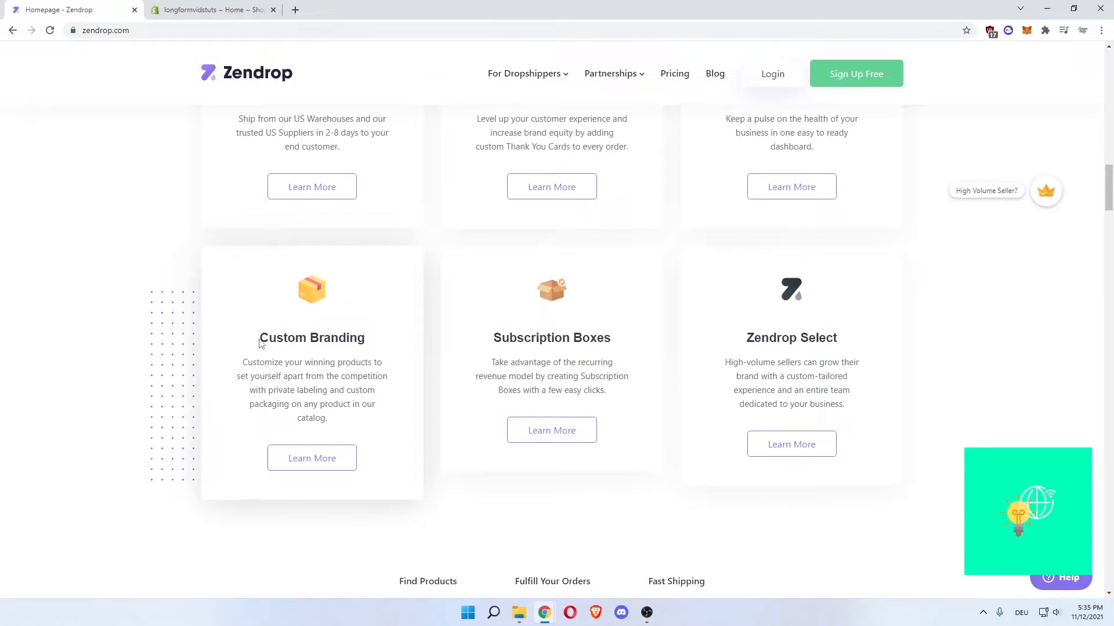
mouse_move(376, 361)
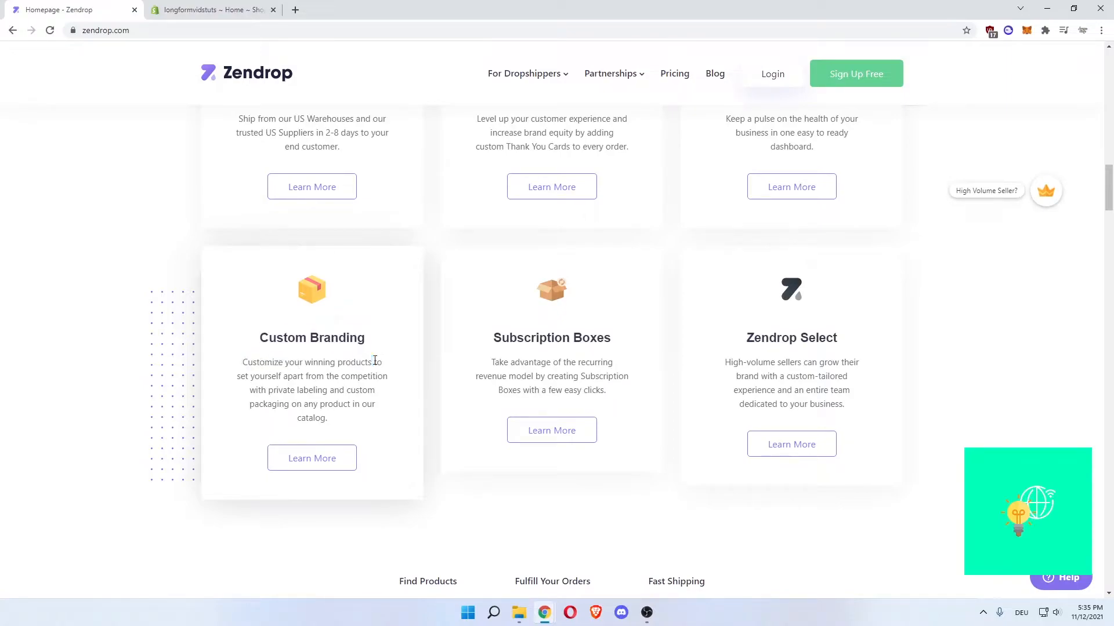
left_click_drag(251, 376, 348, 376)
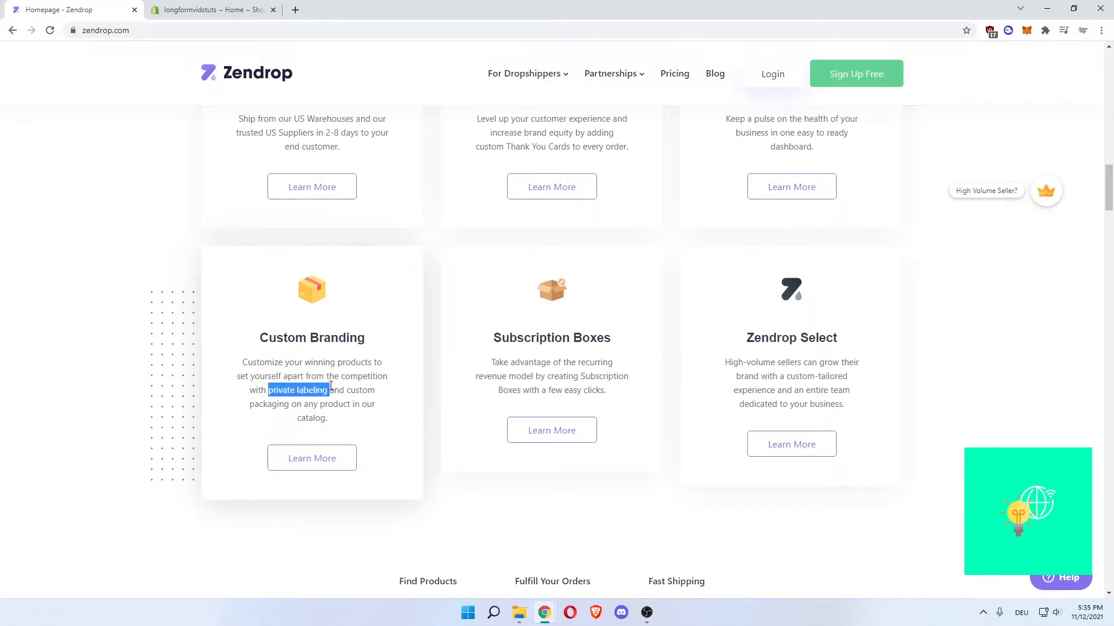
left_click(311, 383)
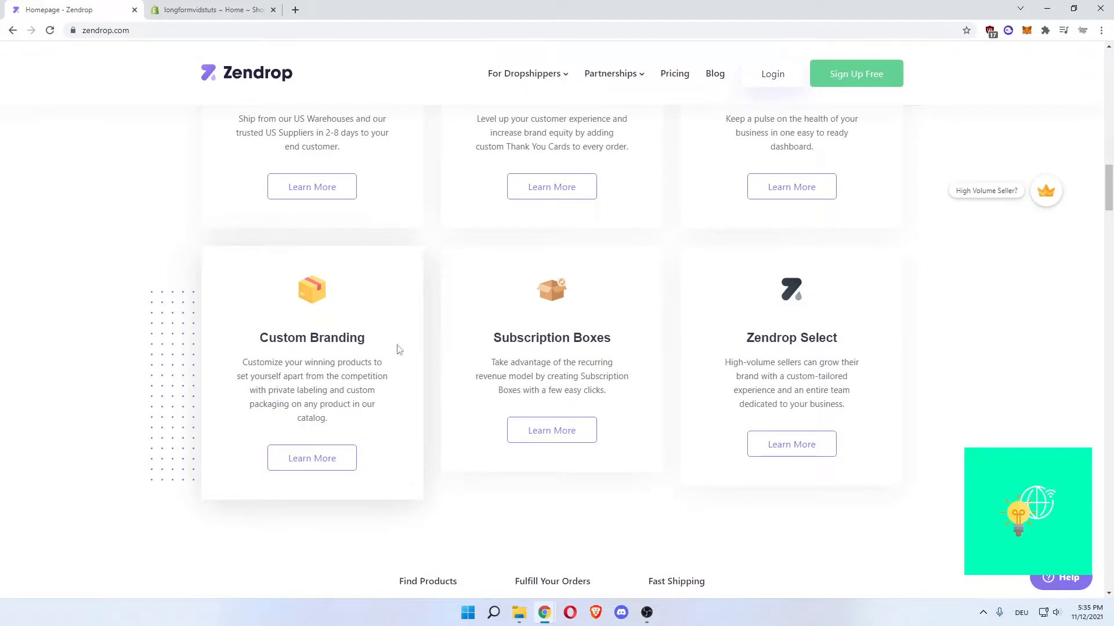
mouse_move(516, 367)
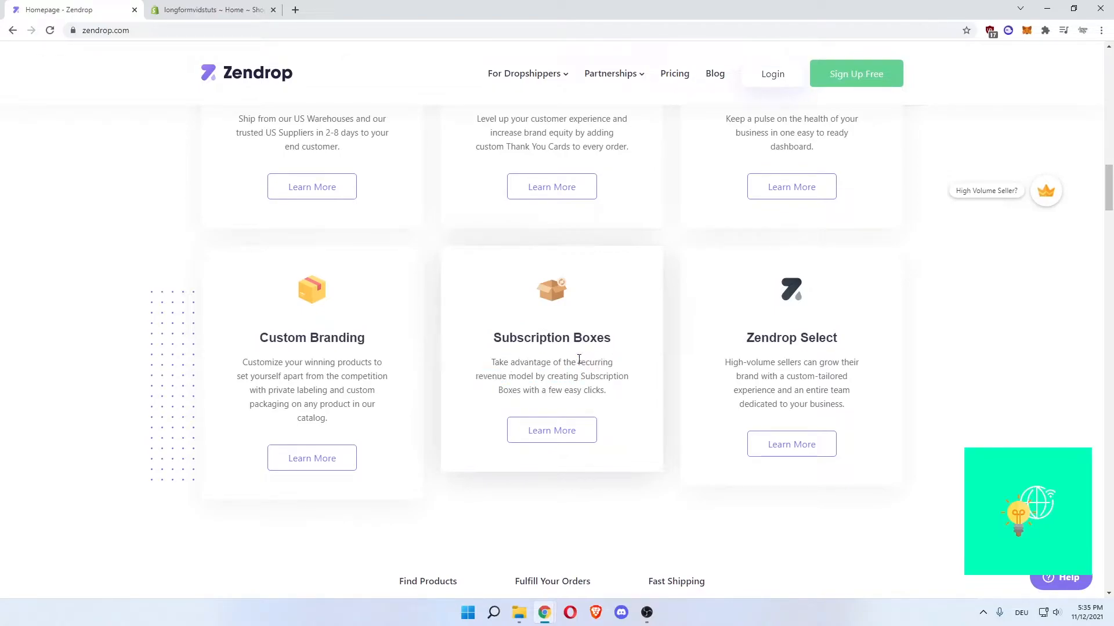
mouse_move(508, 373)
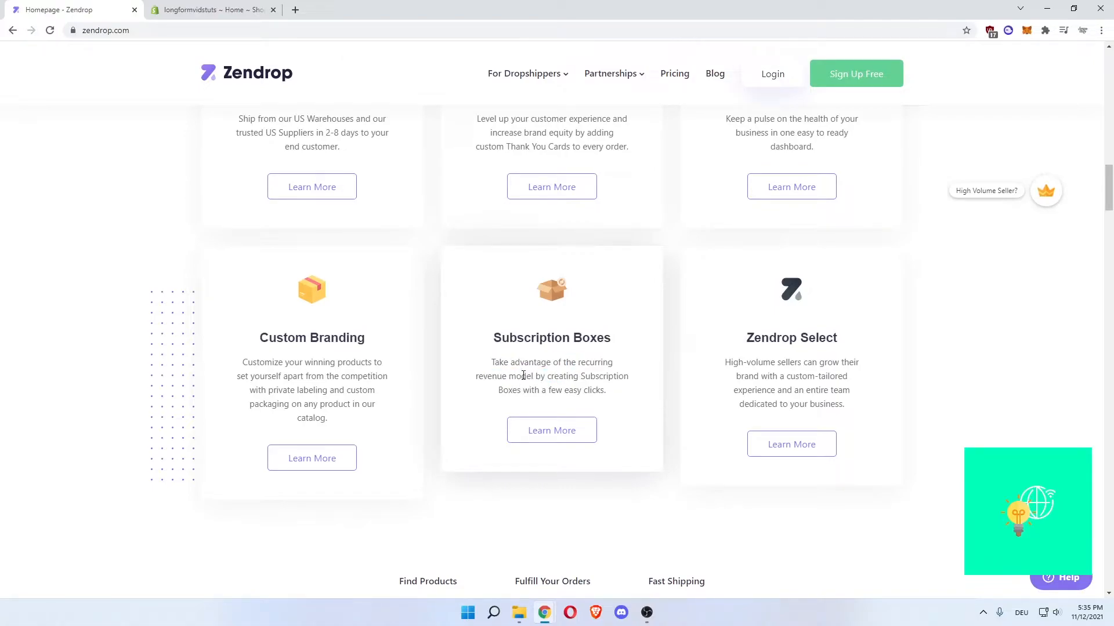
left_click_drag(529, 390, 556, 390)
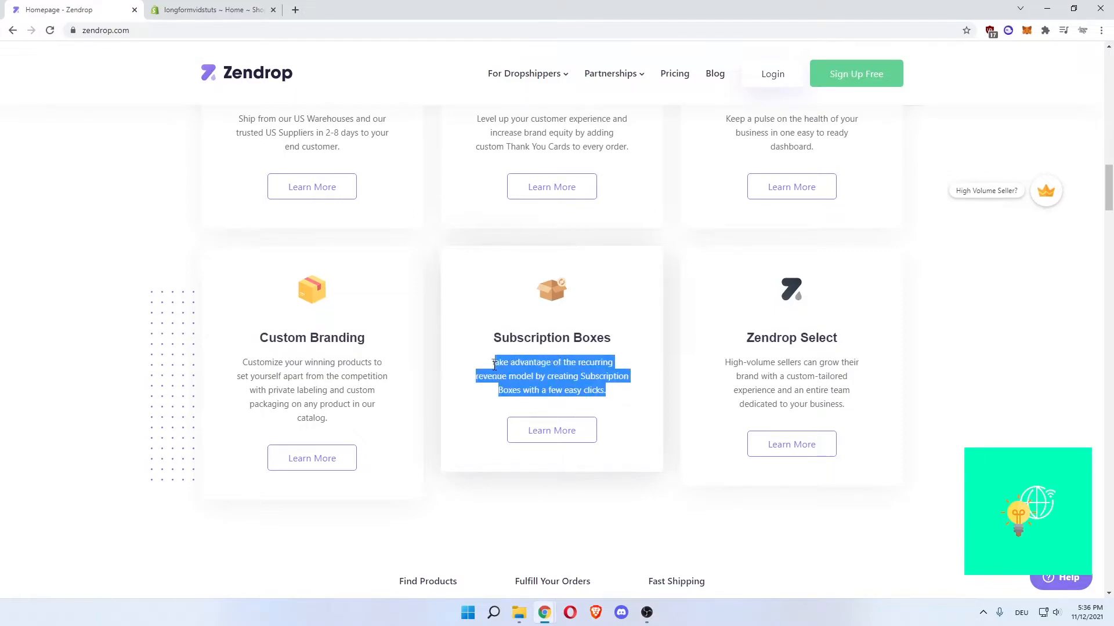
left_click(607, 395)
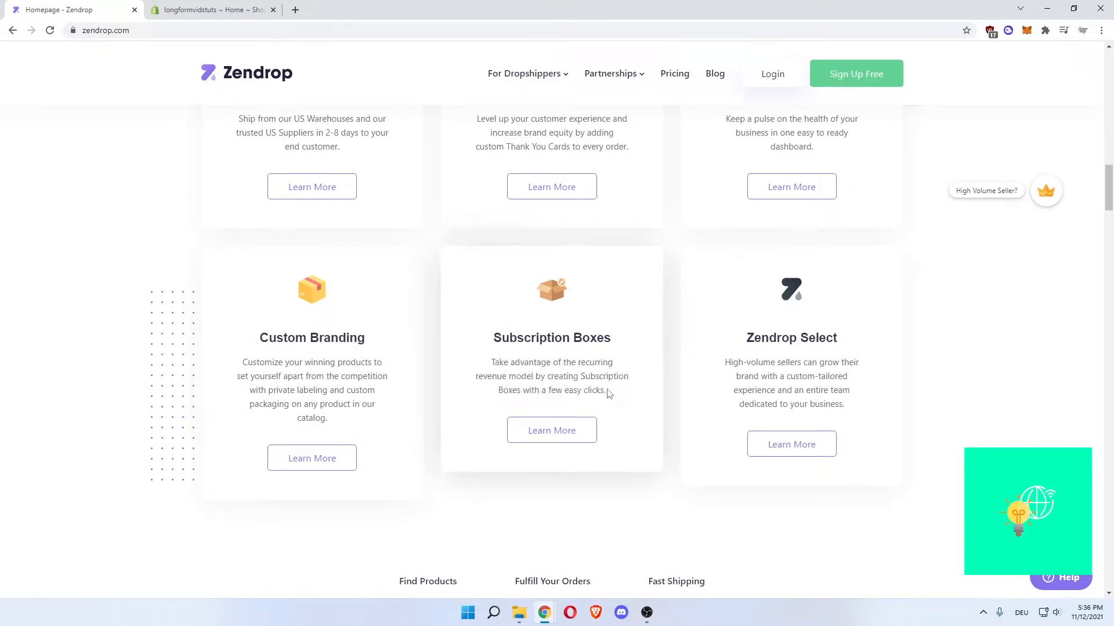
left_click_drag(491, 362, 603, 390)
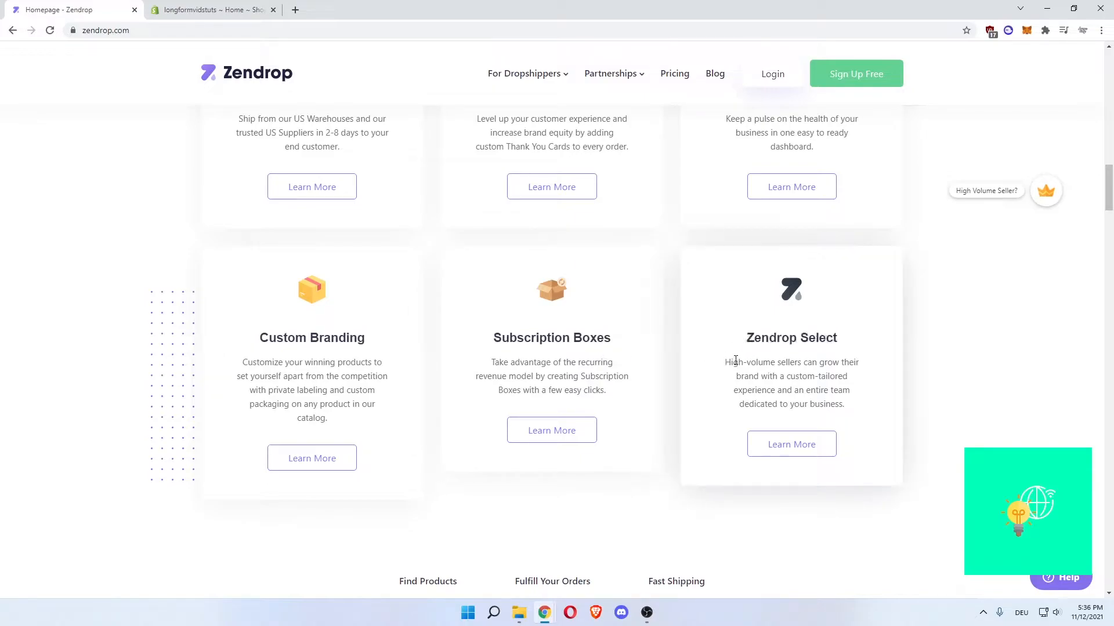
scroll("down", 3)
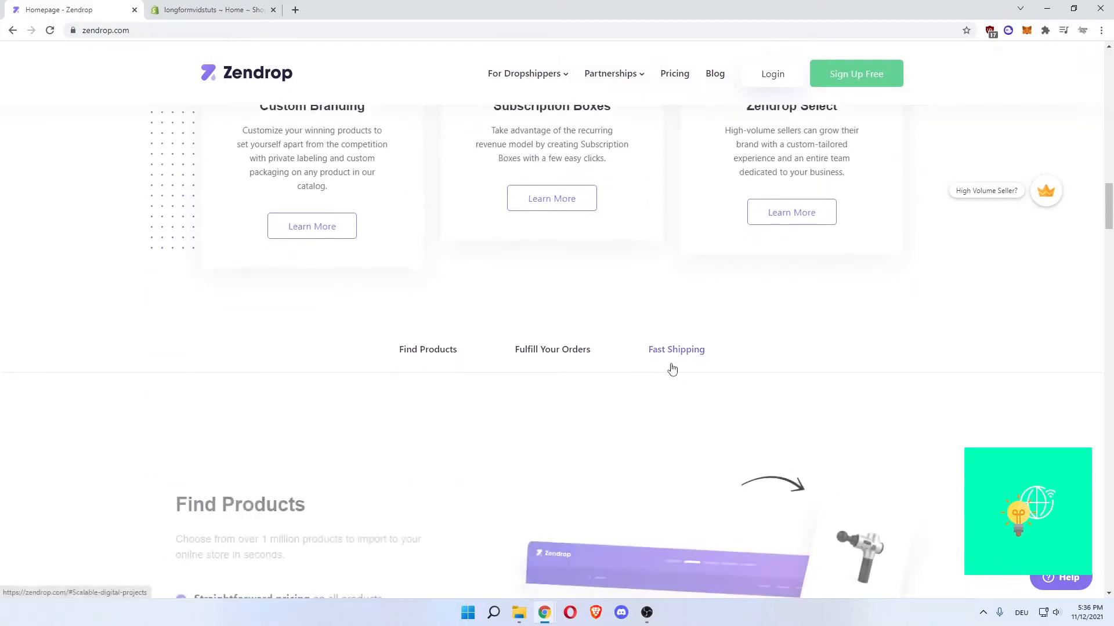
Read the Find Products bullet points, then bring up the Fulfill Your Orders Automatically section
scroll("down", 3)
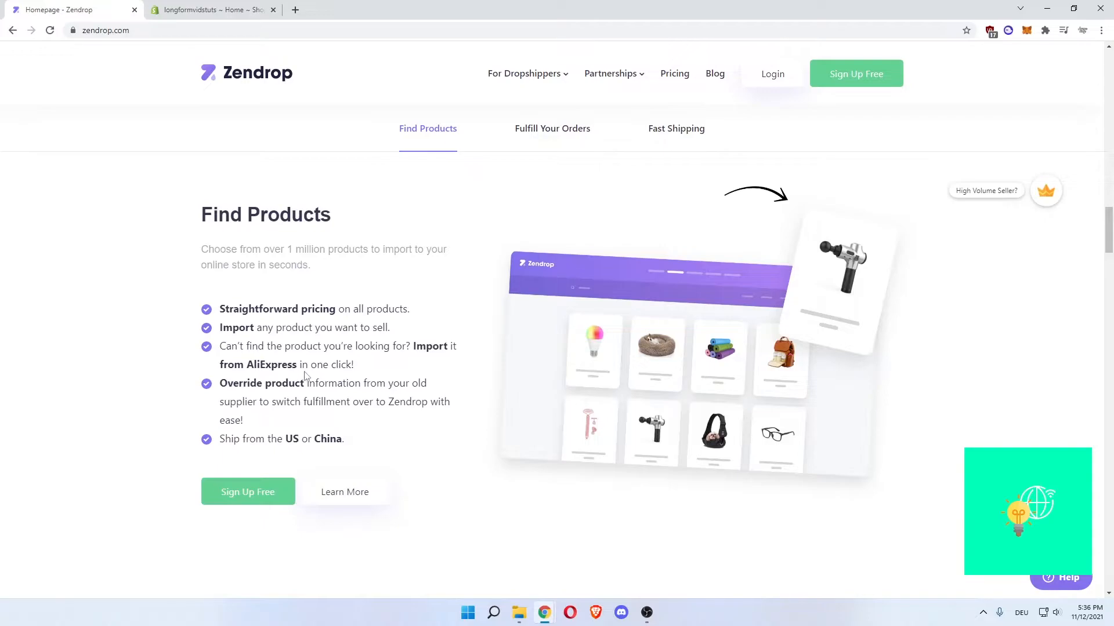
mouse_move(247, 365)
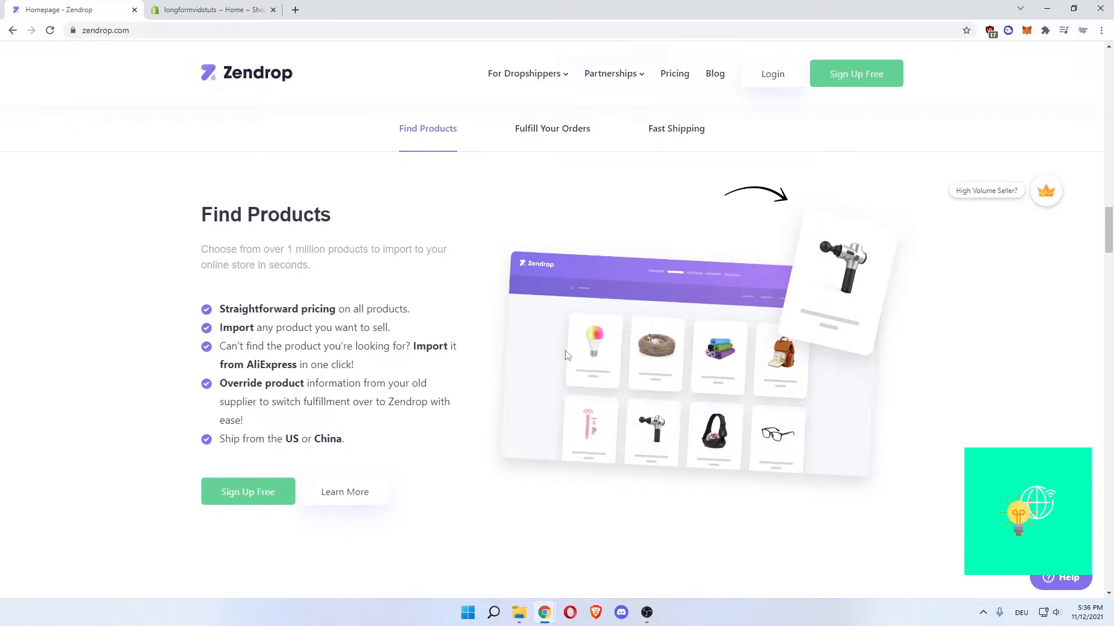
mouse_move(480, 354)
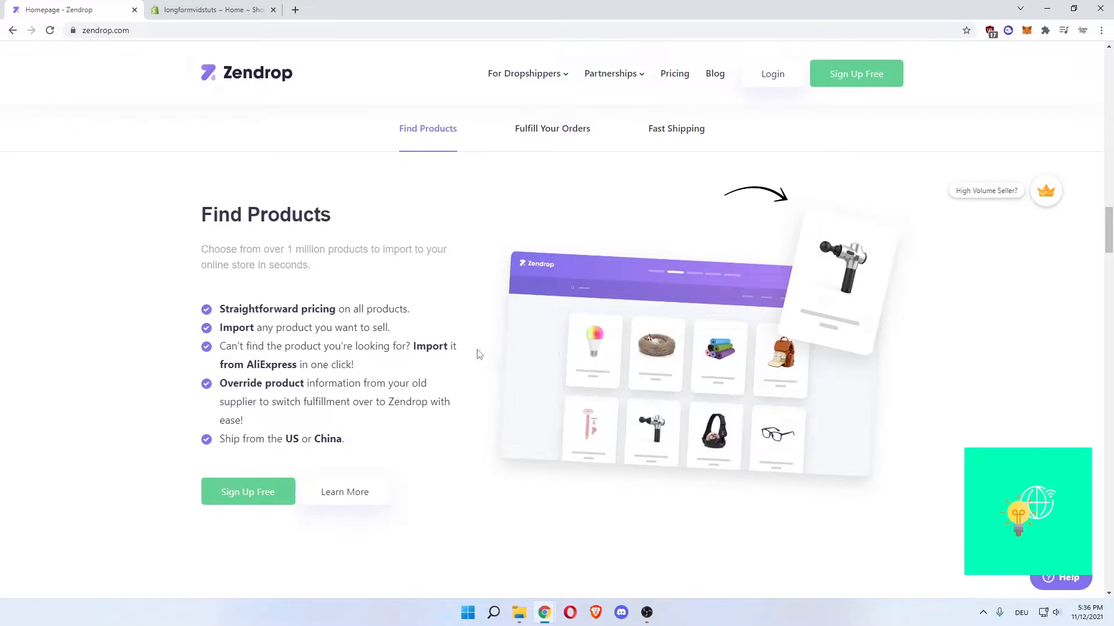
double_click(273, 365)
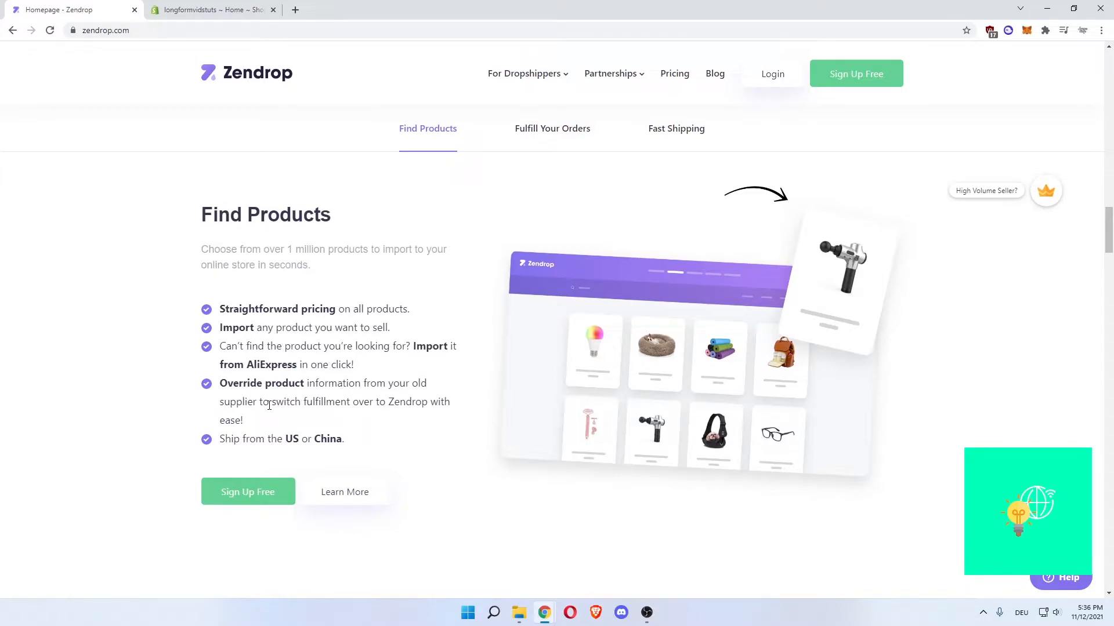
double_click(230, 420)
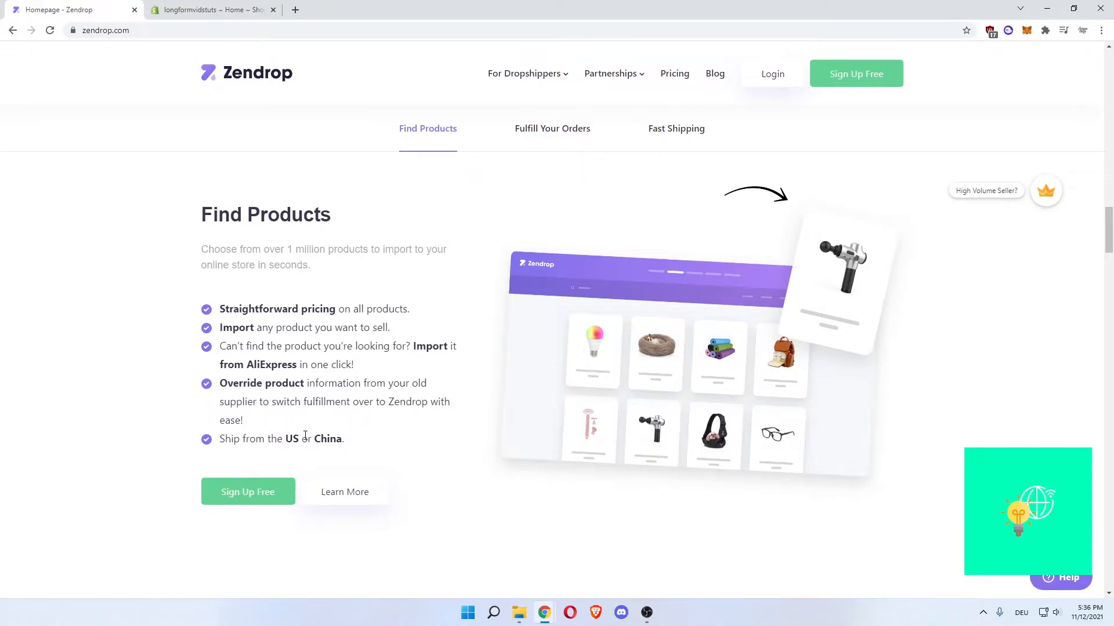
mouse_move(499, 361)
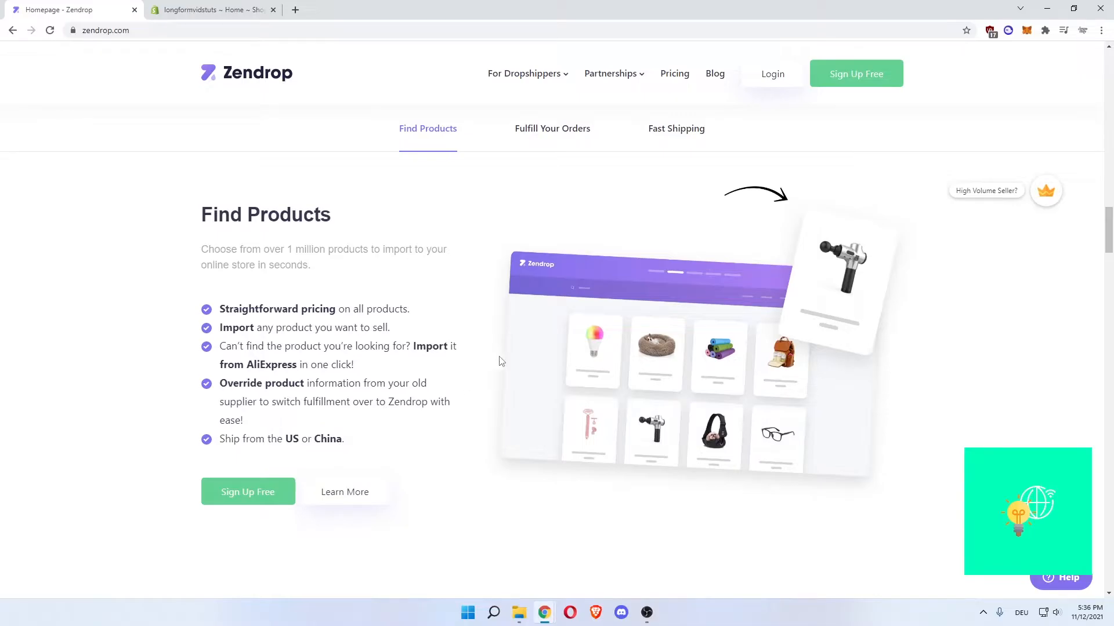
left_click(552, 129)
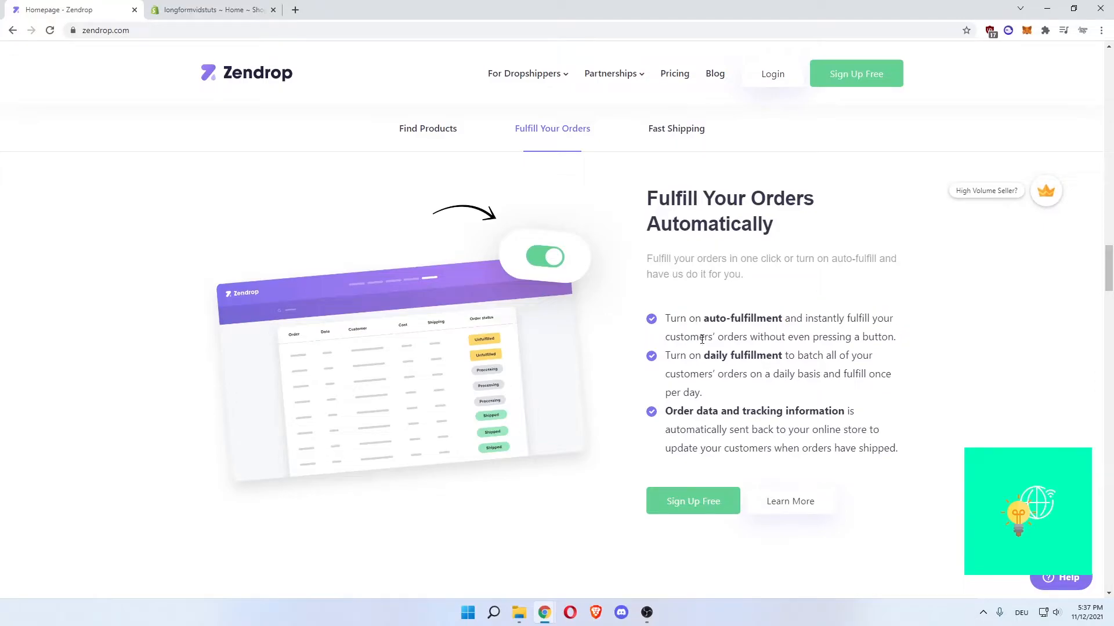
mouse_move(815, 369)
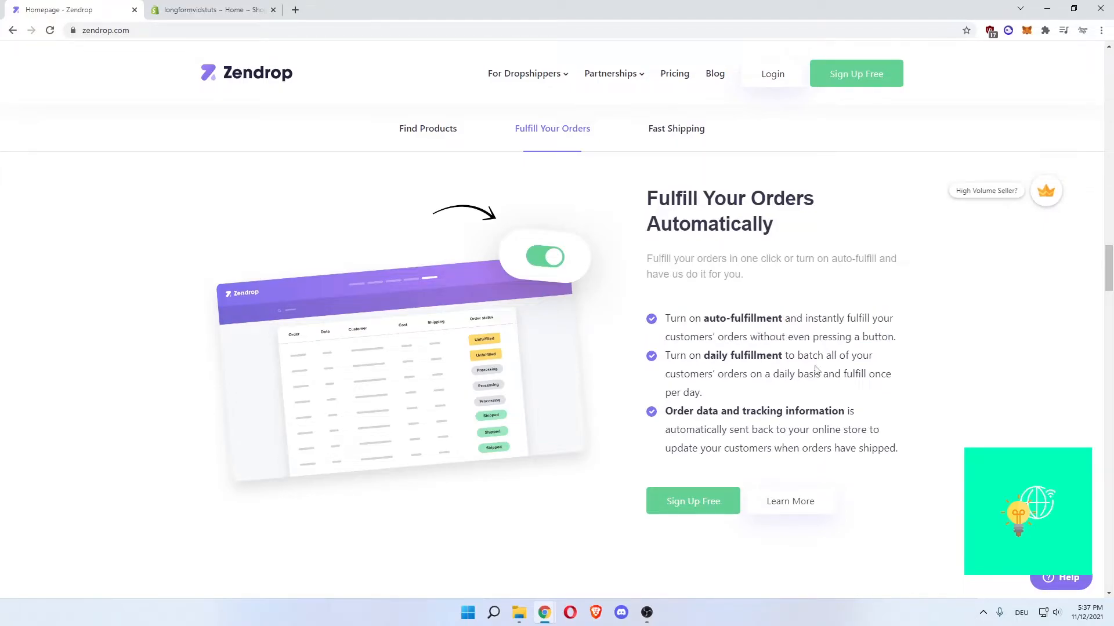
Highlight the word batch and the following fulfillment text while reading
double_click(803, 355)
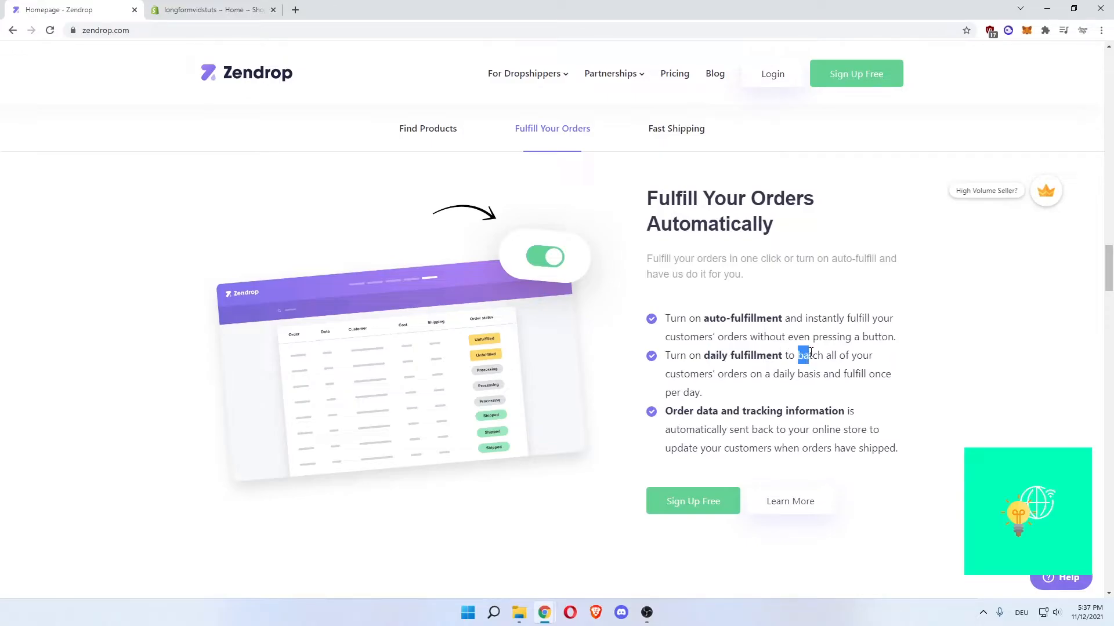
left_click_drag(801, 355, 861, 374)
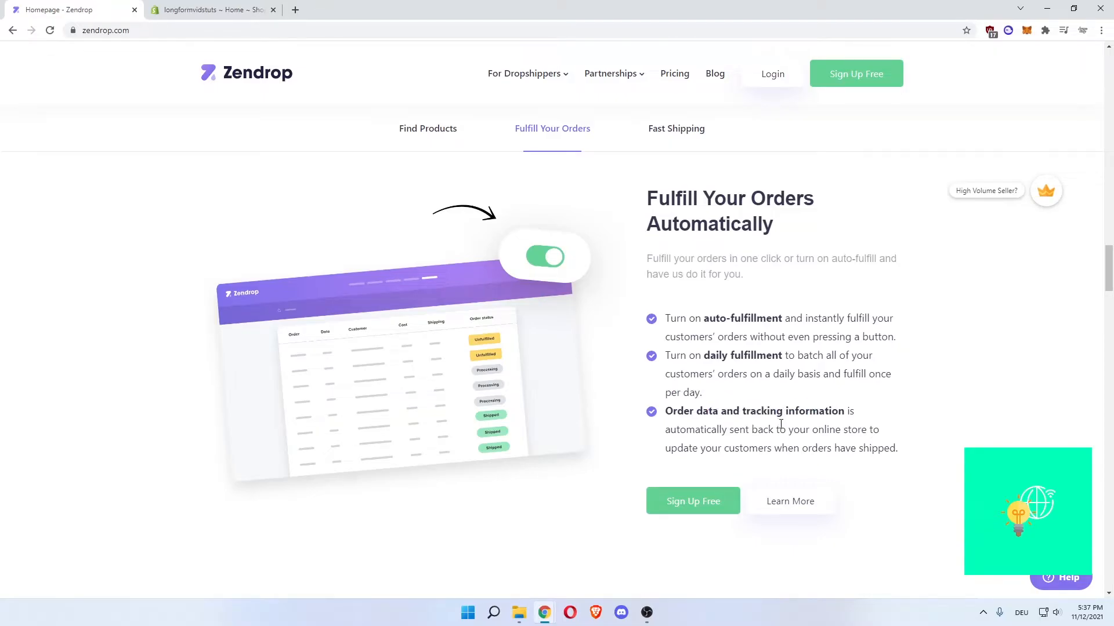
mouse_move(850, 430)
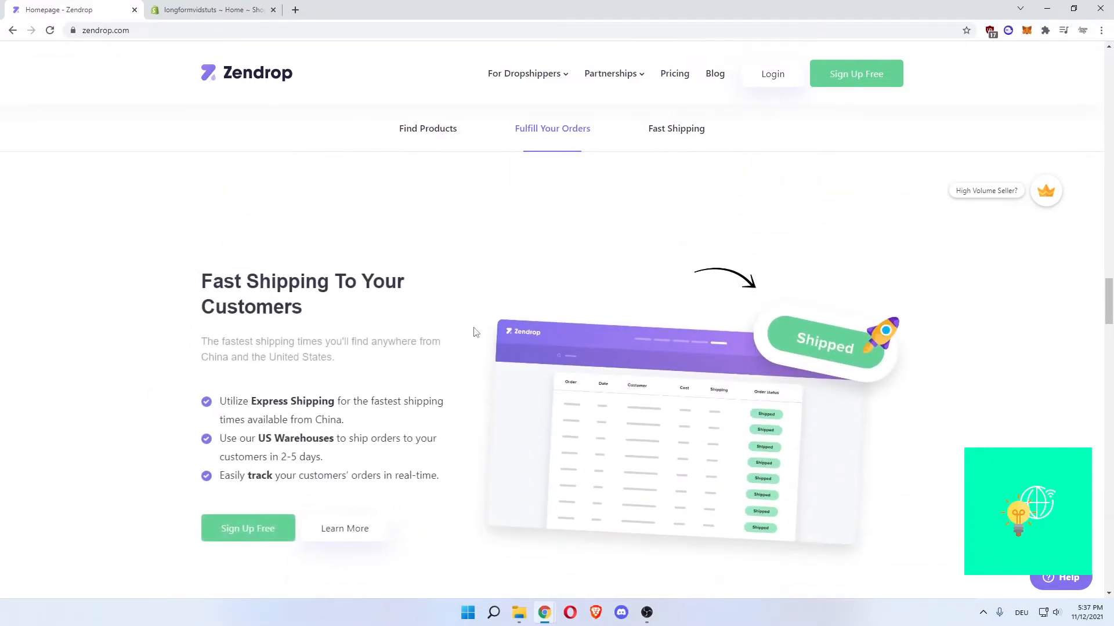
Show Fast Shipping, highlighting China and customers, then scroll to the pricing plans
left_click(675, 129)
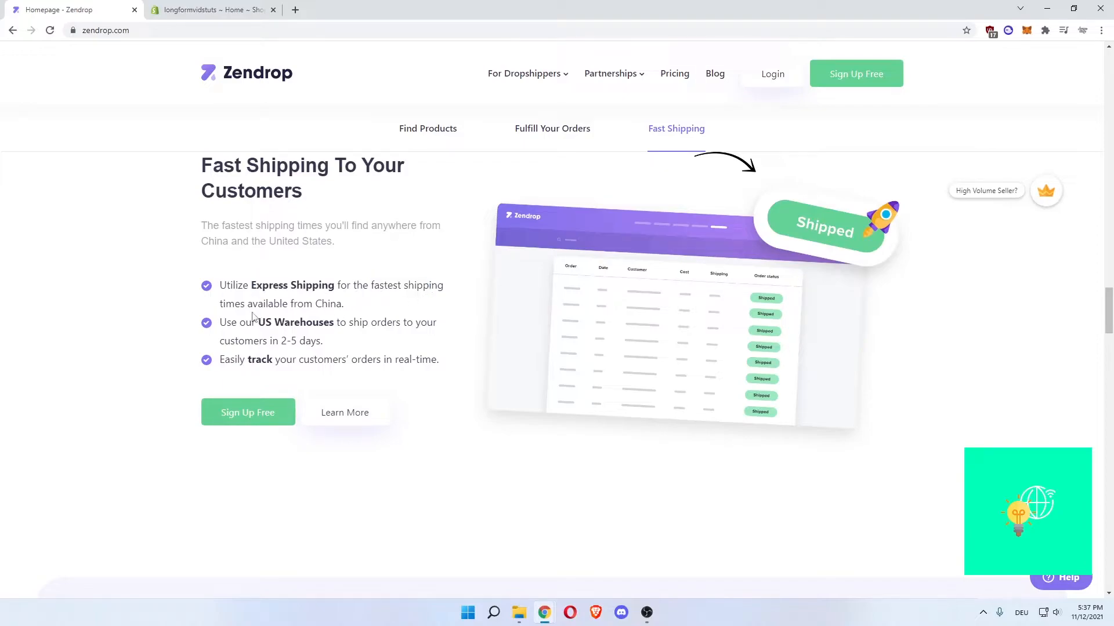
double_click(328, 303)
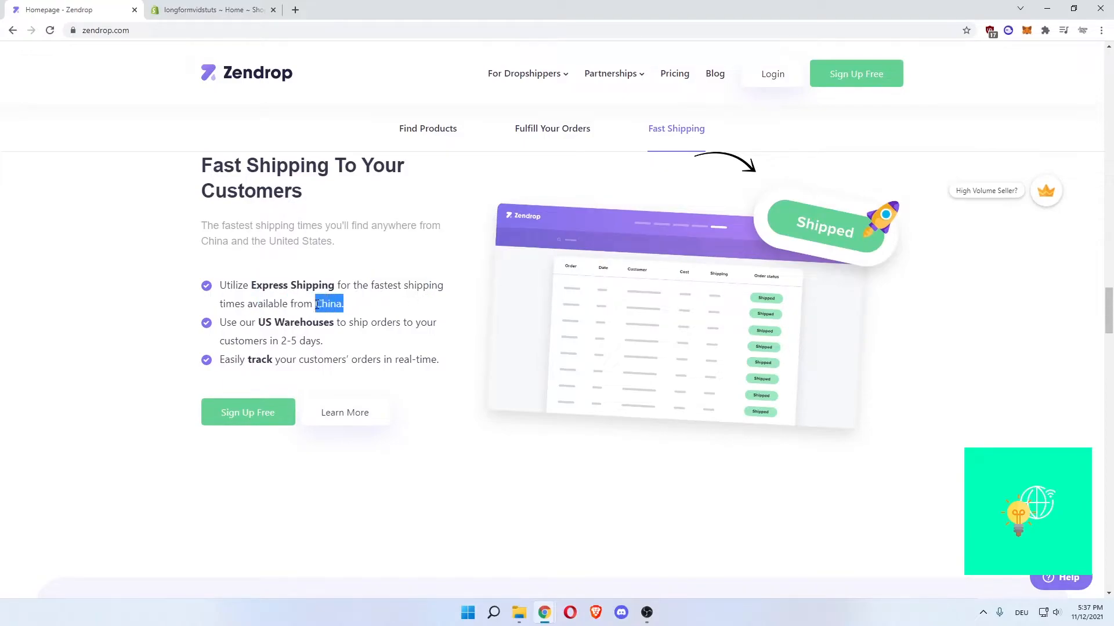
left_click(355, 307)
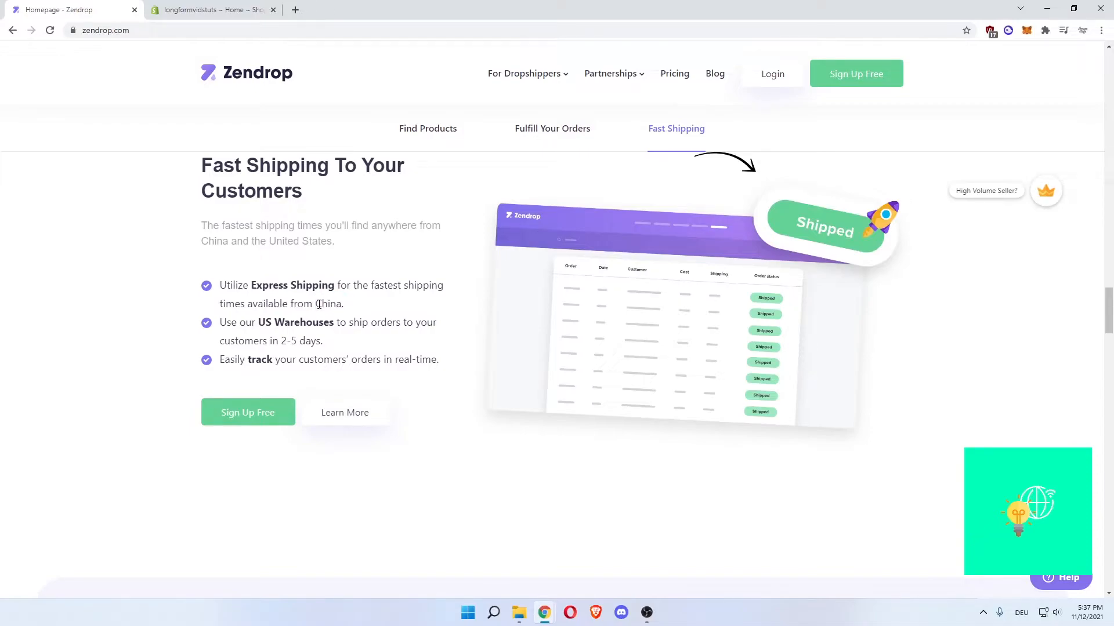
double_click(330, 303)
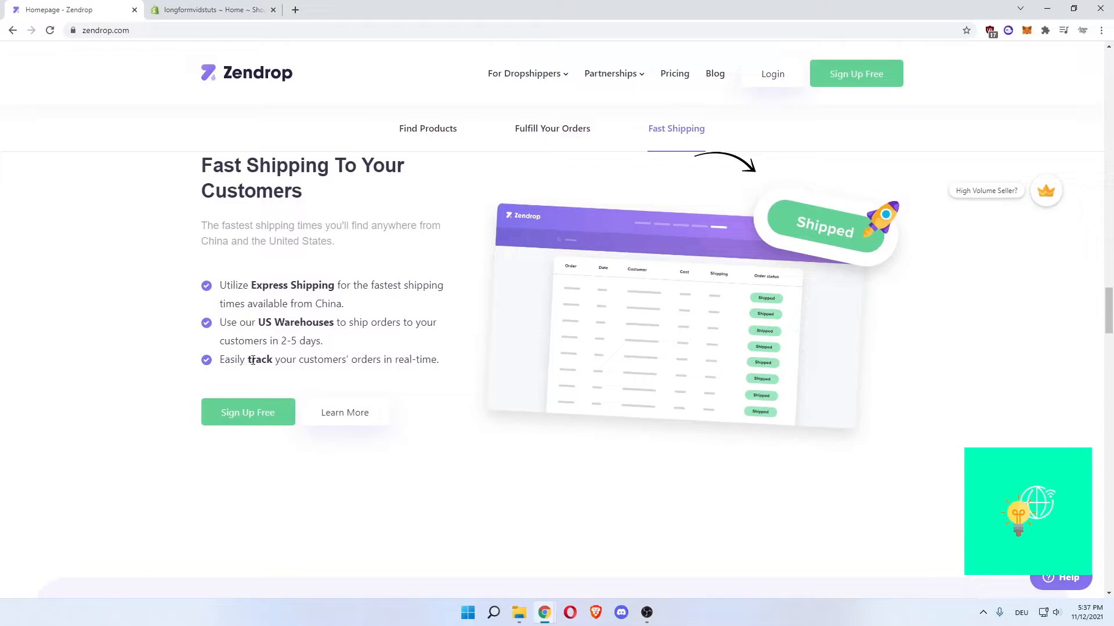
left_click_drag(330, 360, 433, 360)
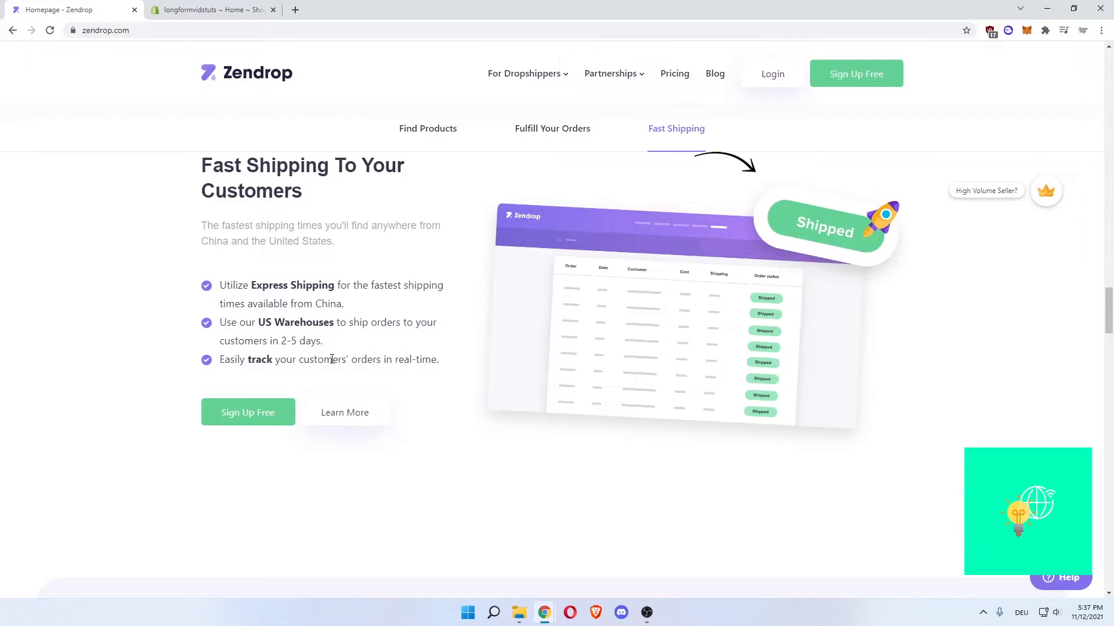
double_click(320, 360)
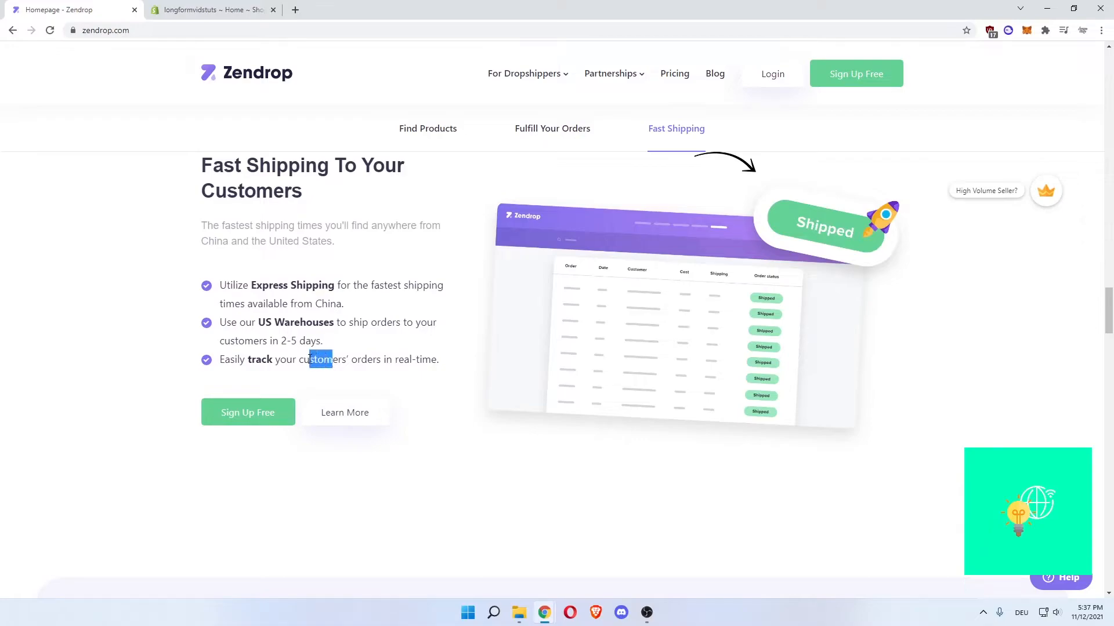
left_click(354, 356)
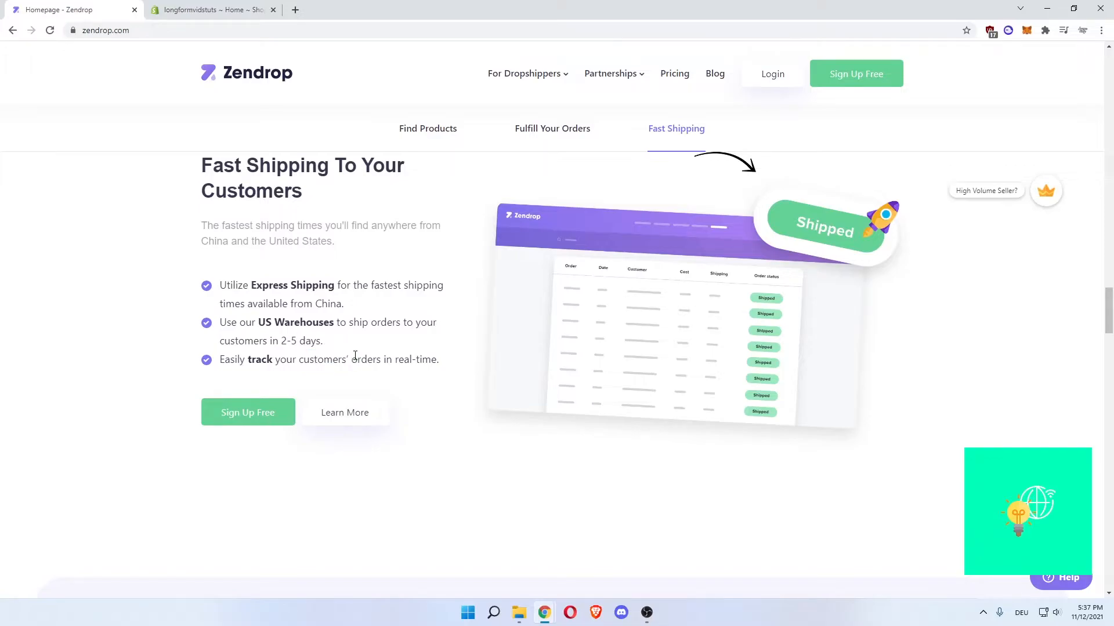
scroll("down", 3)
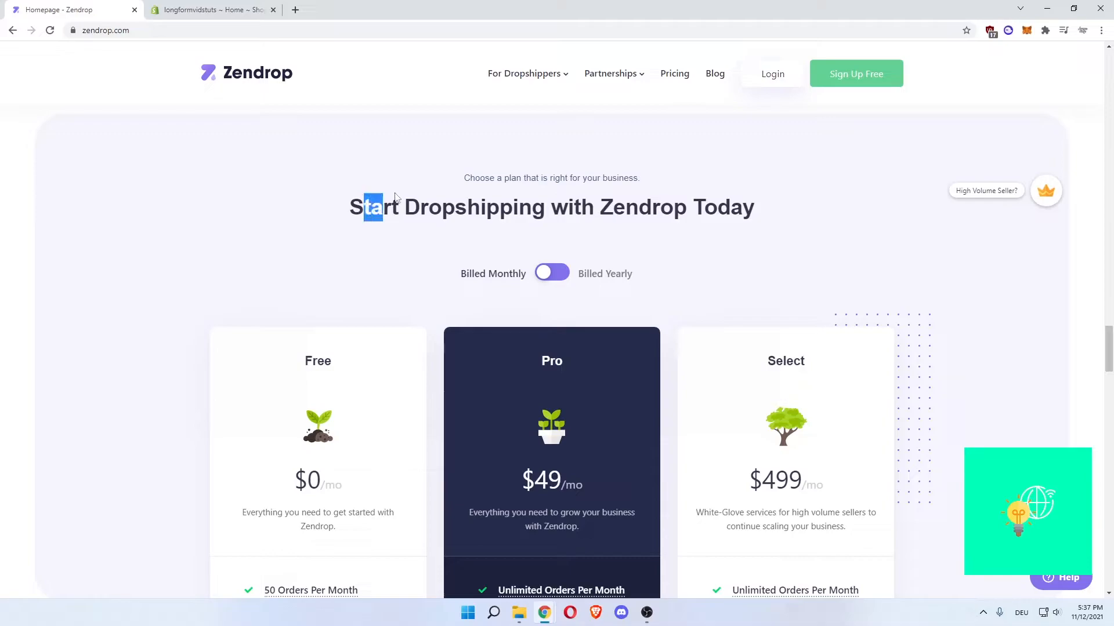
scroll("down", 3)
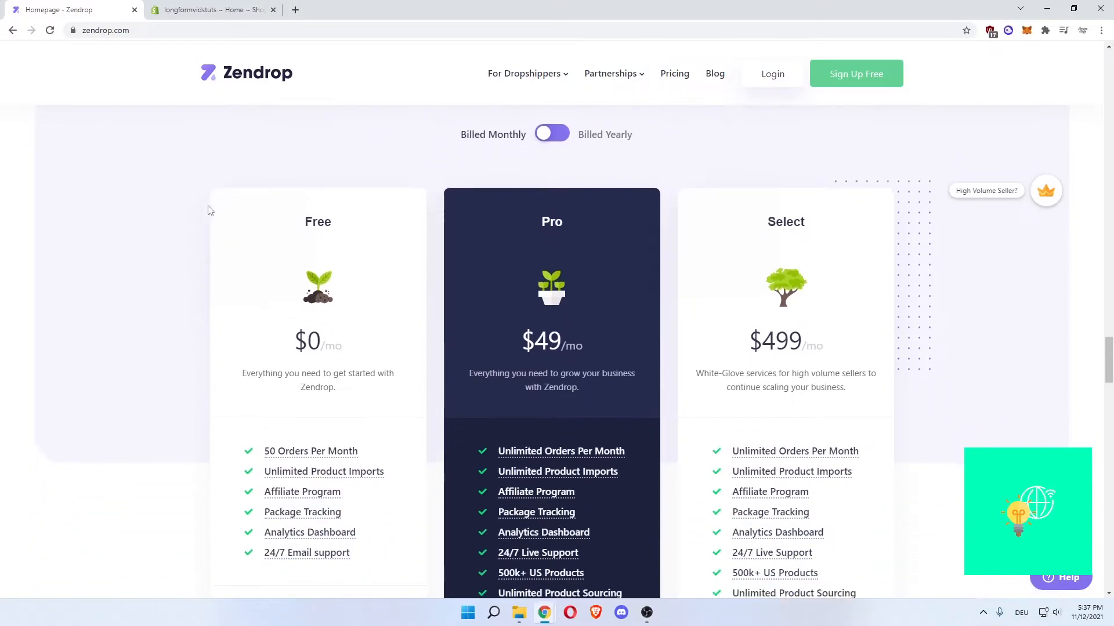
scroll("down", 3)
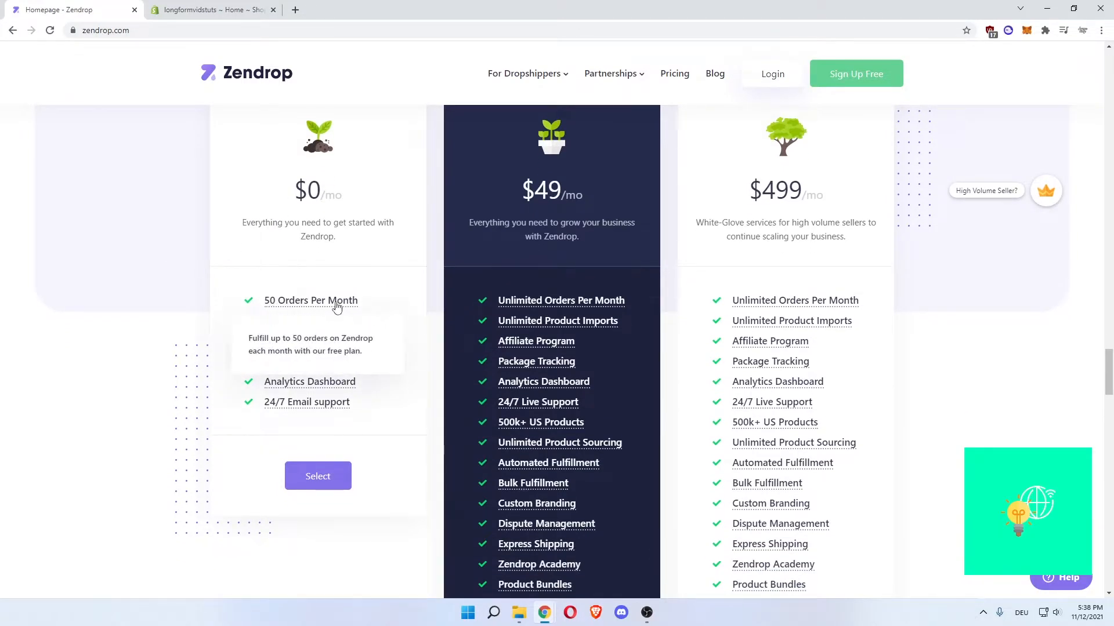
mouse_move(228, 328)
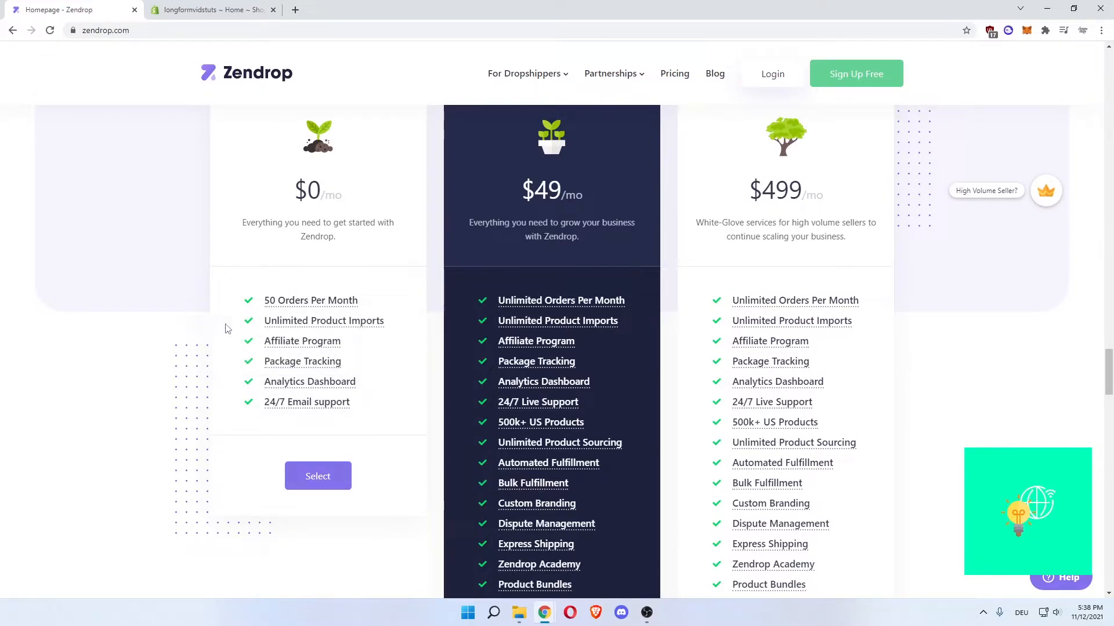
mouse_move(323, 320)
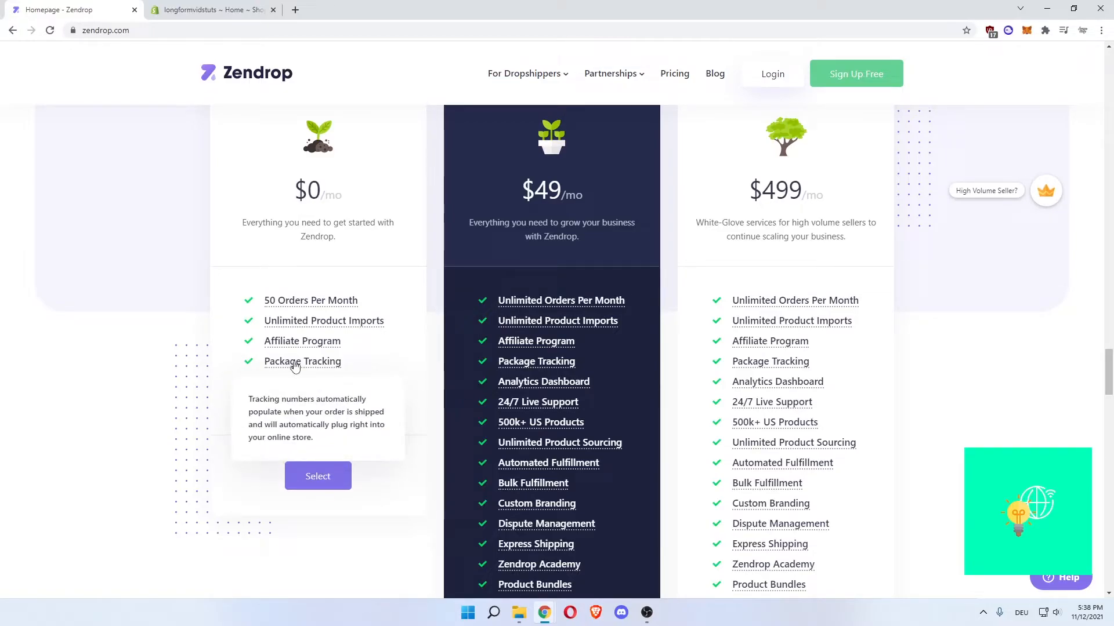
mouse_move(222, 368)
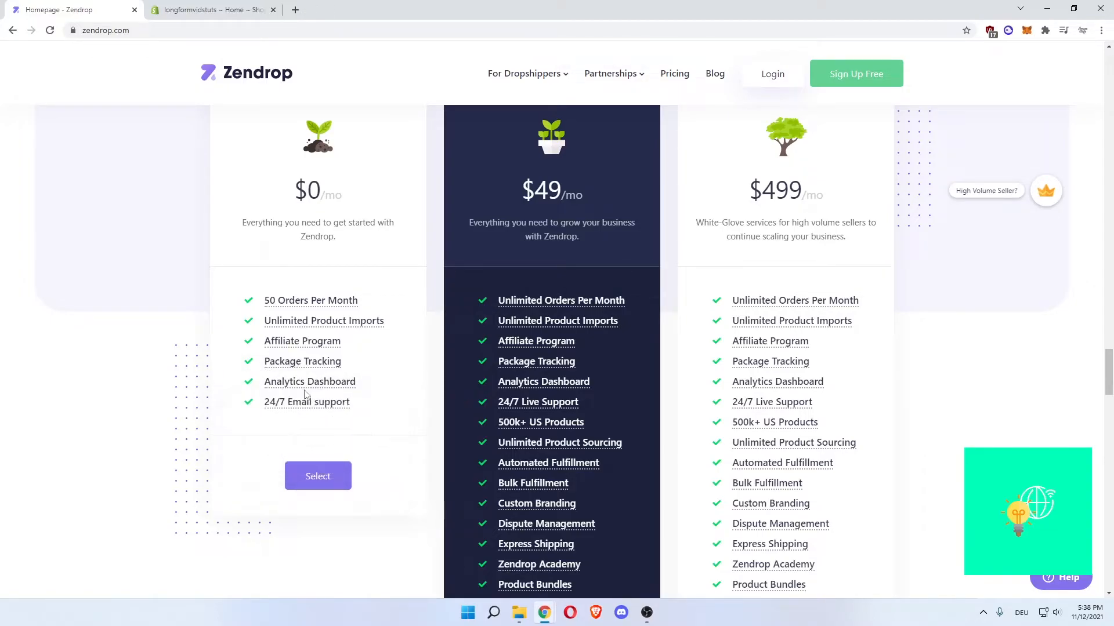
mouse_move(415, 397)
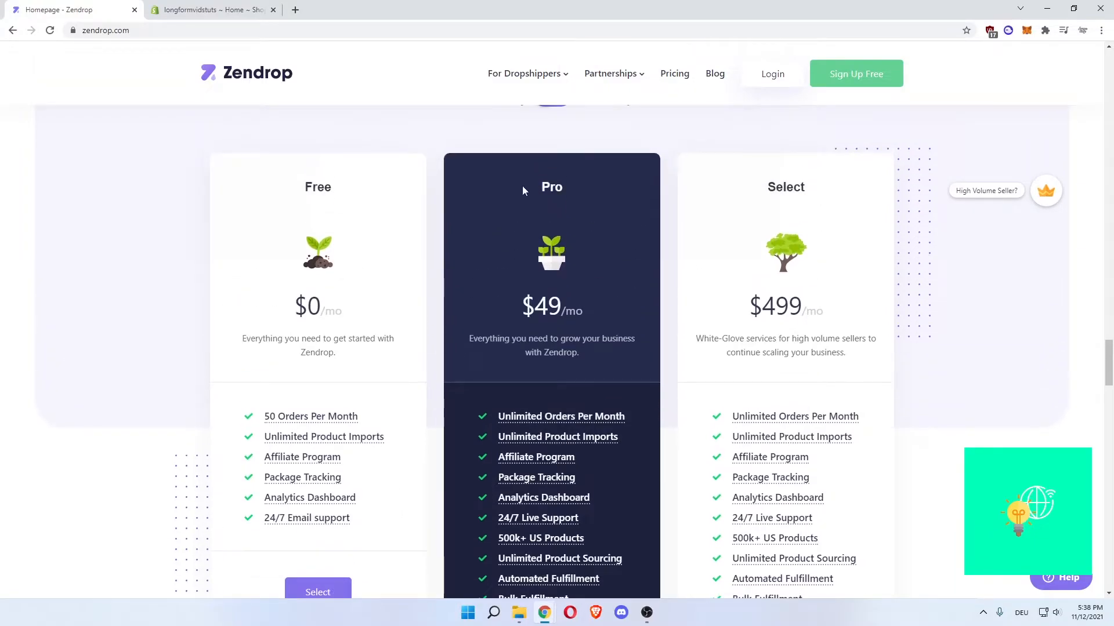
scroll("down", 3)
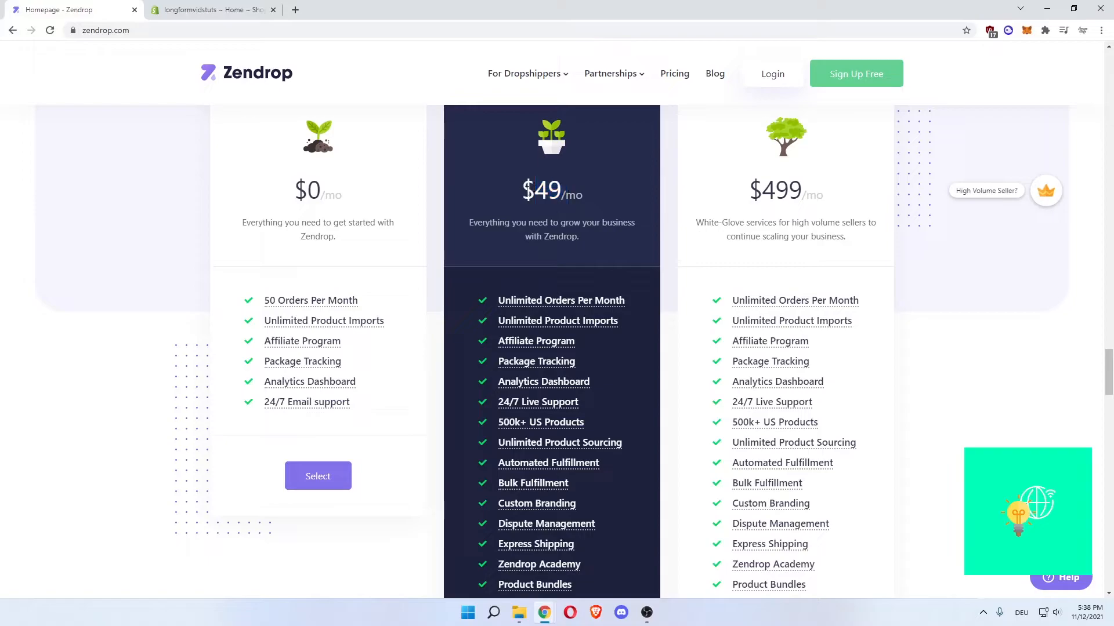
mouse_move(560, 300)
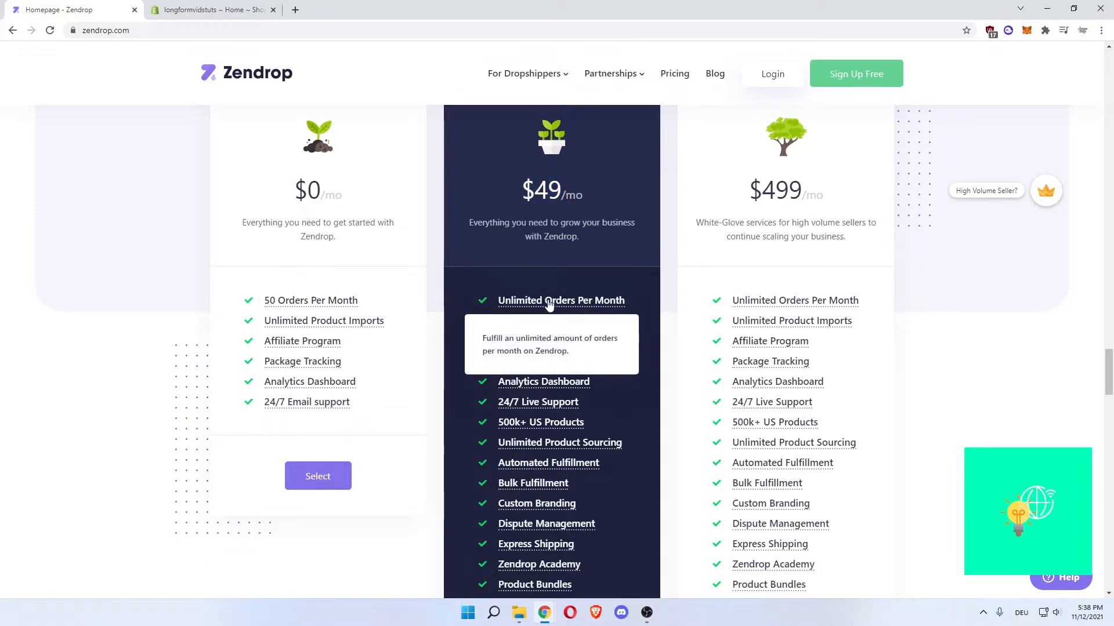
mouse_move(566, 291)
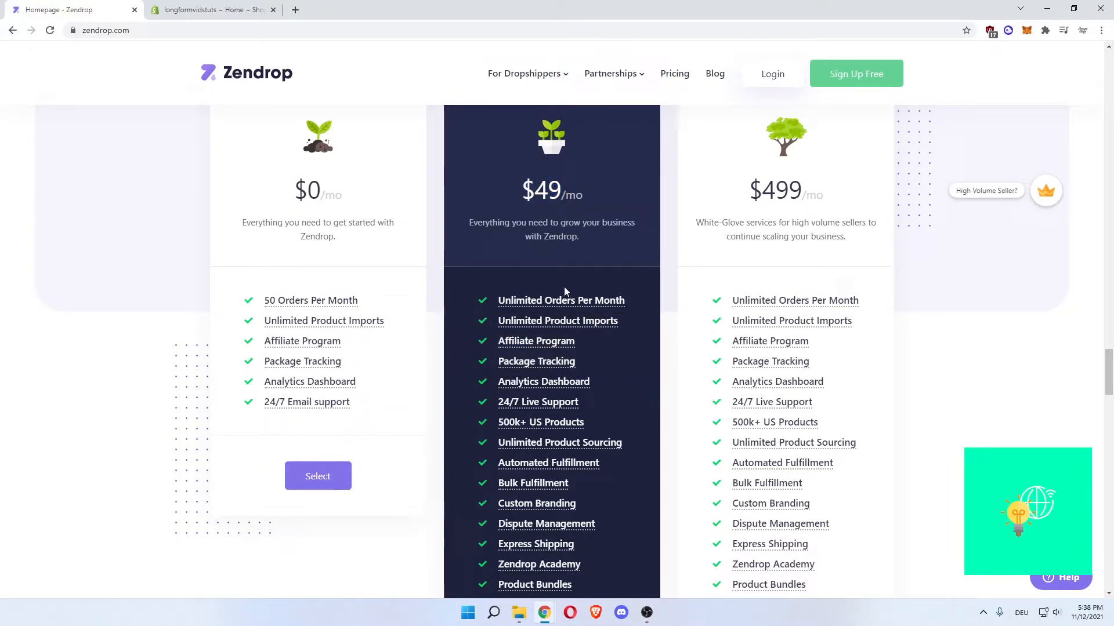
mouse_move(560, 300)
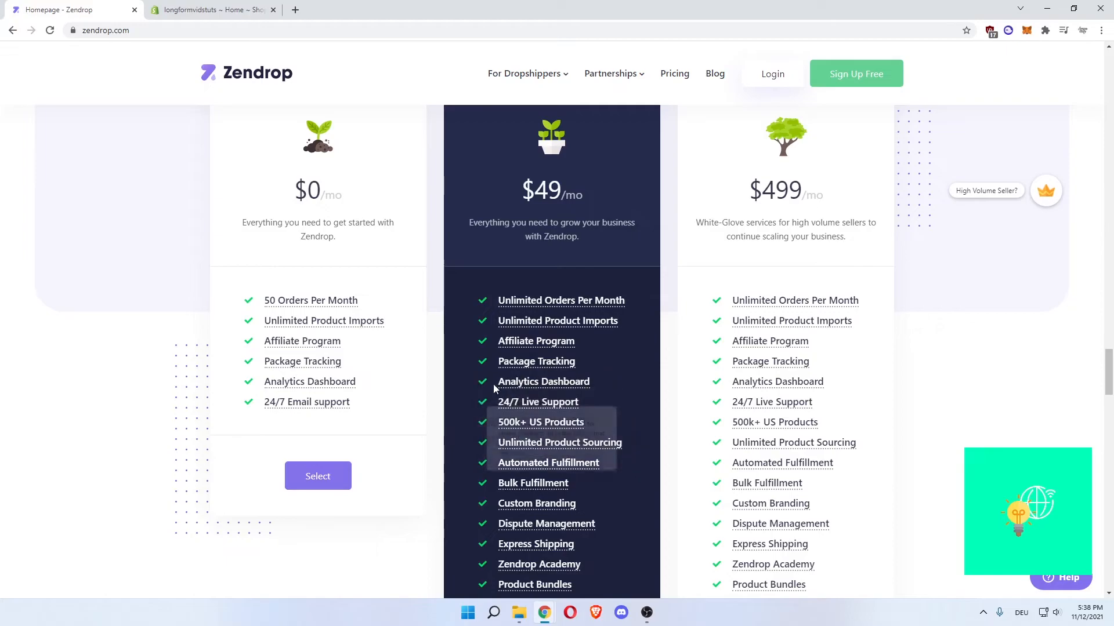
scroll("down", 3)
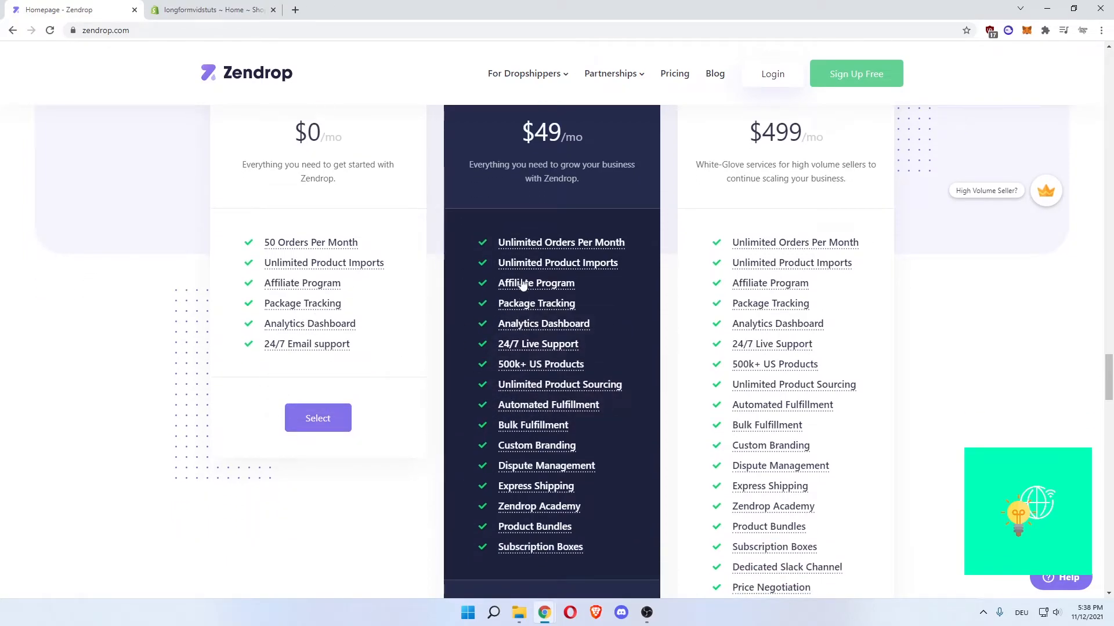
mouse_move(455, 347)
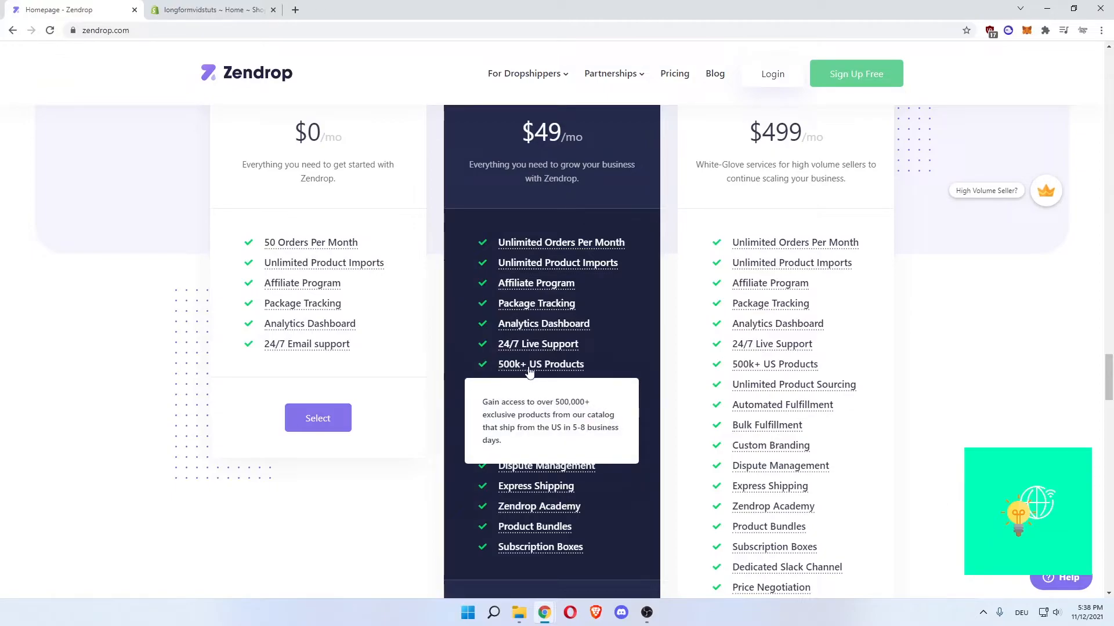
scroll("down", 3)
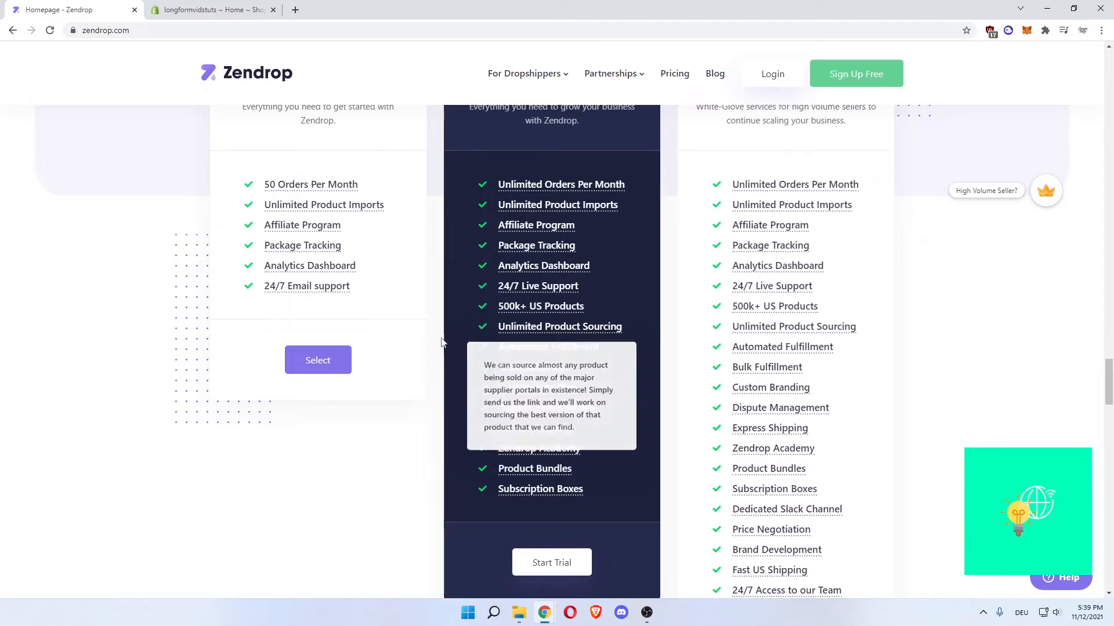
mouse_move(518, 372)
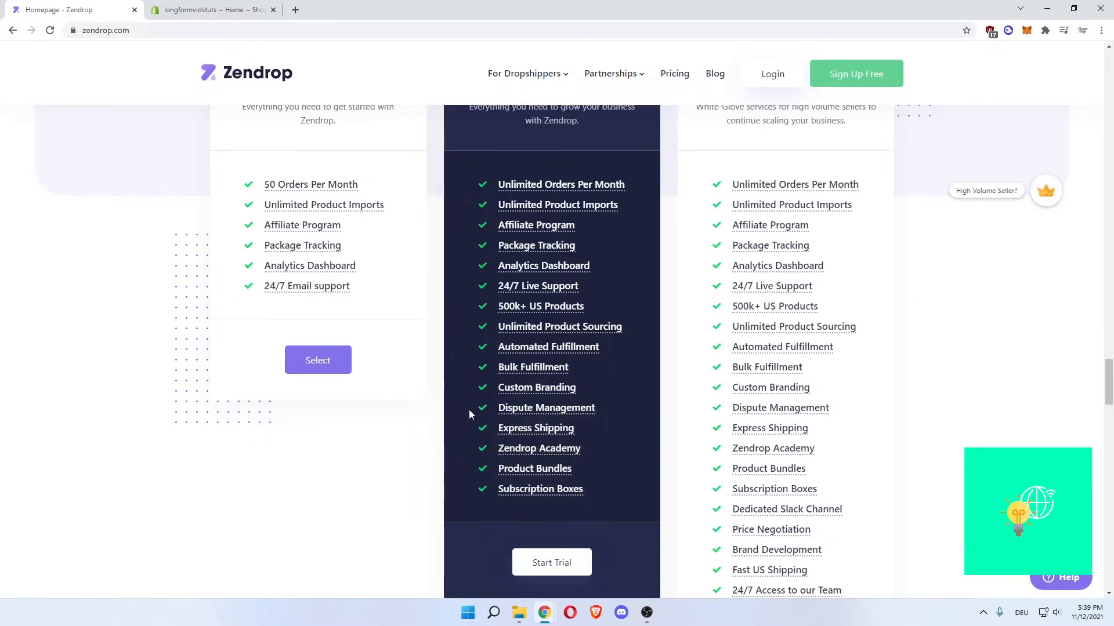
mouse_move(536, 427)
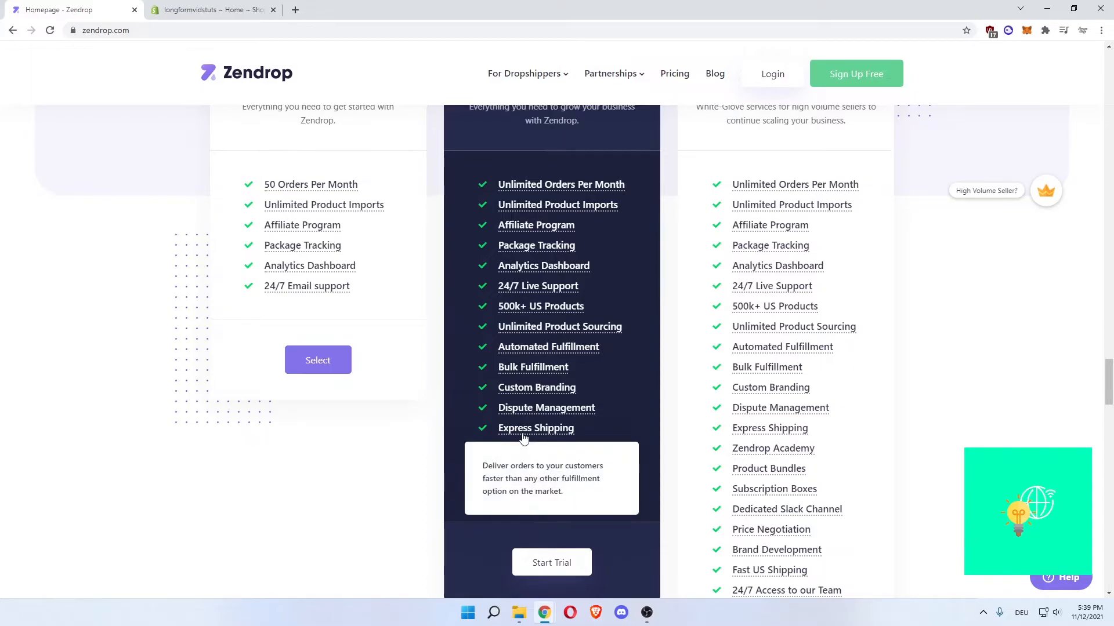
mouse_move(546, 408)
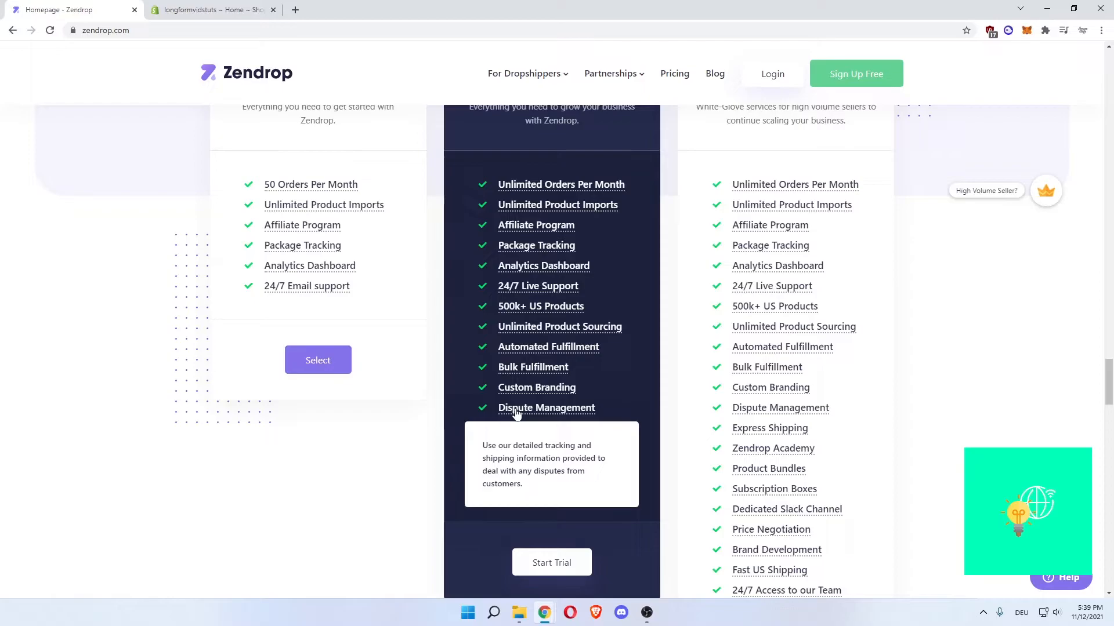
mouse_move(520, 419)
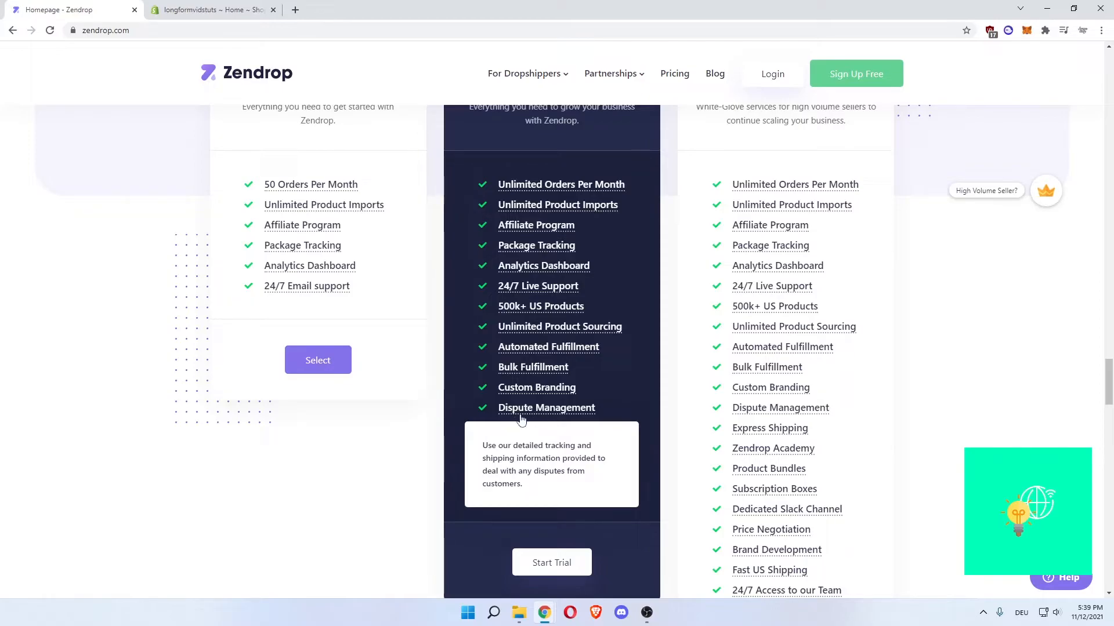
mouse_move(511, 412)
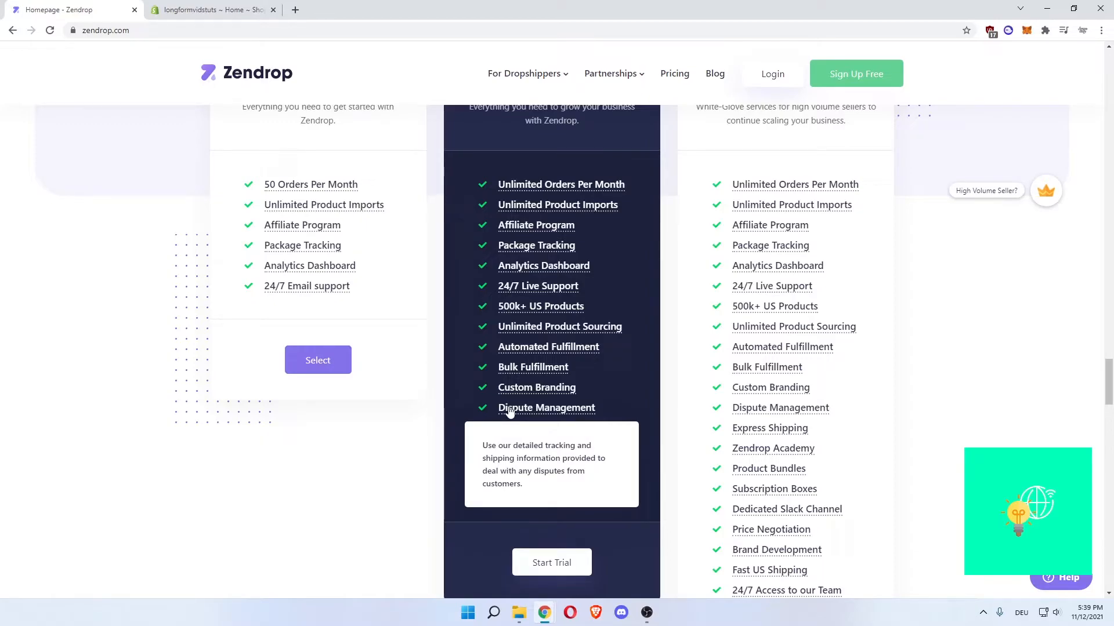
mouse_move(488, 423)
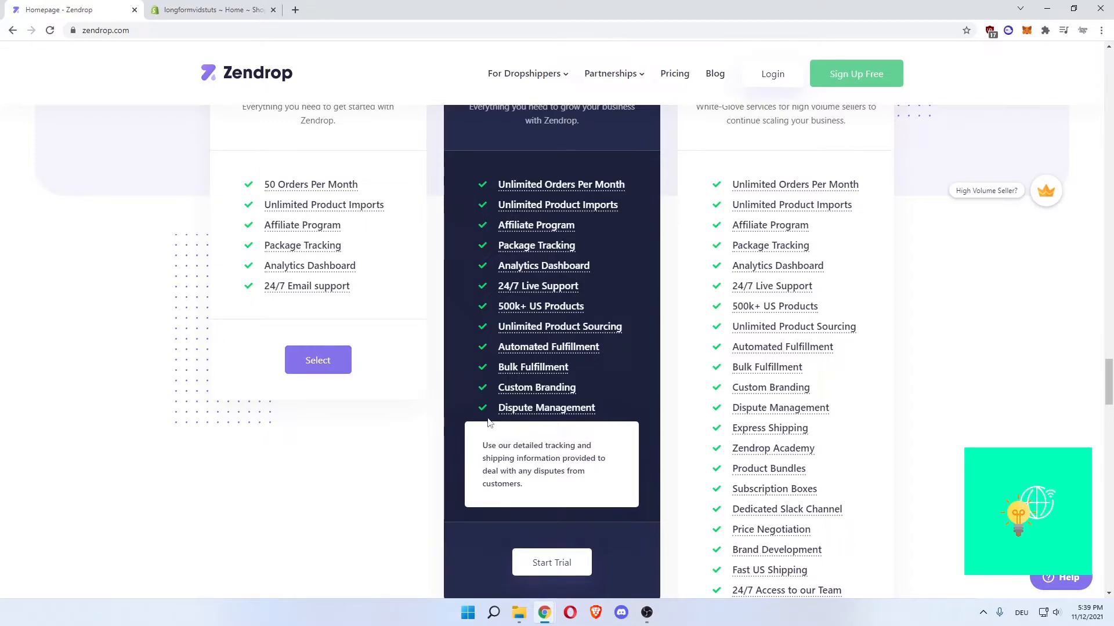
mouse_move(538, 448)
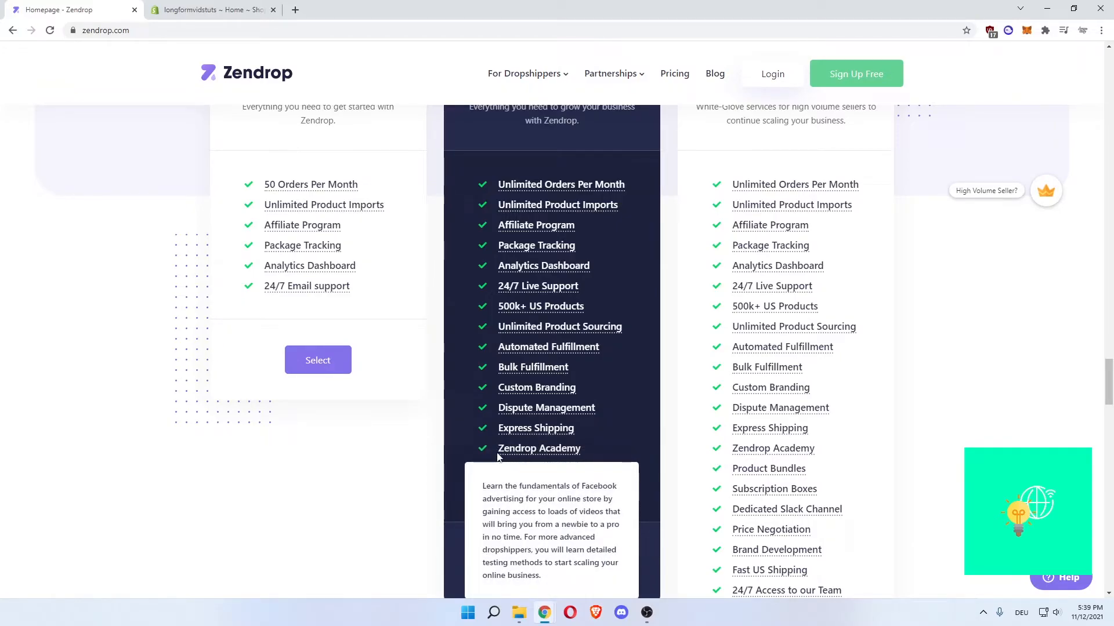
scroll("down", 3)
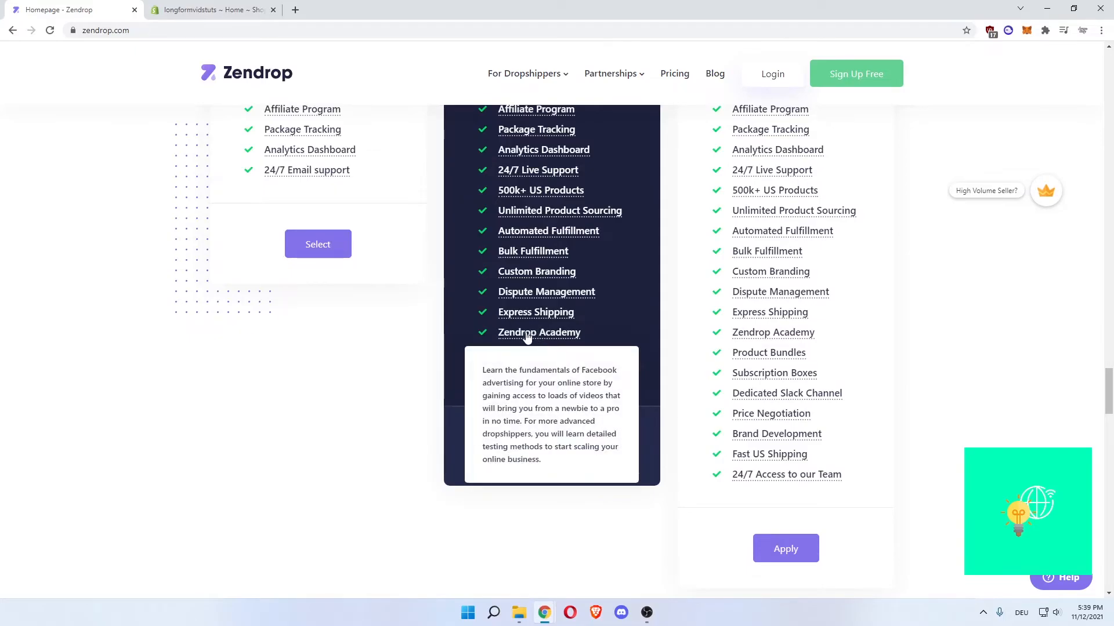
mouse_move(515, 342)
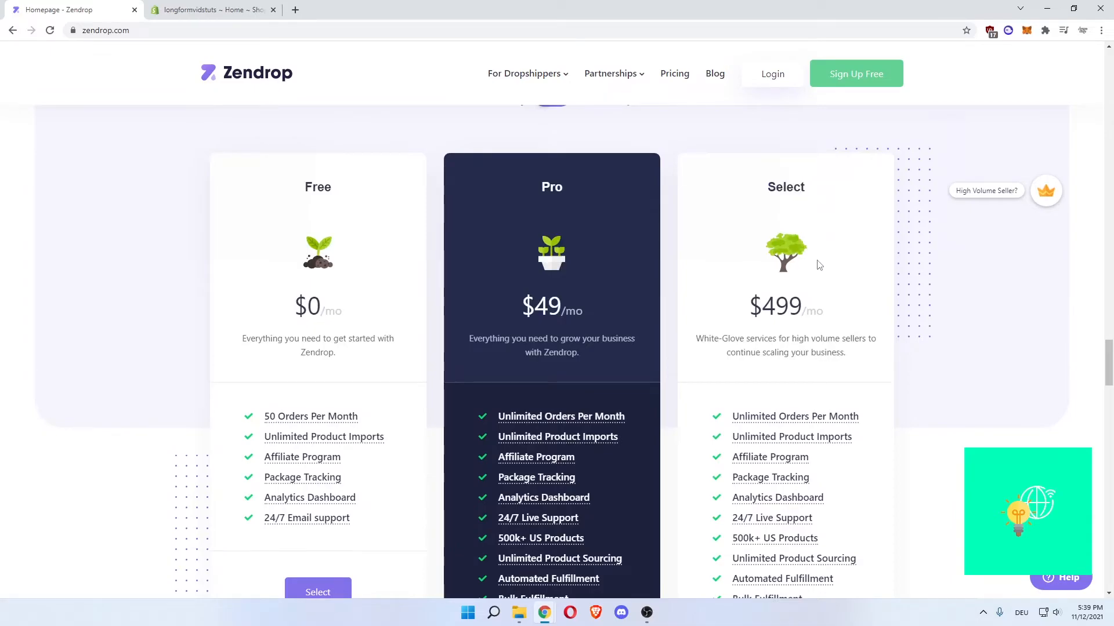
left_click_drag(696, 338, 774, 338)
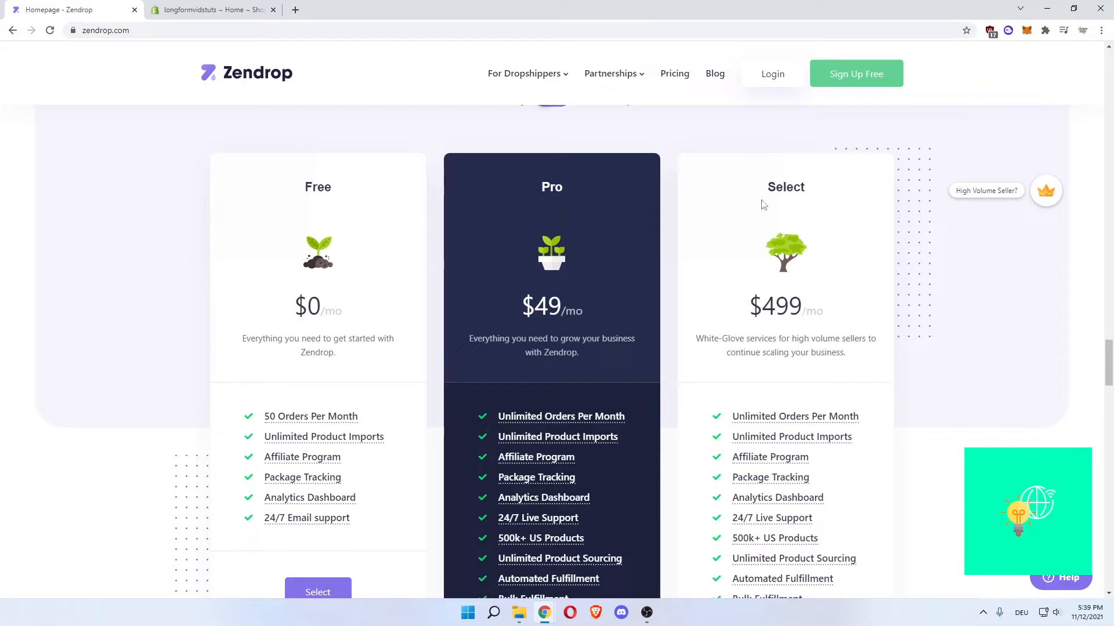
mouse_move(1058, 224)
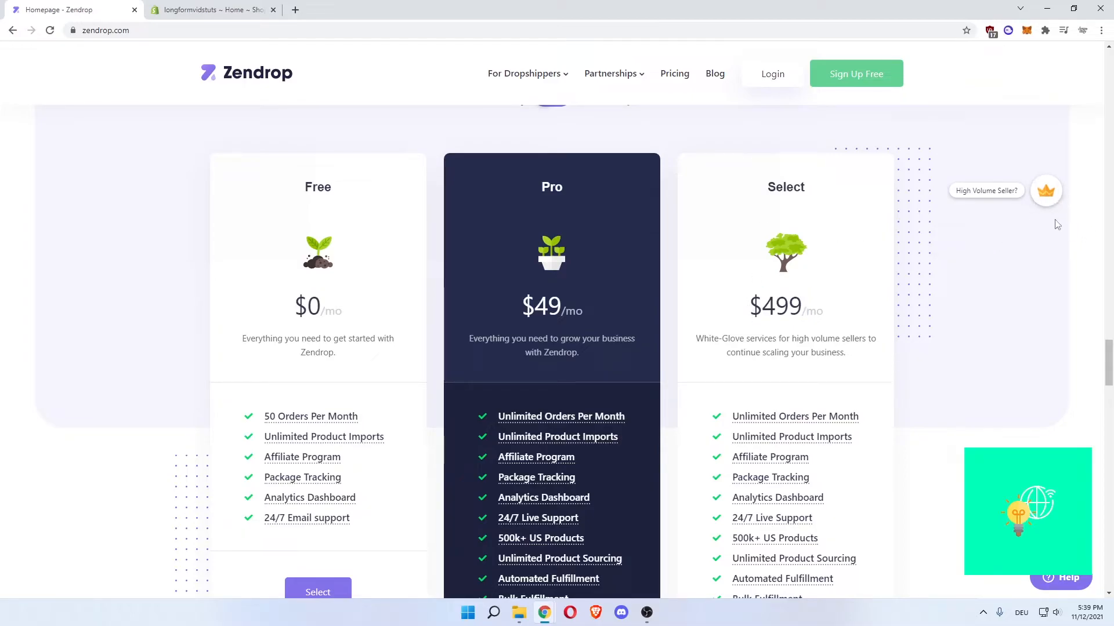
scroll("down", 3)
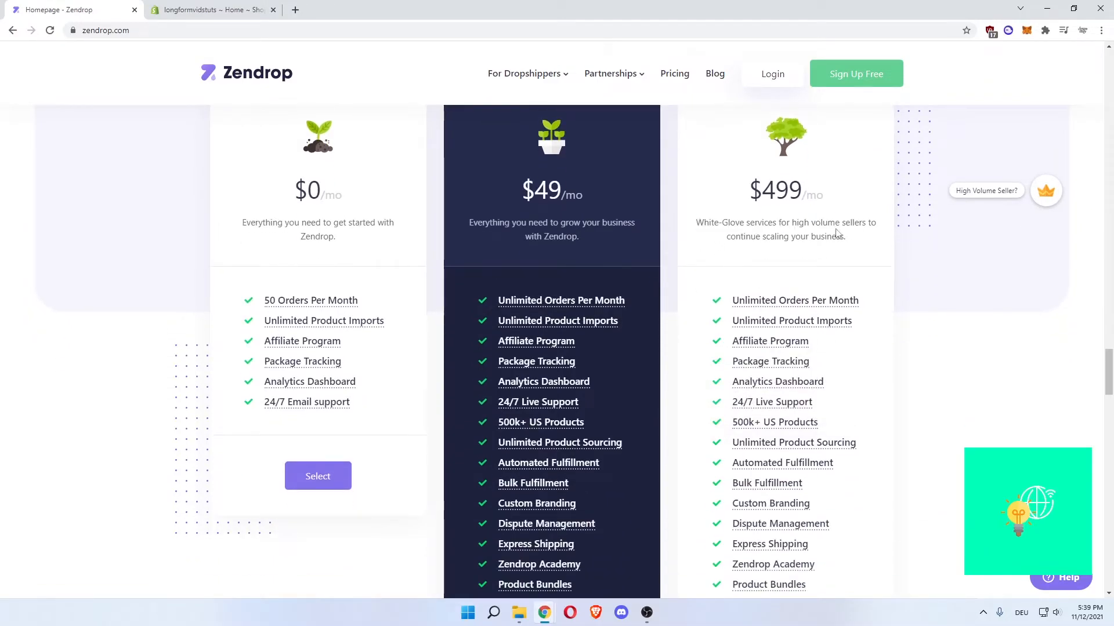
scroll("down", 3)
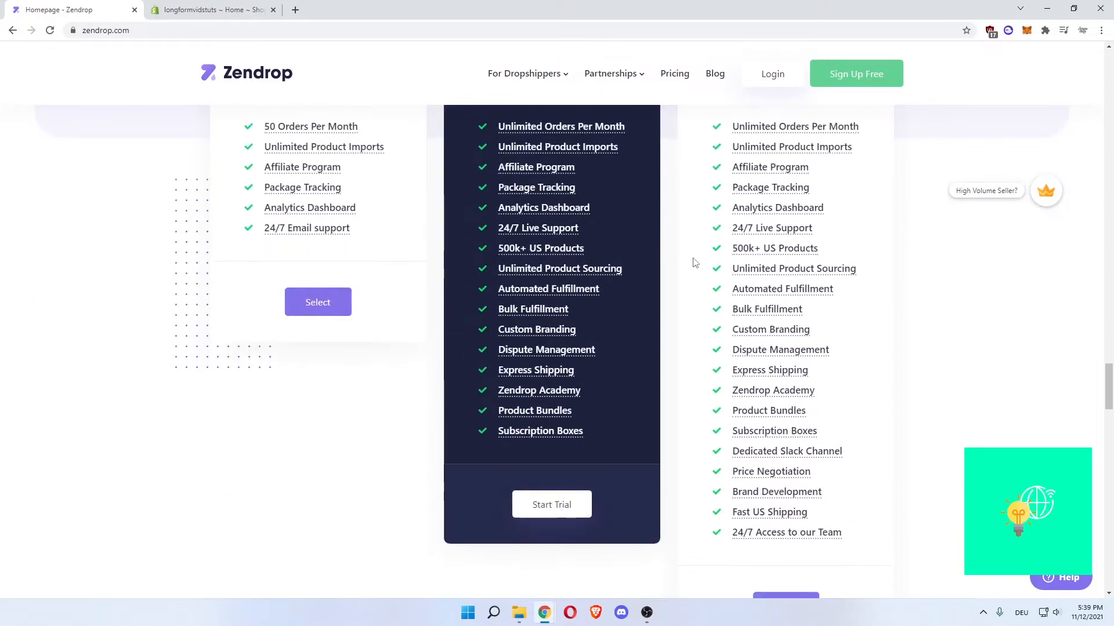
mouse_move(787, 451)
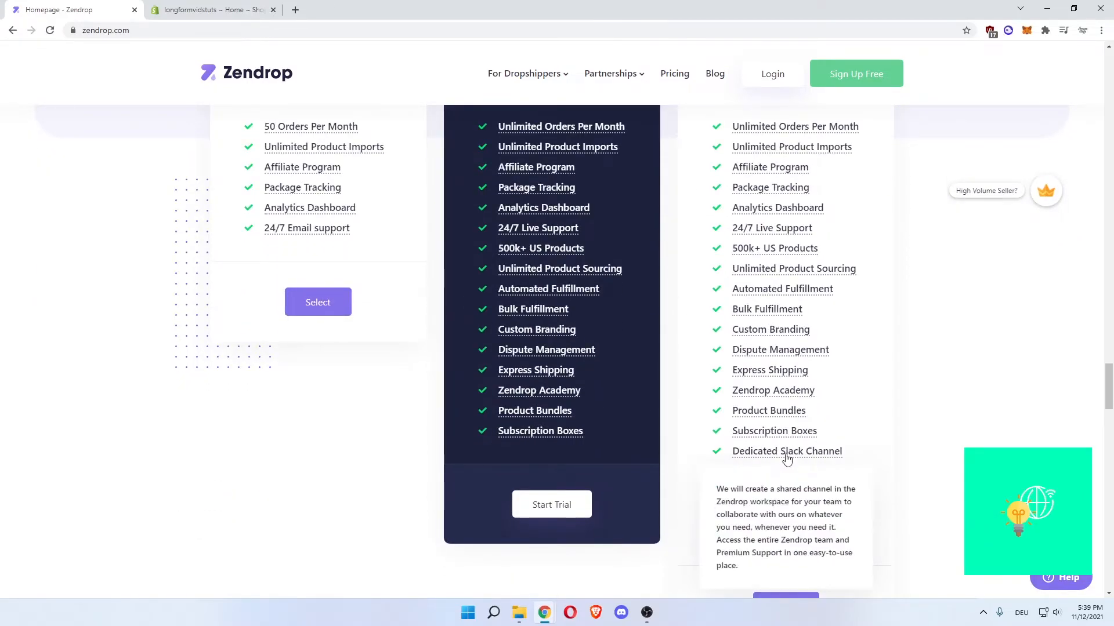
mouse_move(771, 472)
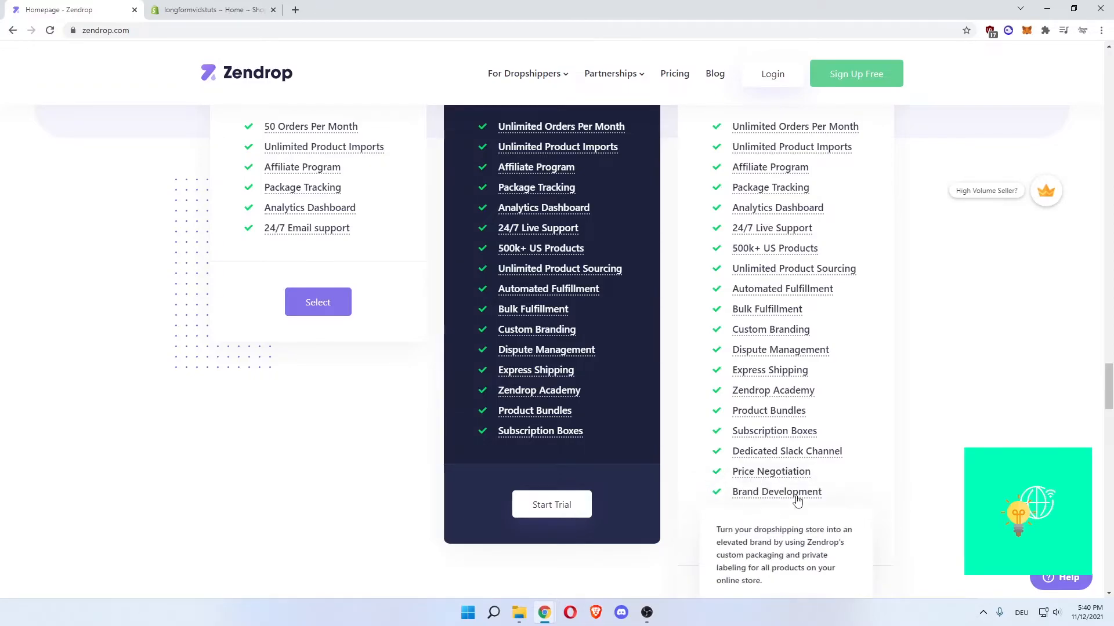
scroll("down", 3)
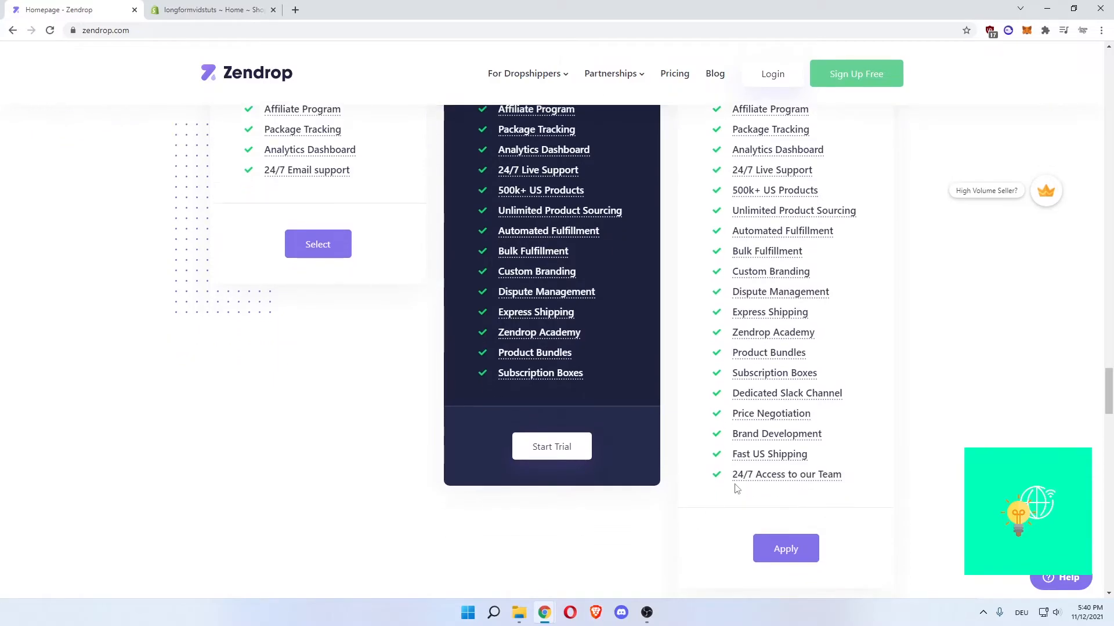
scroll("down", 3)
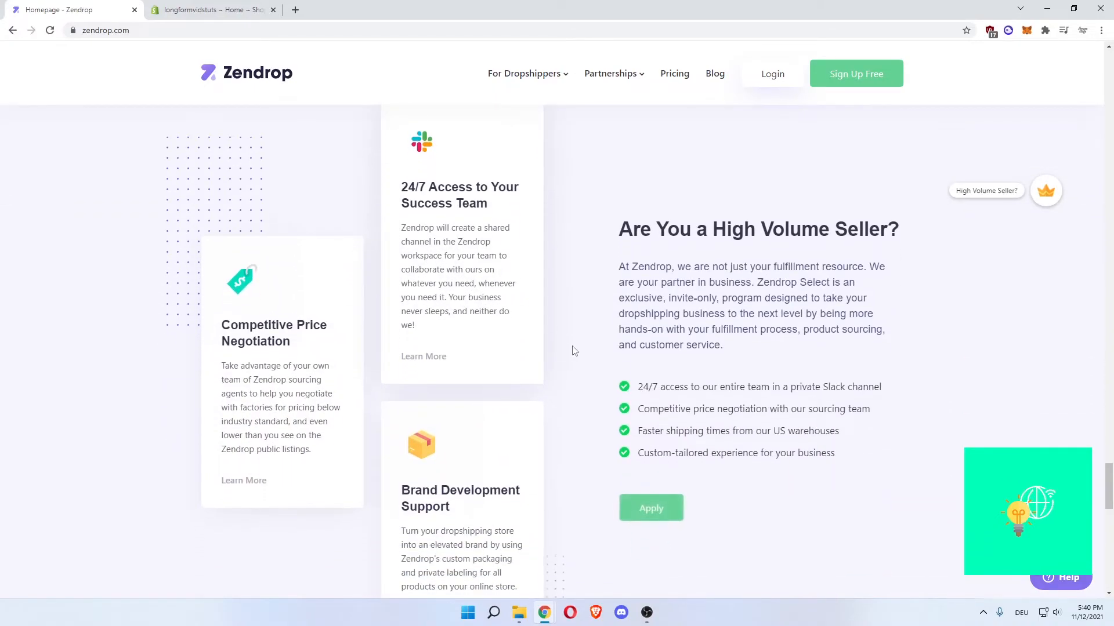
Highlight the High Volume Seller testimonial heading, then go to the Sign Up Free page
left_click_drag(632, 228, 770, 229)
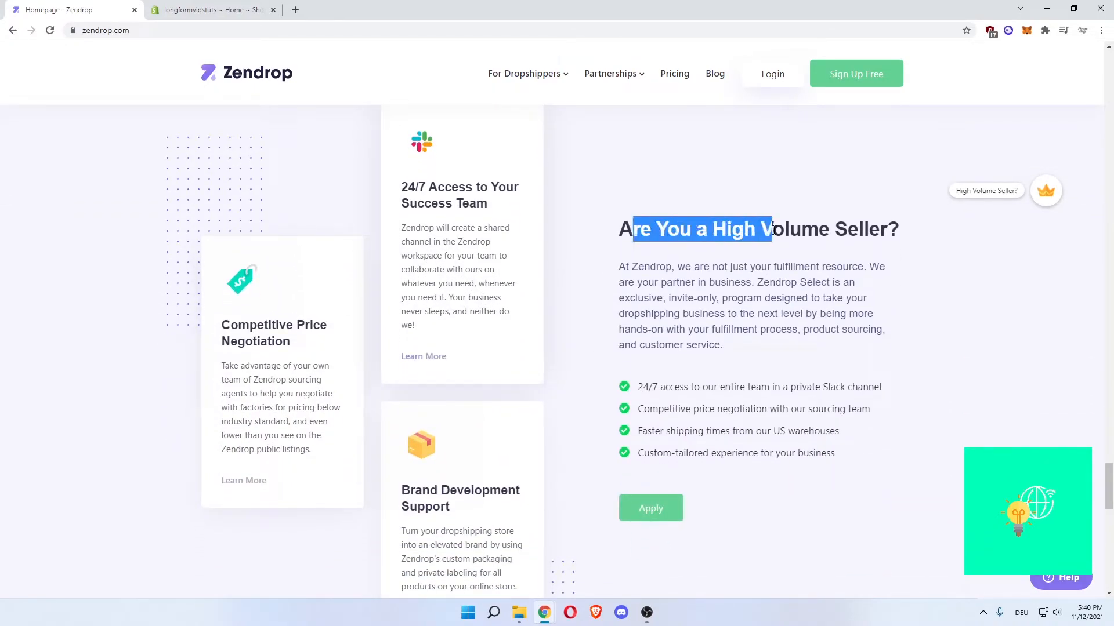
scroll("down", 3)
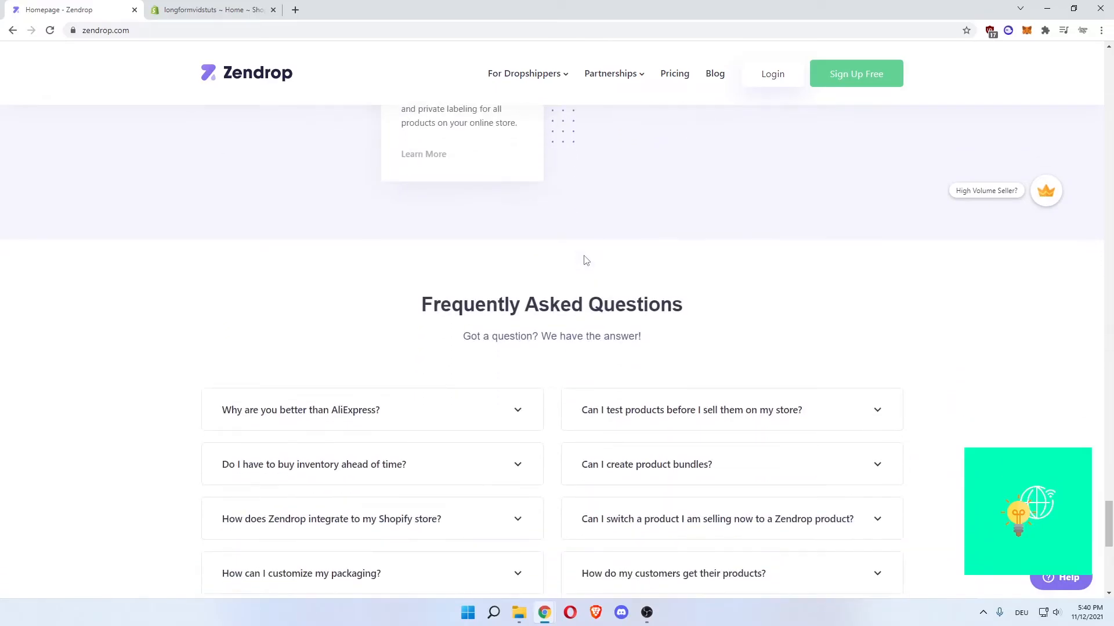
mouse_move(599, 221)
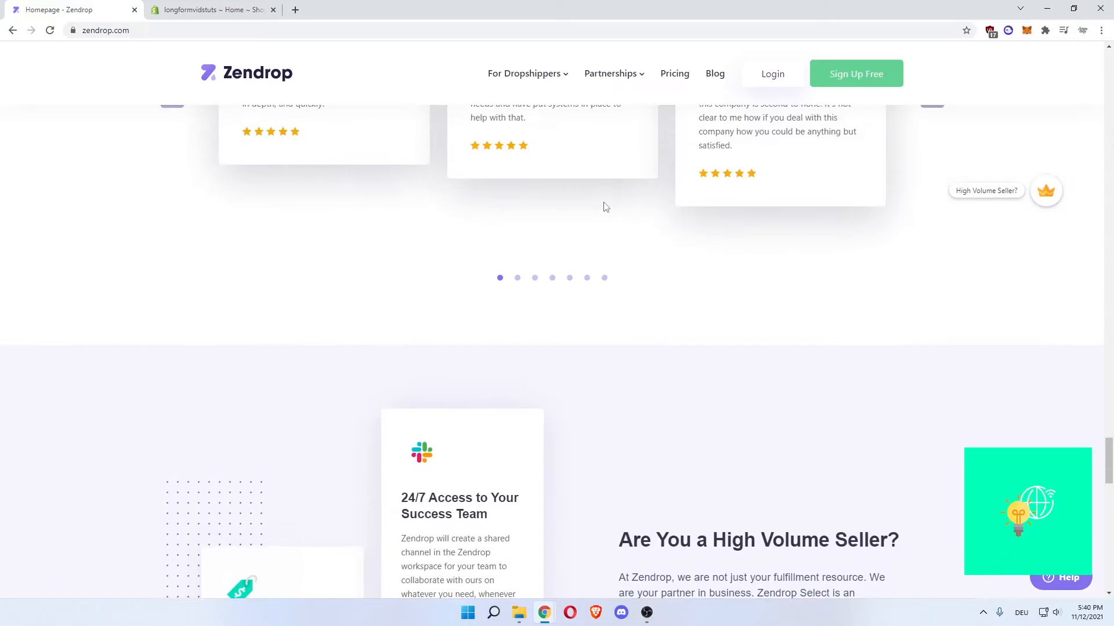
left_click(856, 73)
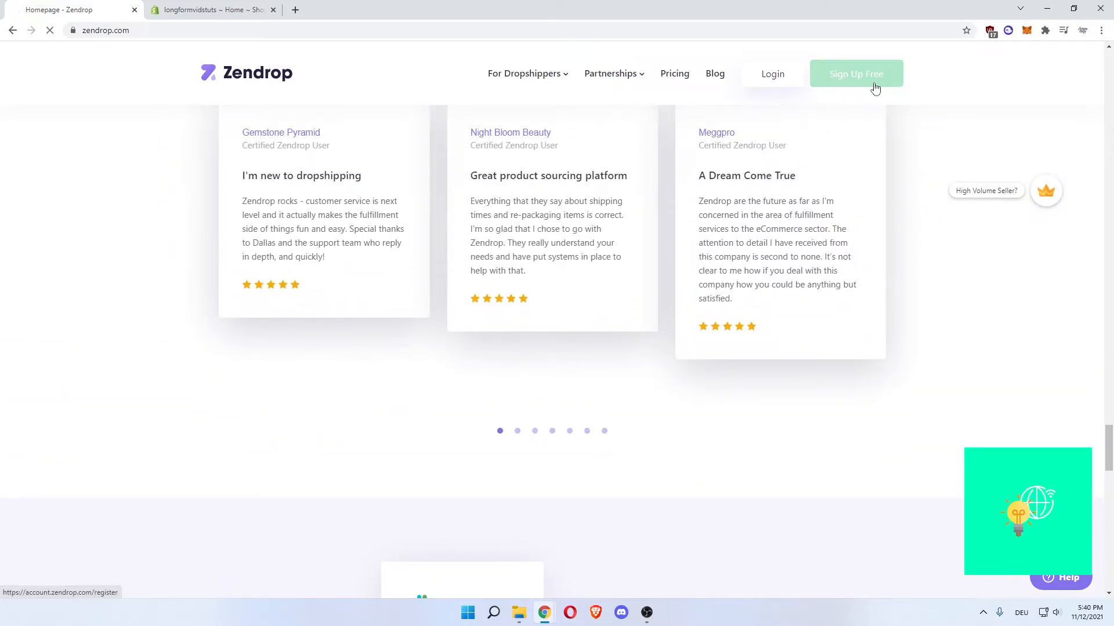
On the registration page, view the terms and conditions and tick the acceptance checkbox
left_click(855, 73)
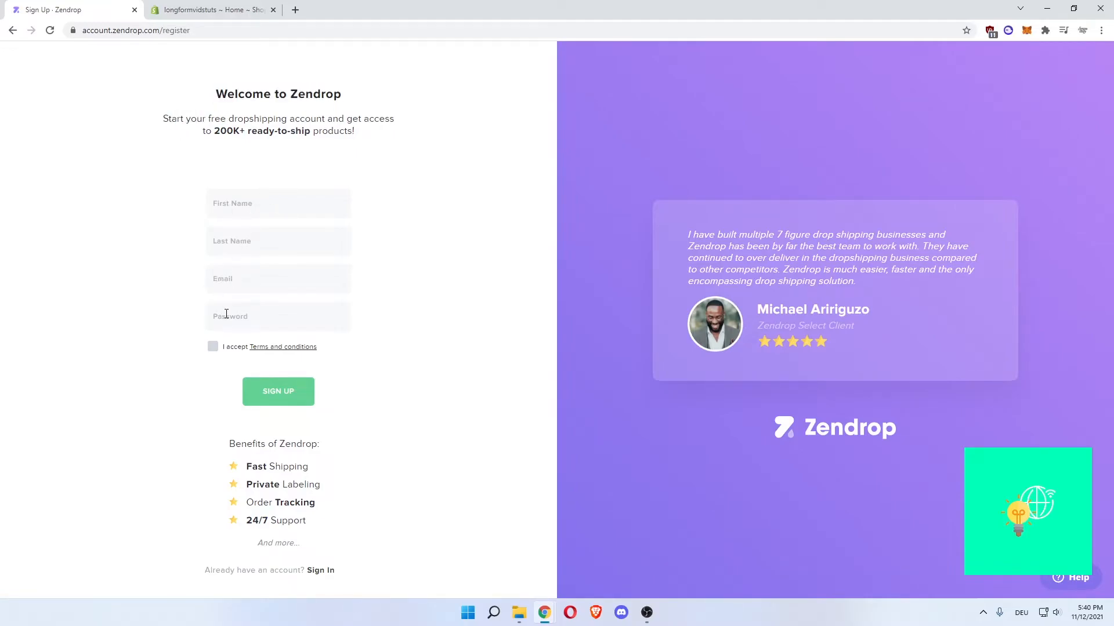
left_click(282, 347)
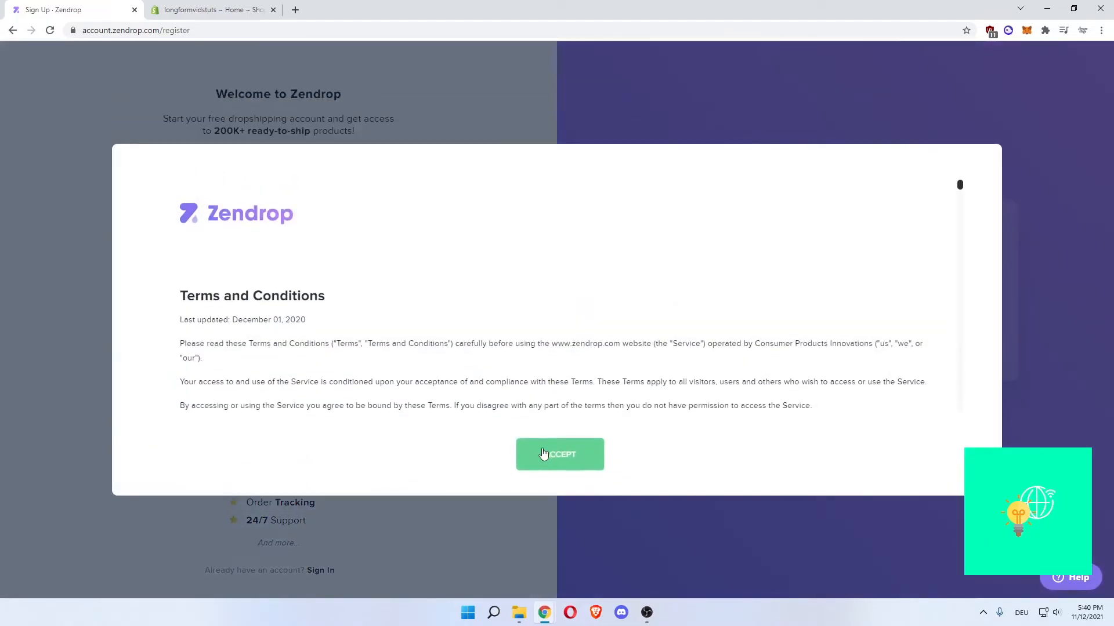
left_click(560, 455)
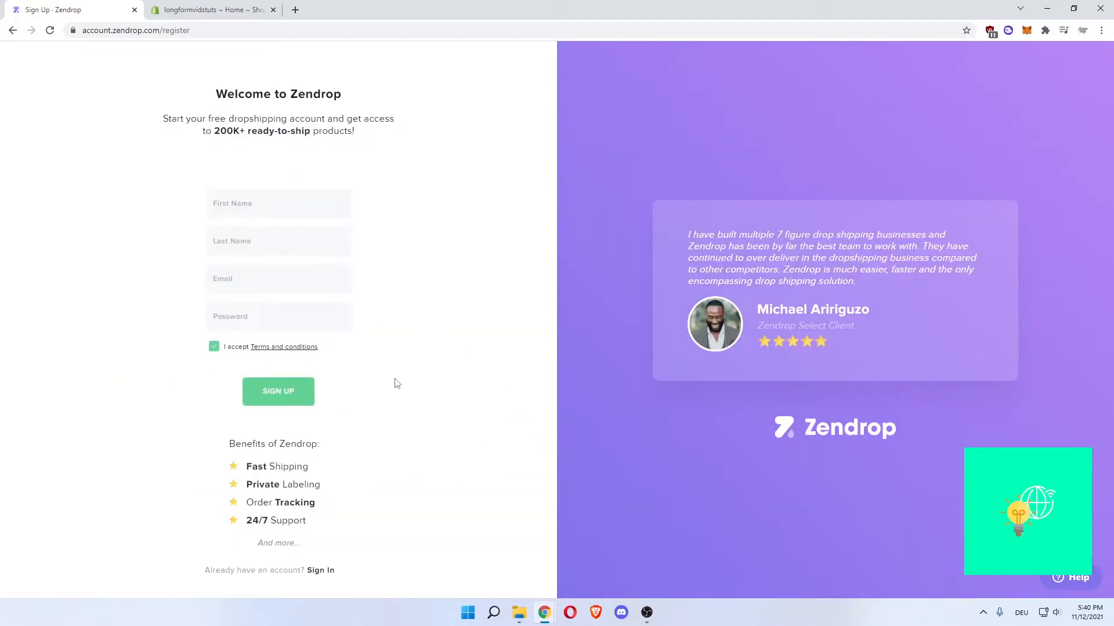
mouse_move(278, 391)
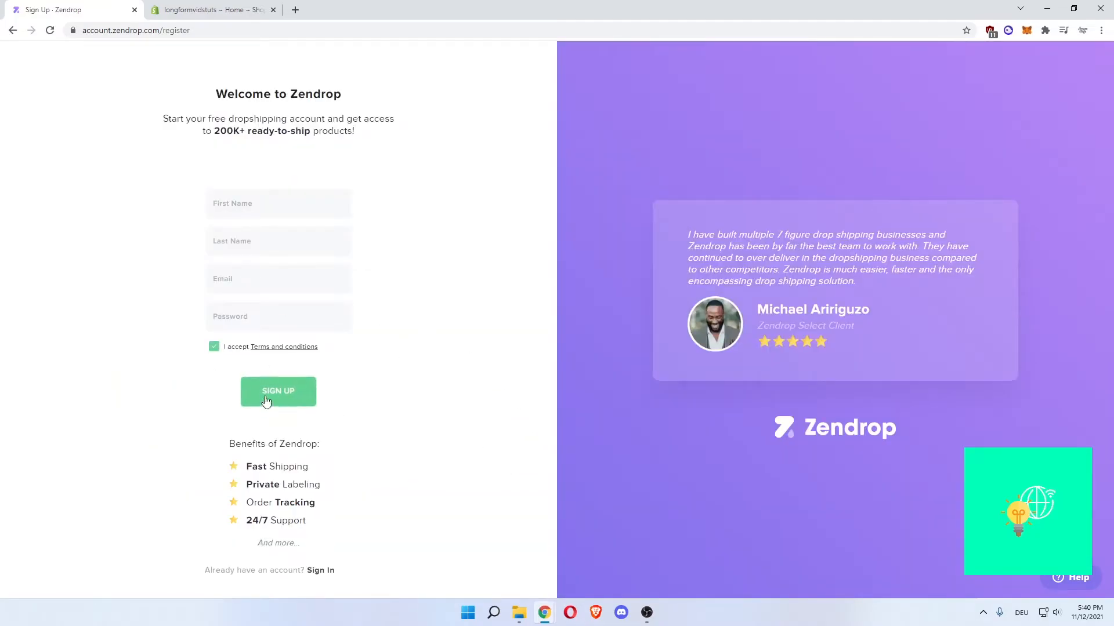
mouse_move(259, 205)
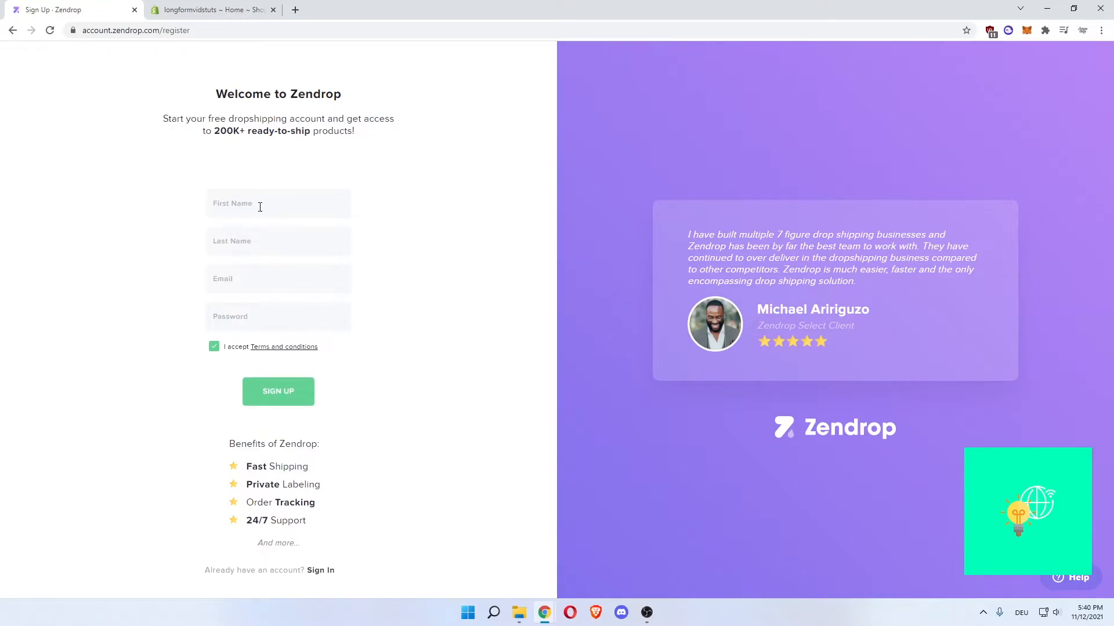
Sign up, dismiss the chat helper, and step through the welcome tips to Done
left_click(277, 391)
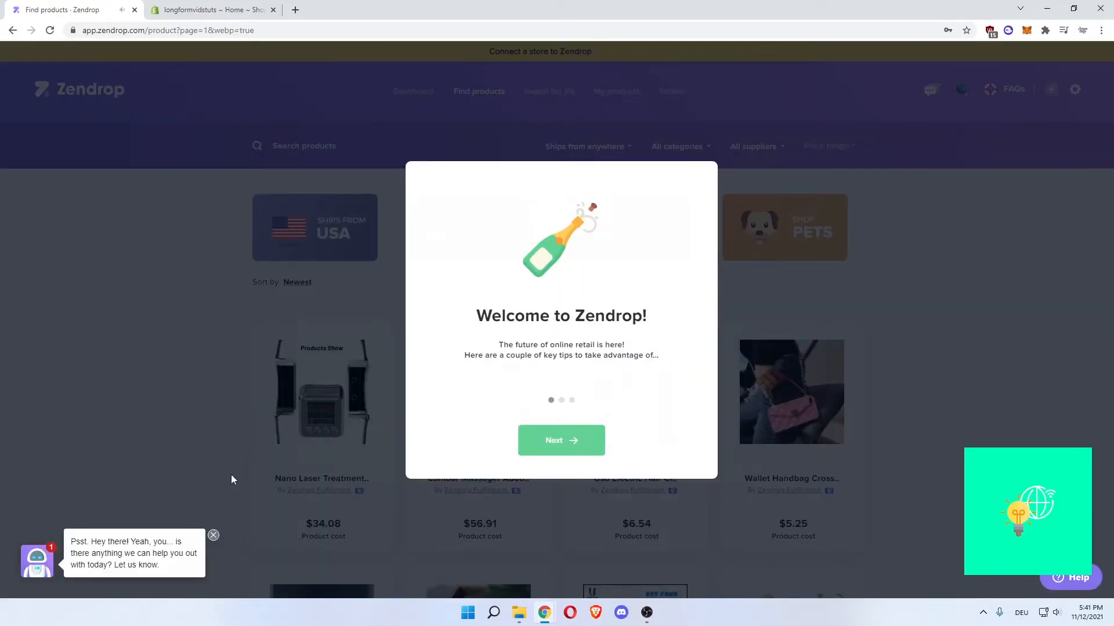
left_click(213, 535)
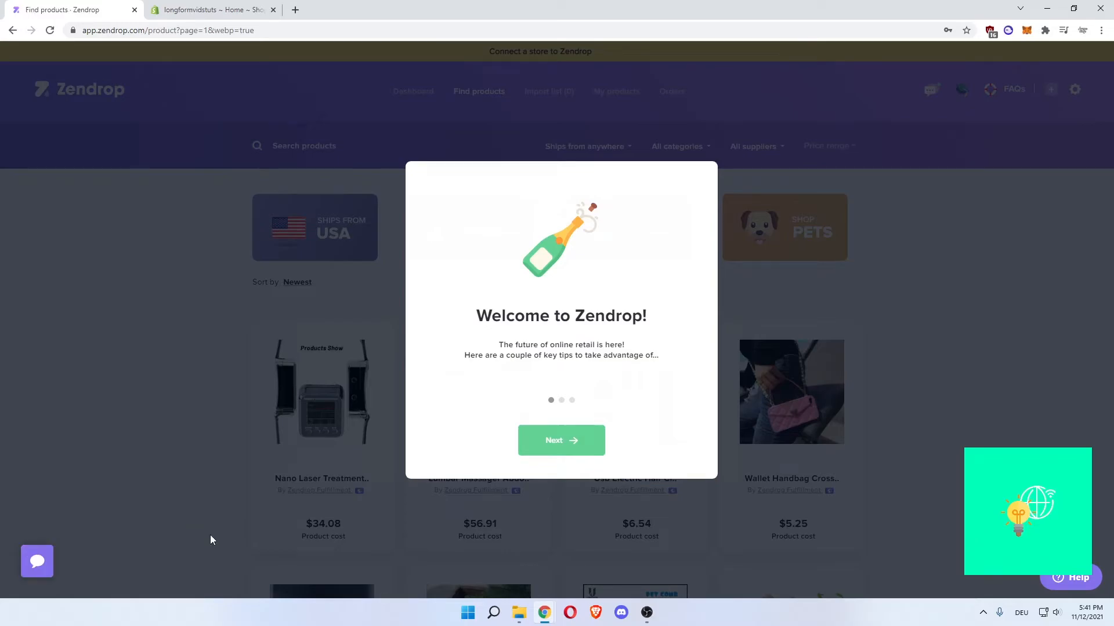
triple_click(560, 316)
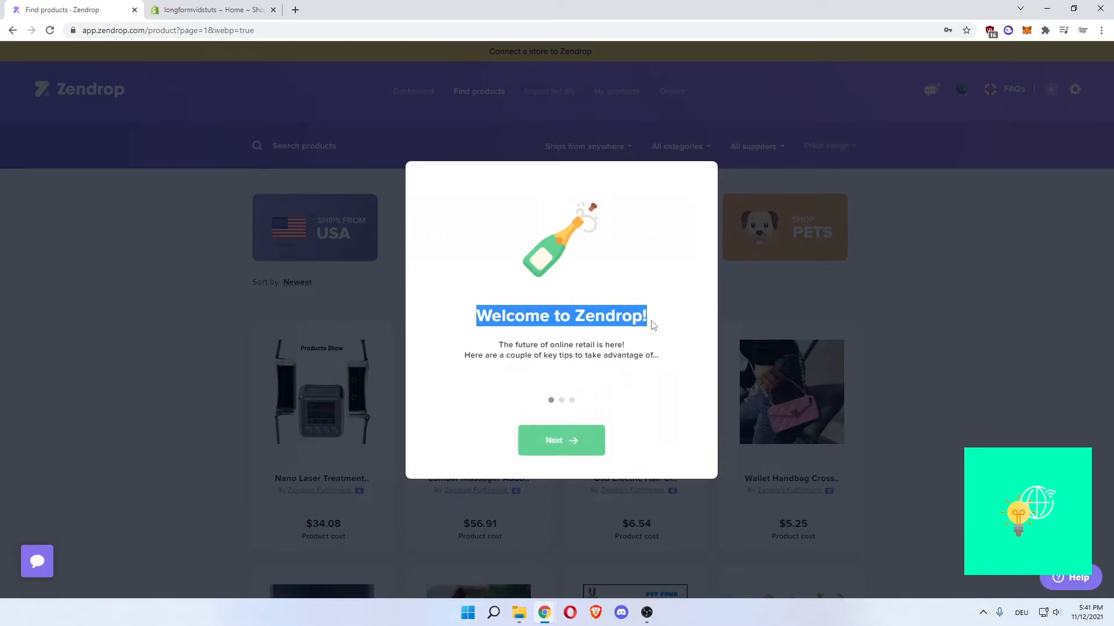
left_click(561, 440)
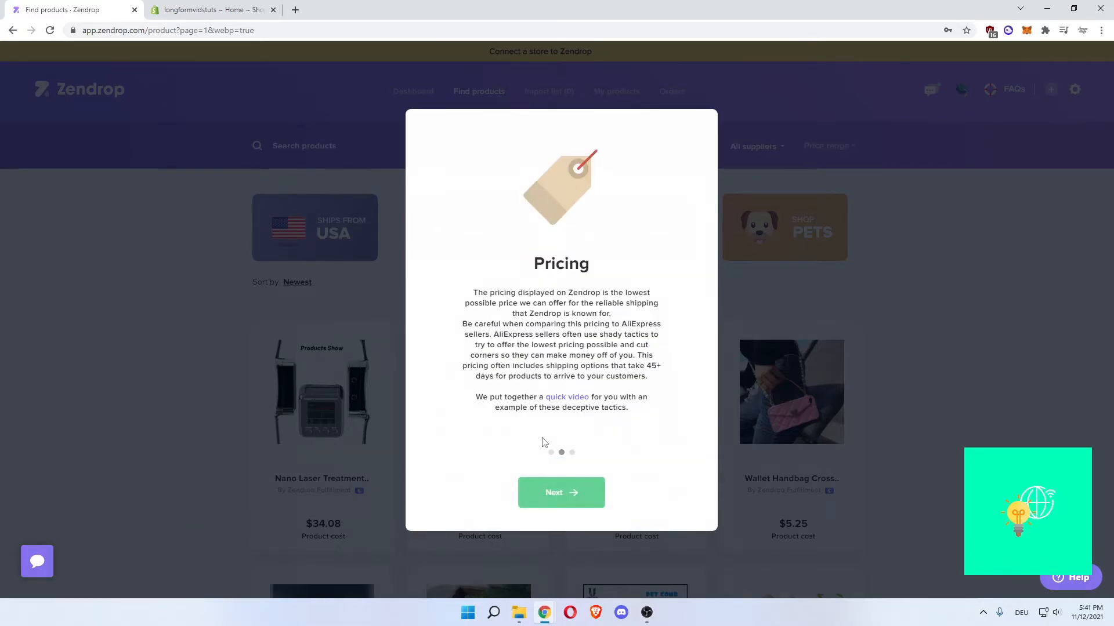
left_click(560, 493)
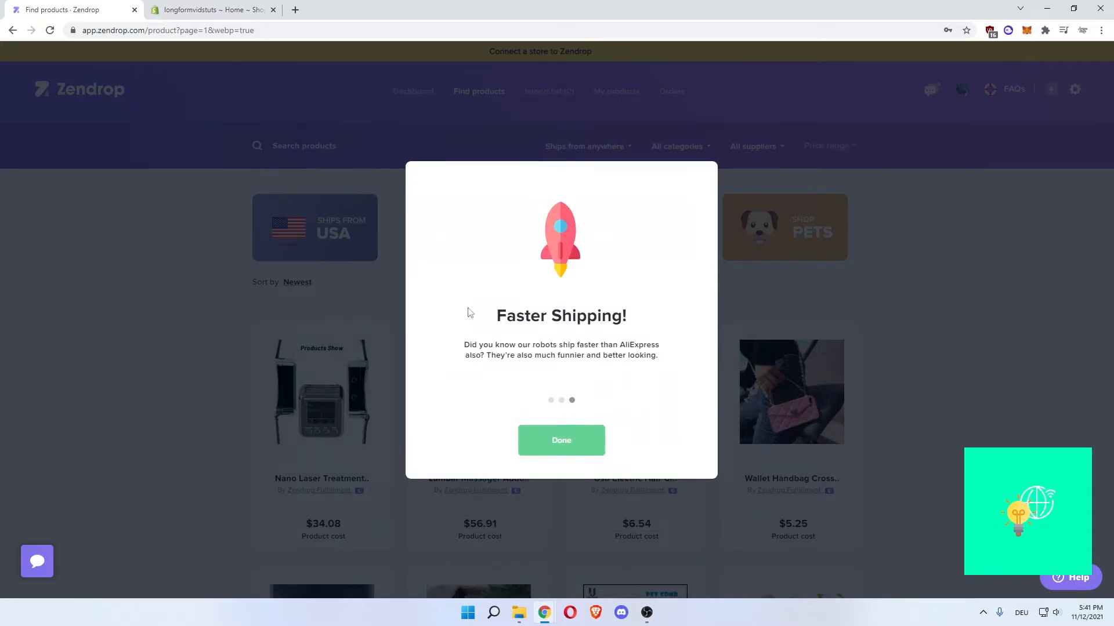
left_click(561, 440)
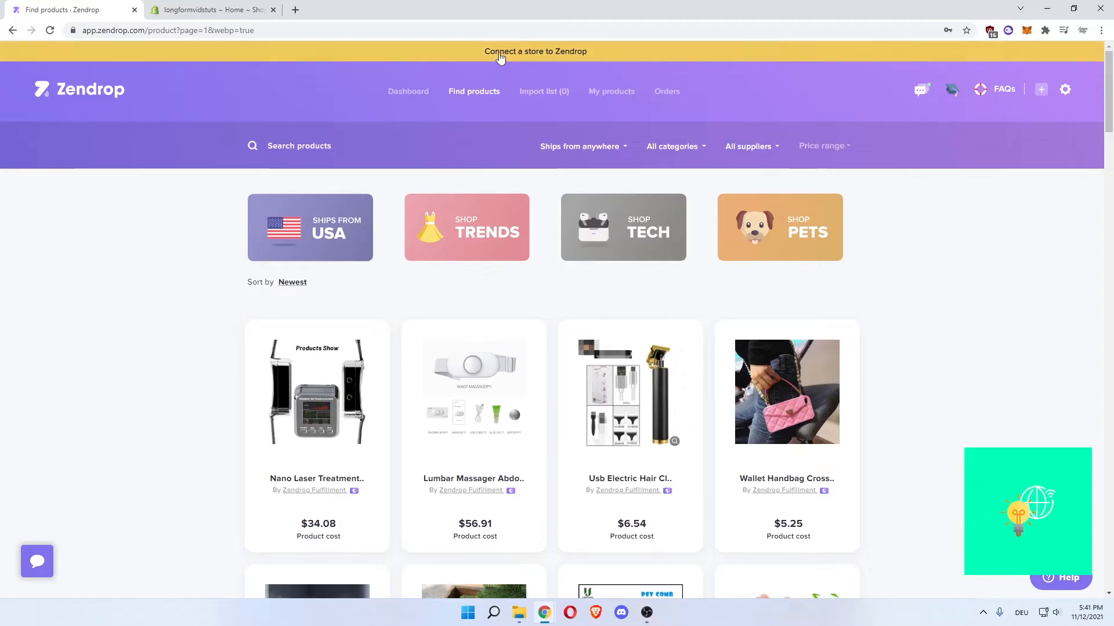
mouse_move(540, 58)
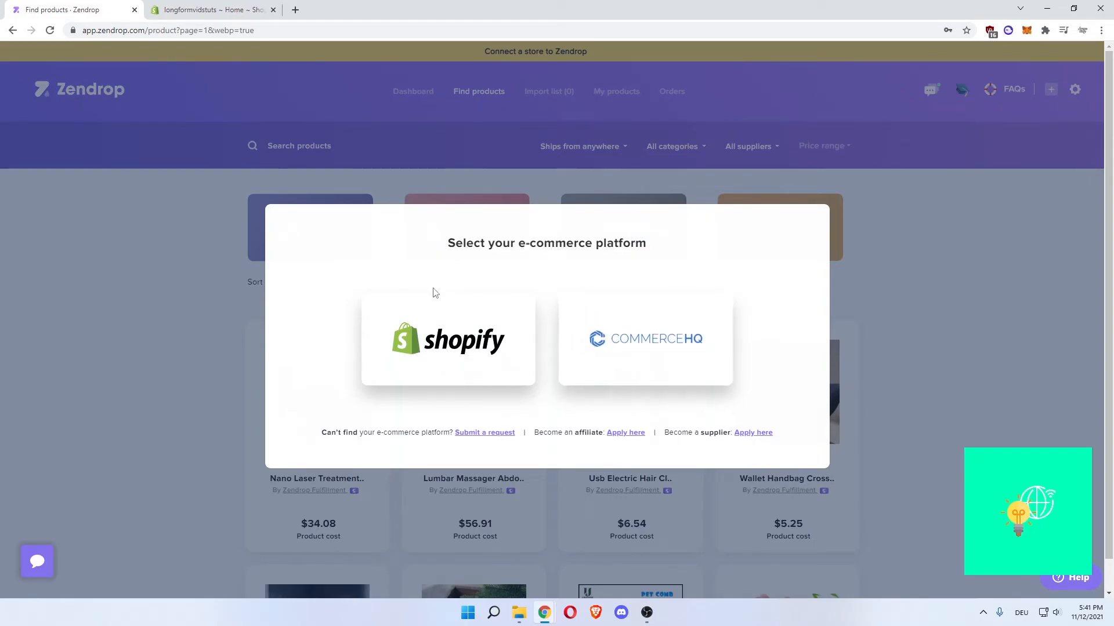
Choose Shopify as the store platform in the connection dialog
left_click(447, 339)
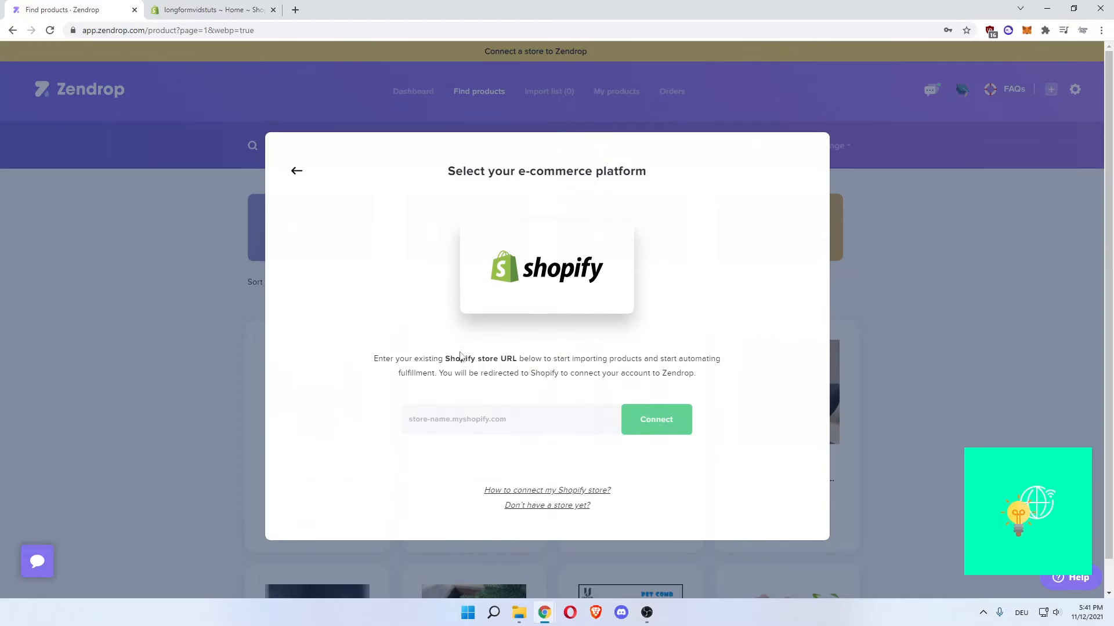
left_click_drag(374, 358, 524, 359)
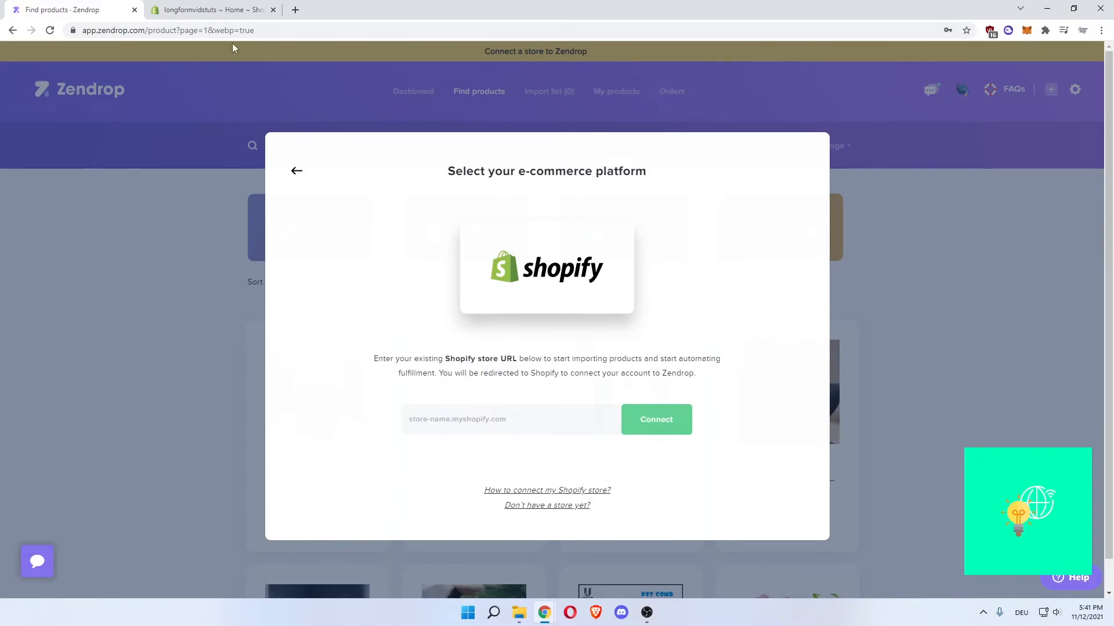
Switch to the Shopify admin and copy the store's myshopify.com address
left_click(211, 9)
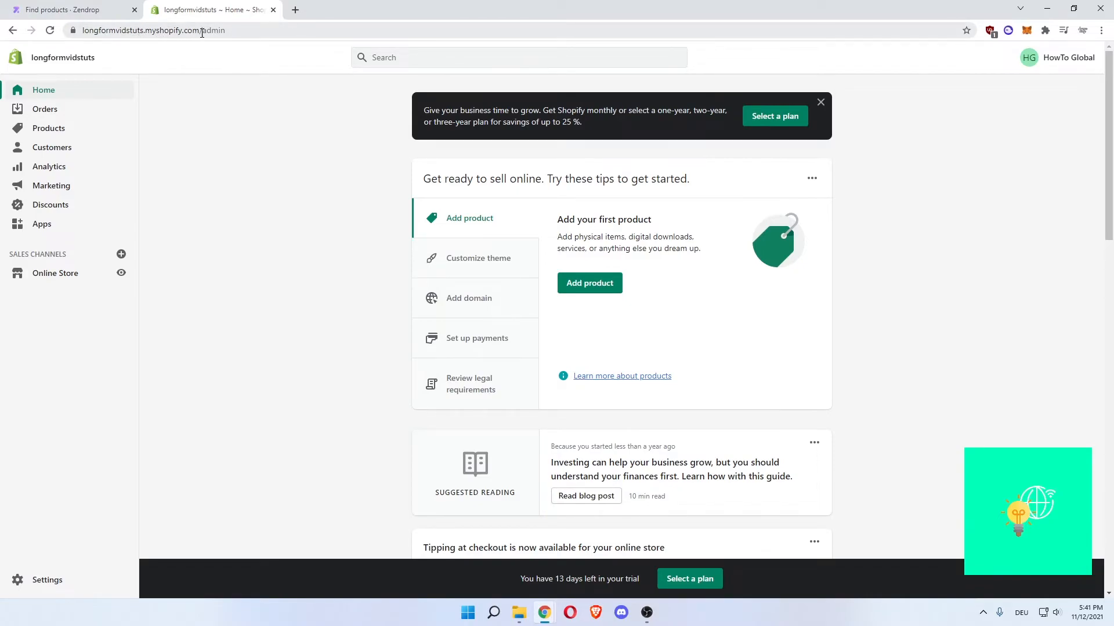
left_click(149, 30)
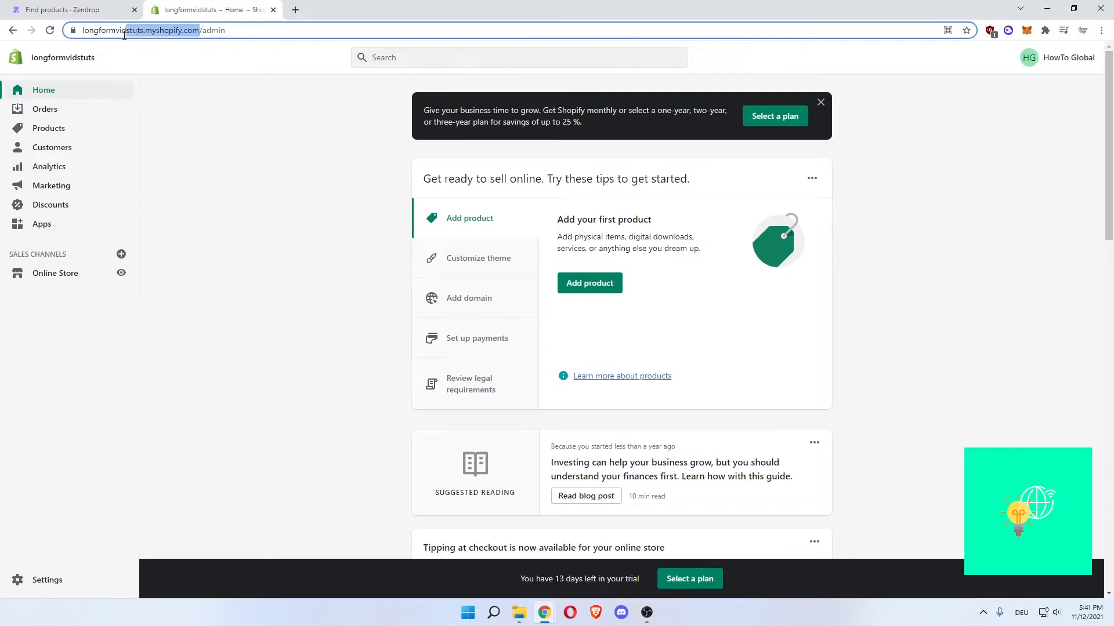
left_click(152, 30)
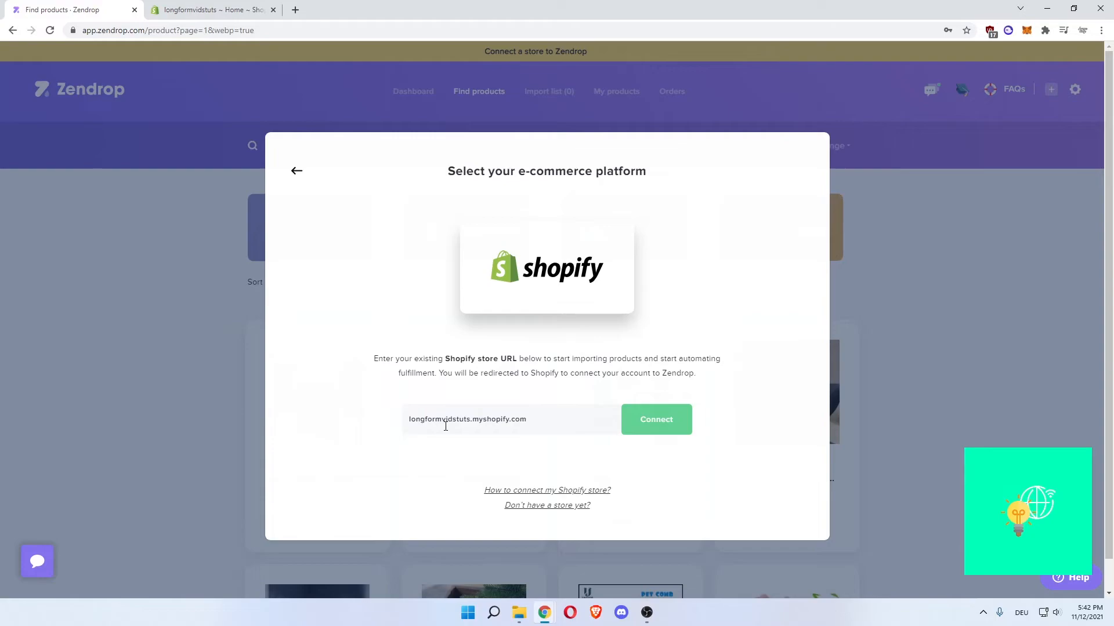
mouse_move(638, 431)
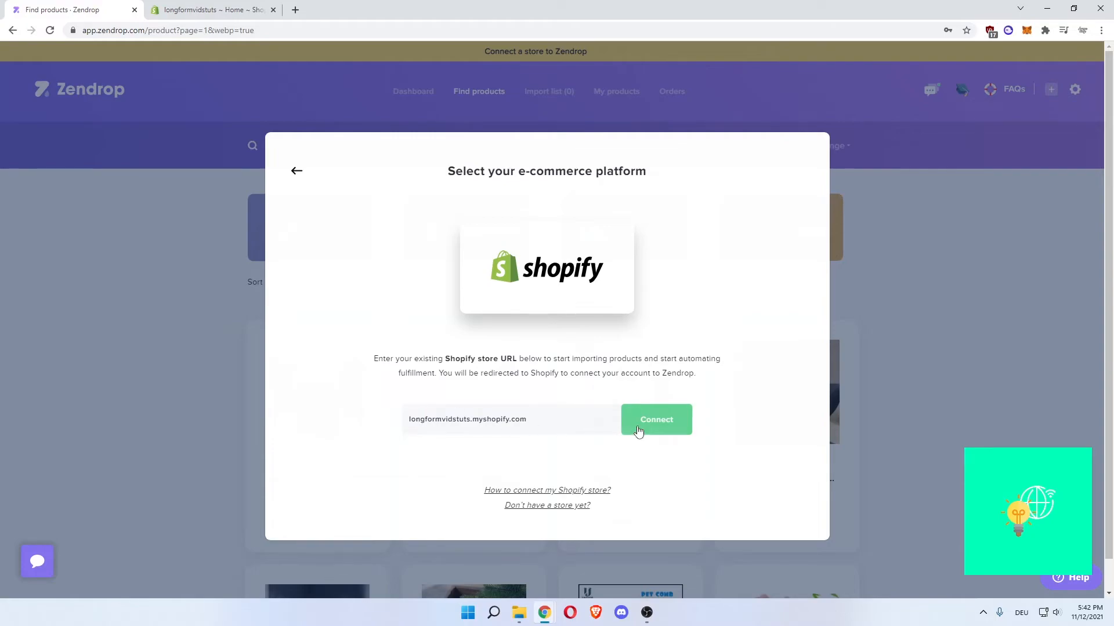
Connect longformvidstuts.myshopify.com from Zendrop's store-name field
left_click(654, 419)
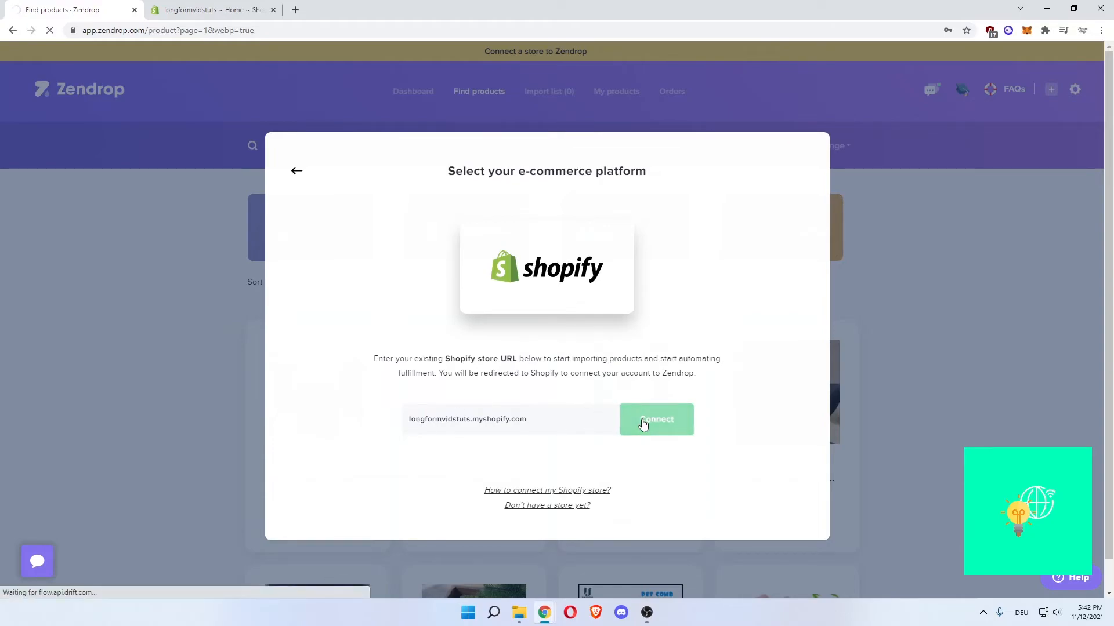
left_click(655, 419)
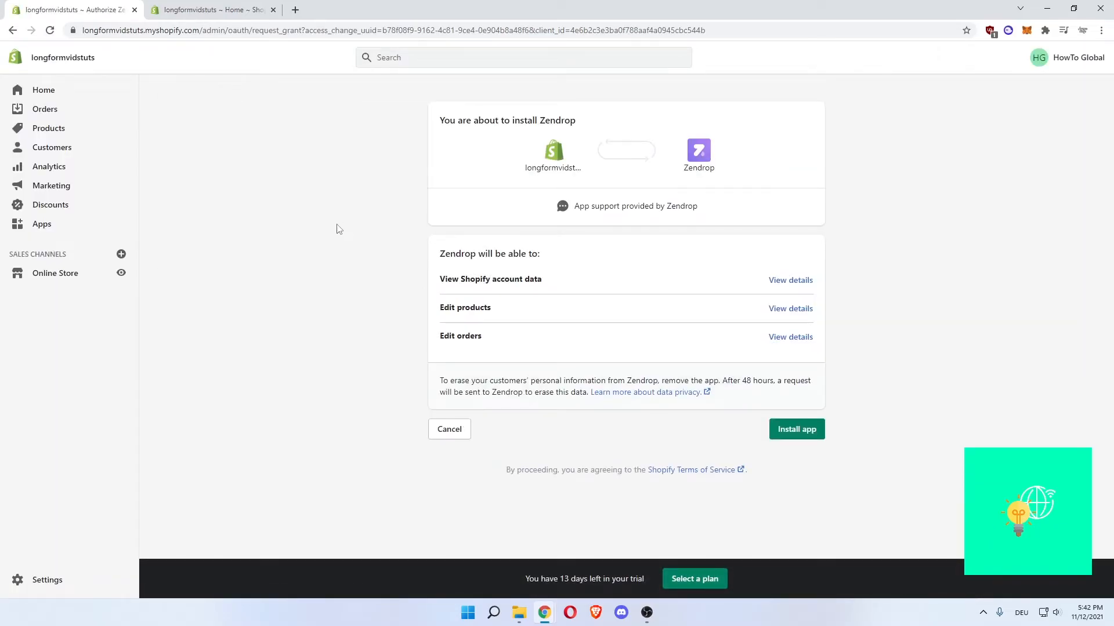
mouse_move(694, 425)
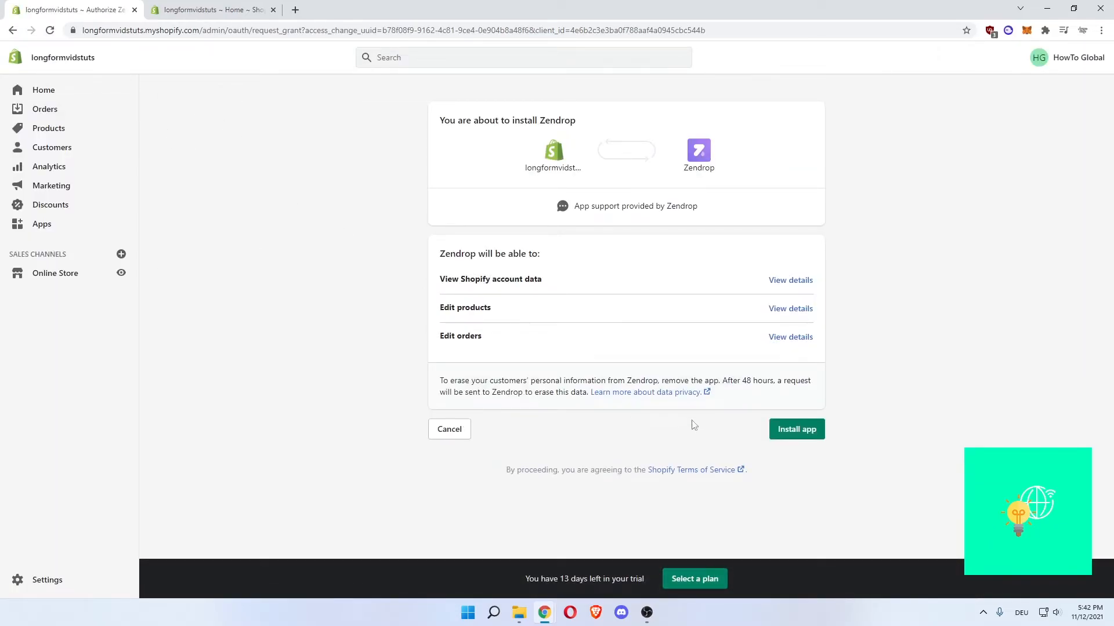
Install the Zendrop app with account data, product and order access
triple_click(507, 120)
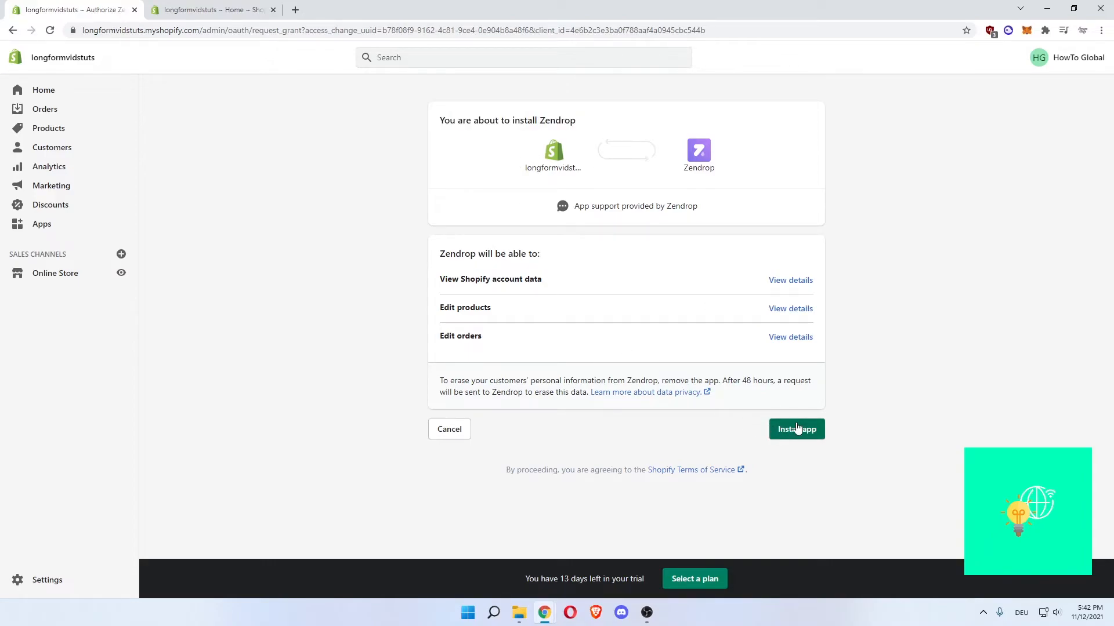
left_click(797, 429)
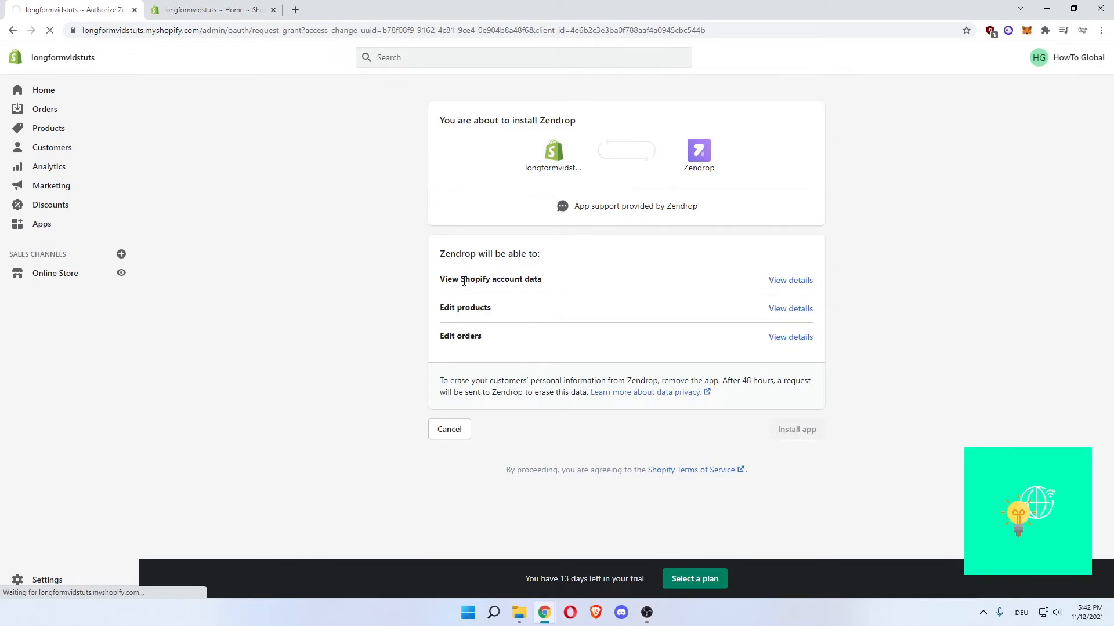
mouse_move(325, 231)
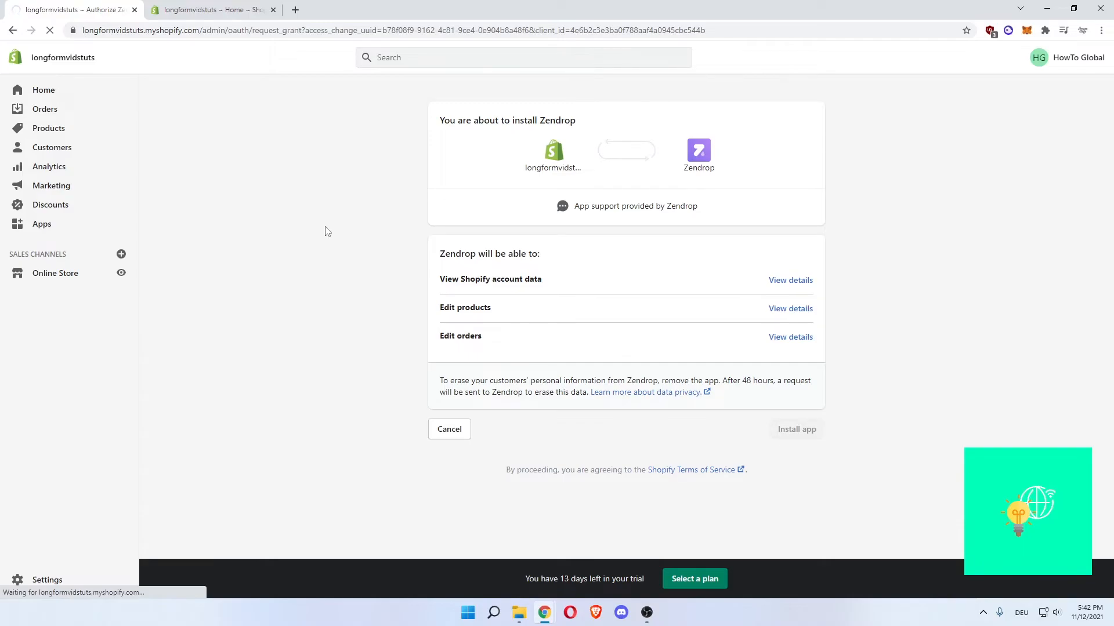
left_click(796, 429)
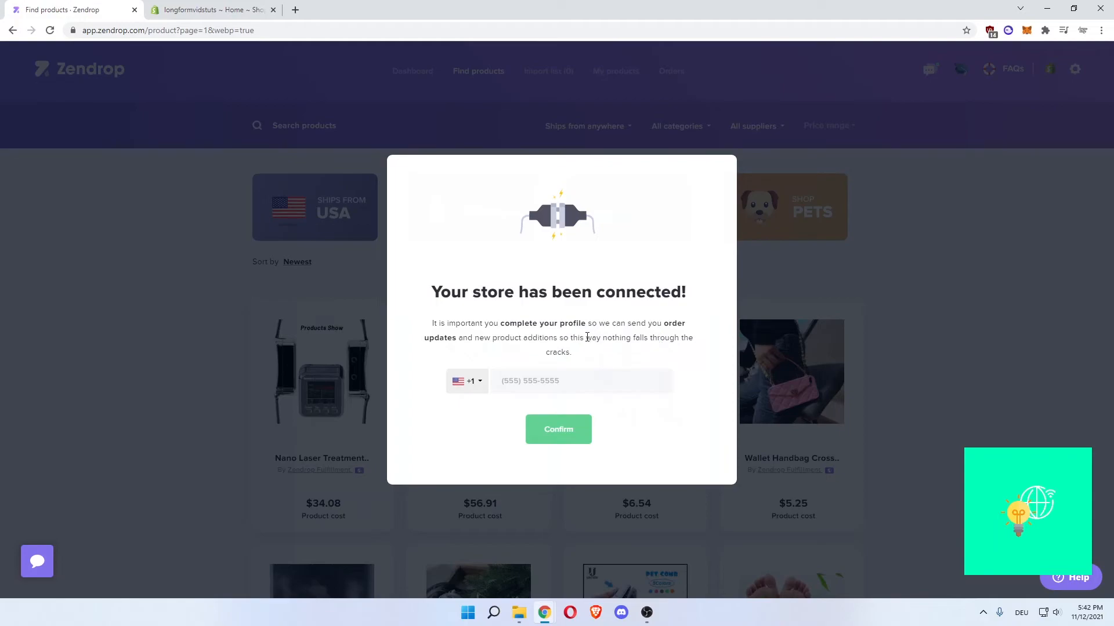
mouse_move(678, 348)
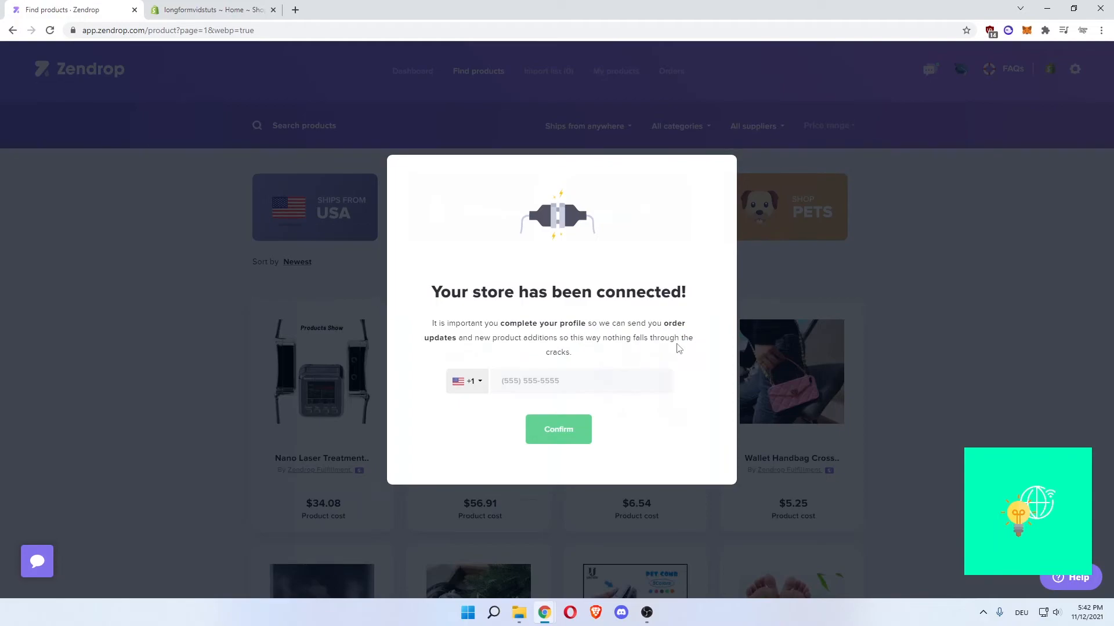
Close the 'Your store has been connected!' modal without a phone number
double_click(560, 352)
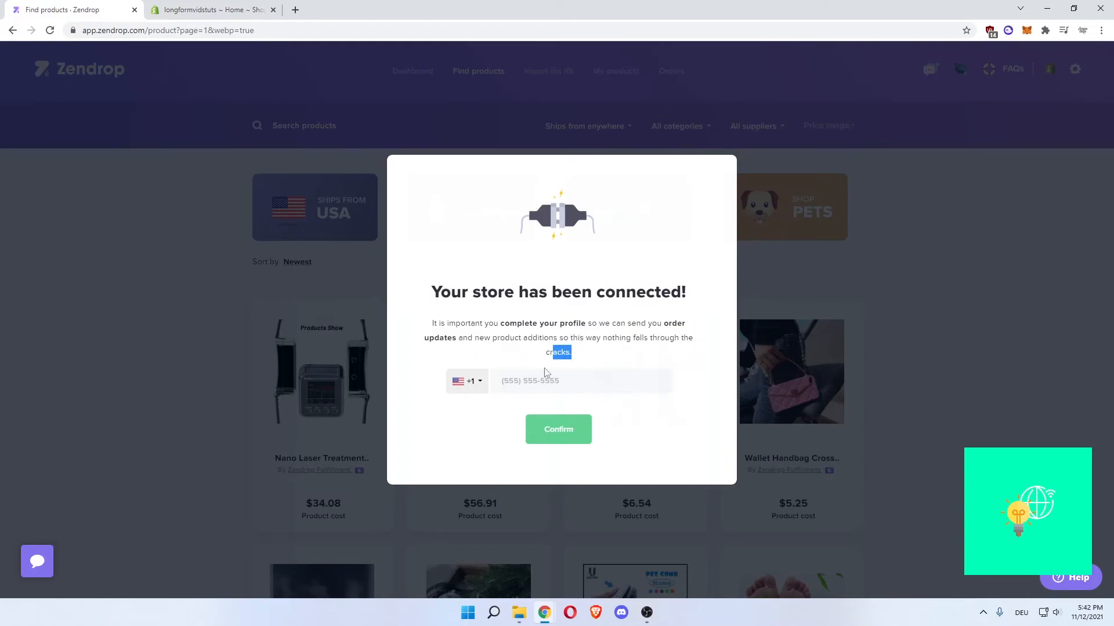
left_click(558, 429)
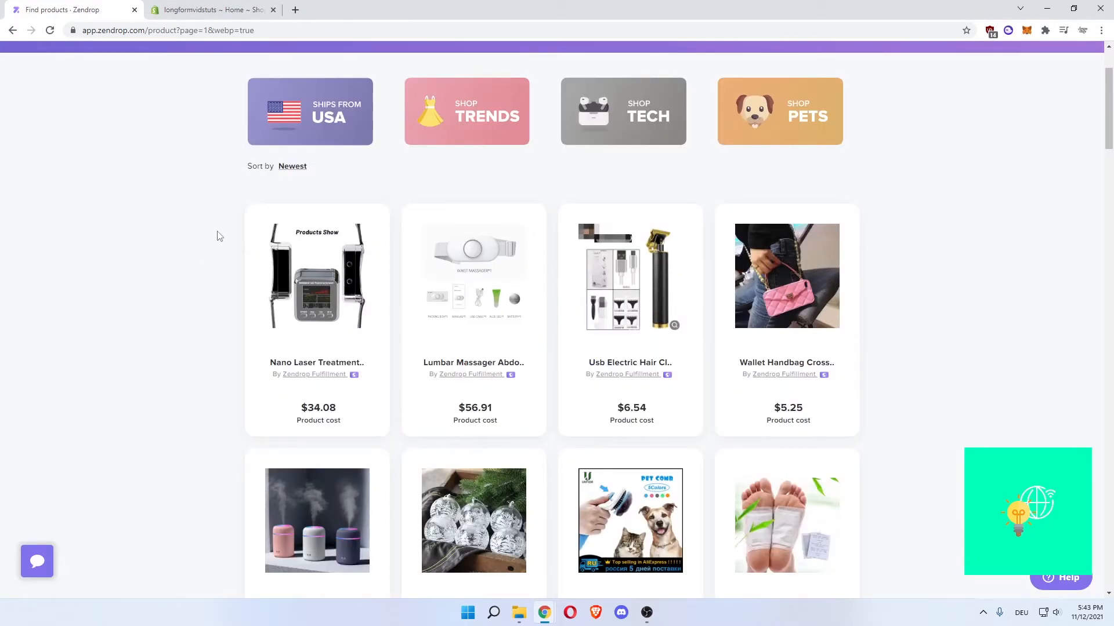
mouse_move(568, 180)
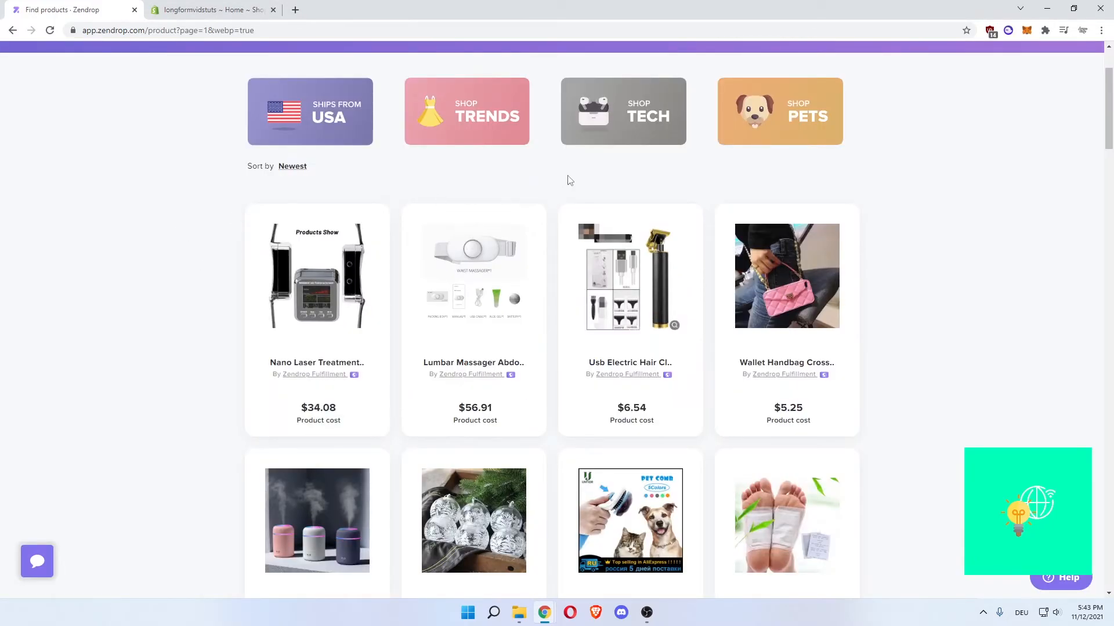
mouse_move(190, 184)
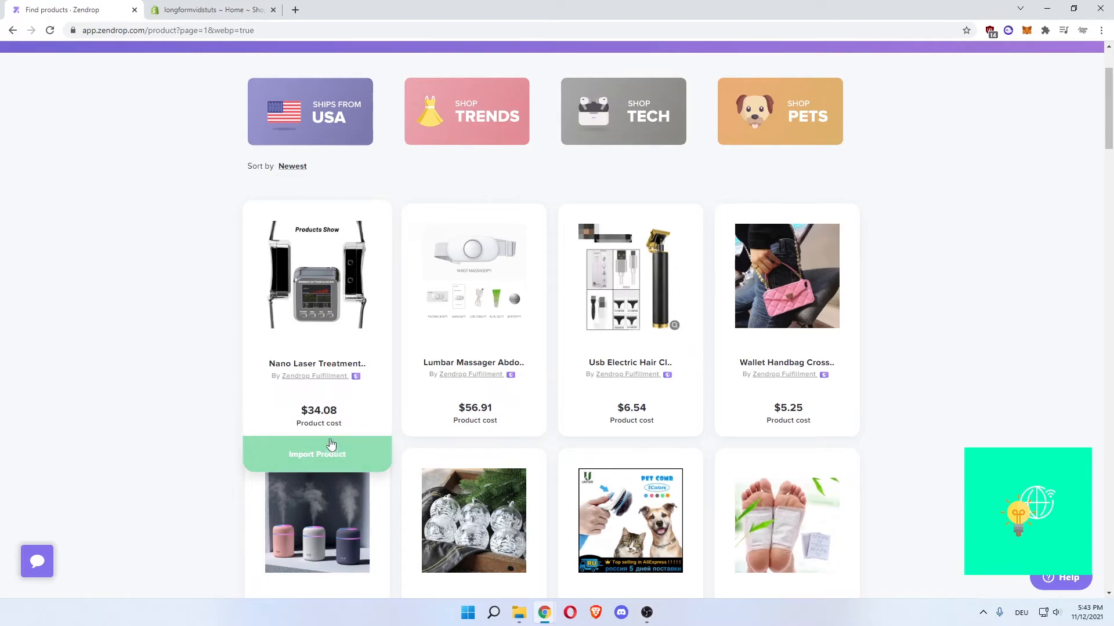
mouse_move(126, 195)
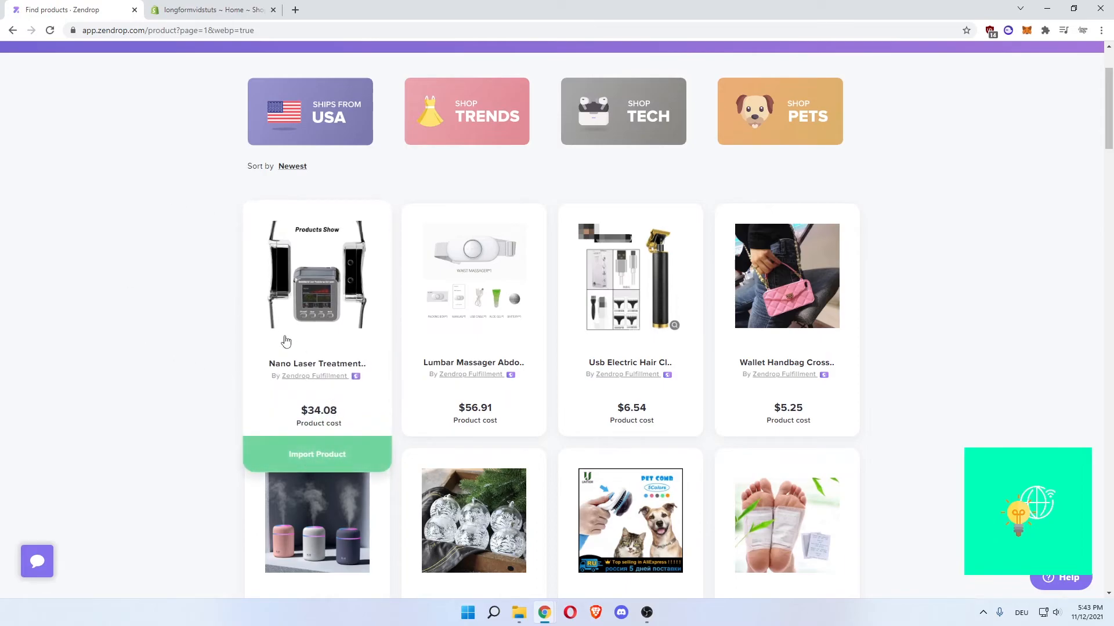
mouse_move(334, 419)
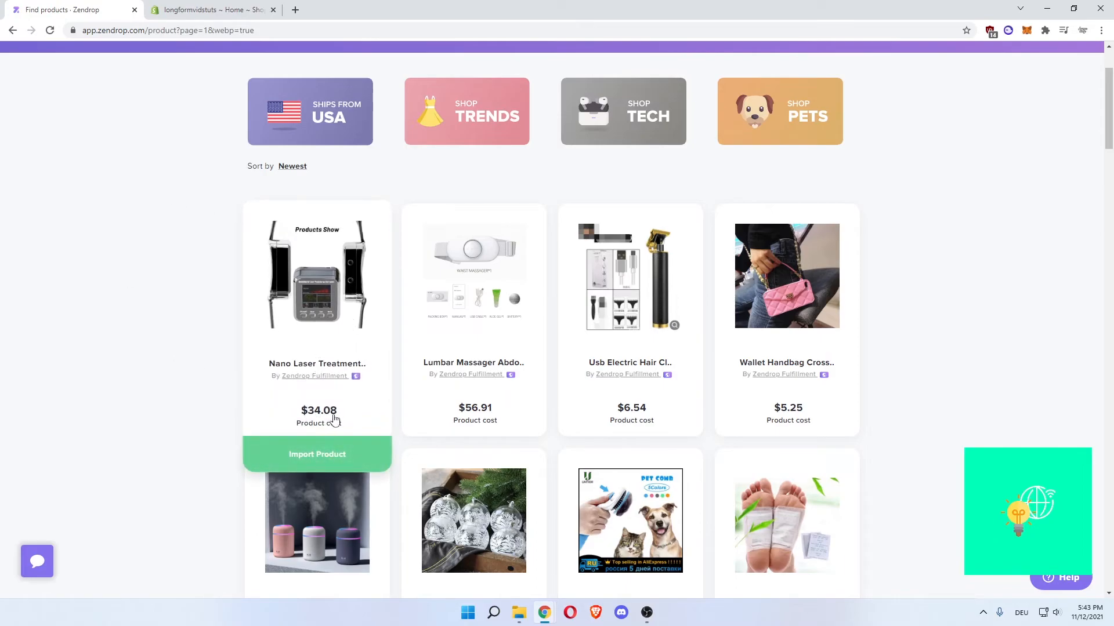
mouse_move(300, 418)
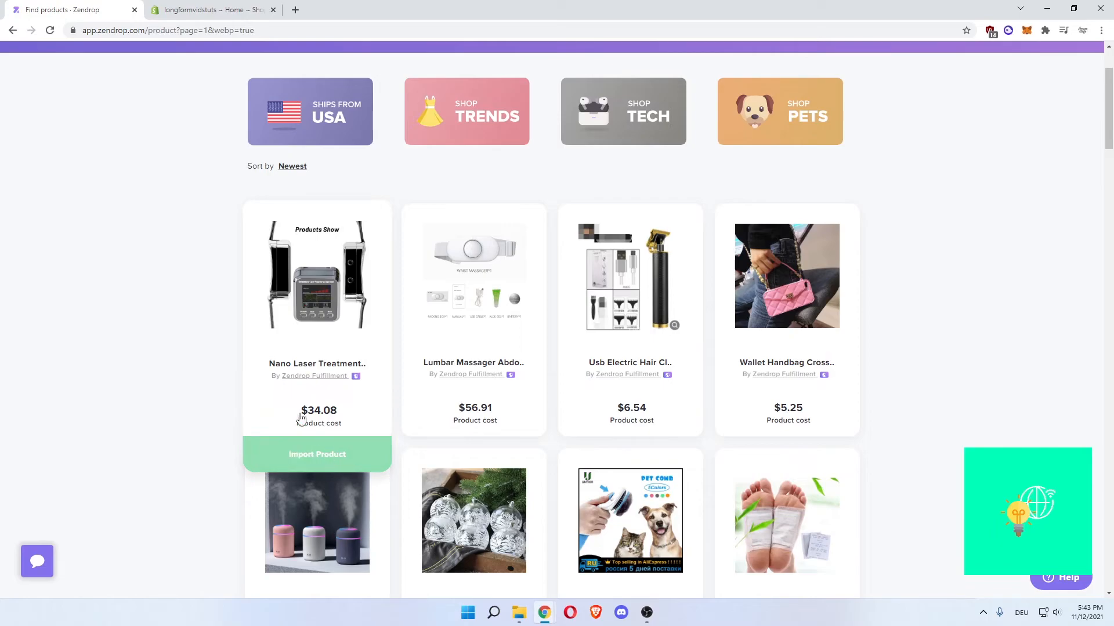
Scroll the Newest products grid down to the portable air humidifier
scroll("down", 3)
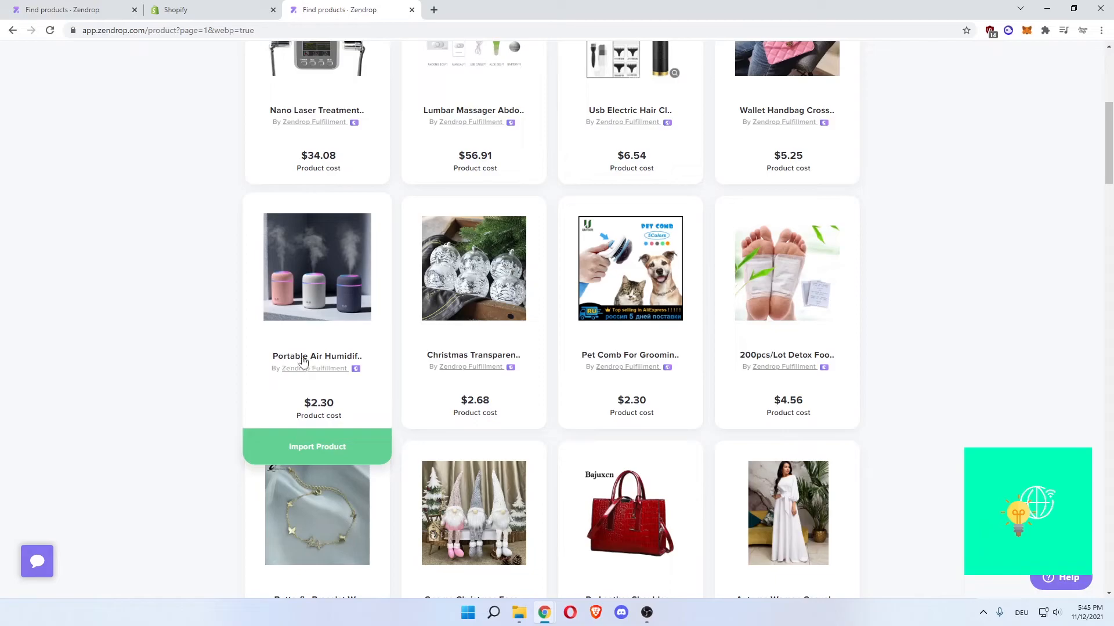
mouse_move(309, 412)
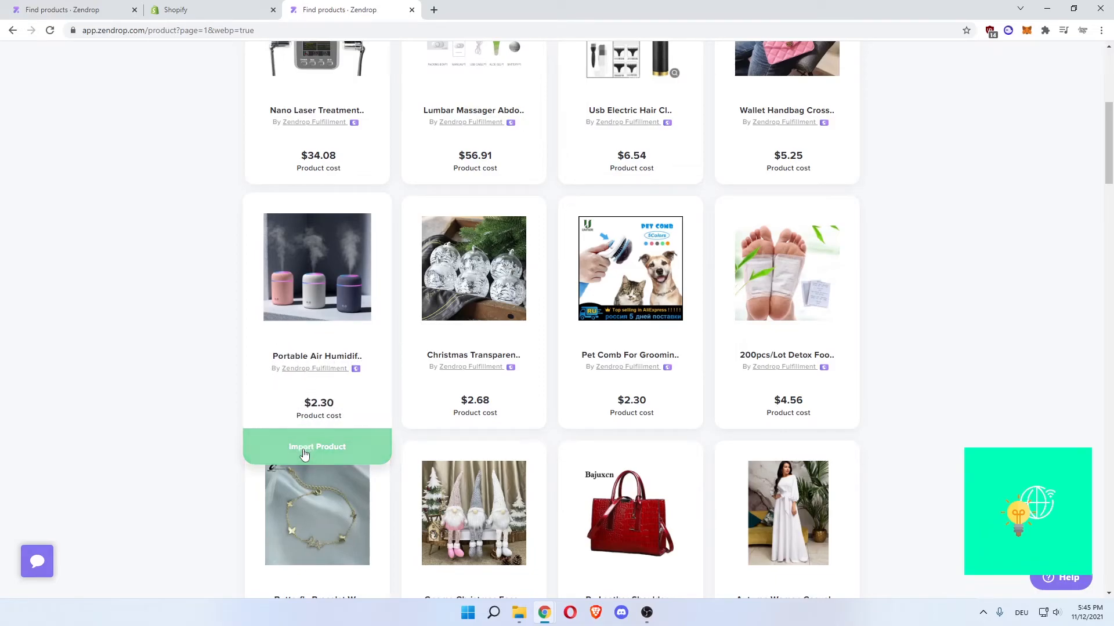
Import the Portable Air Humidifier card and view the Import list
left_click(316, 446)
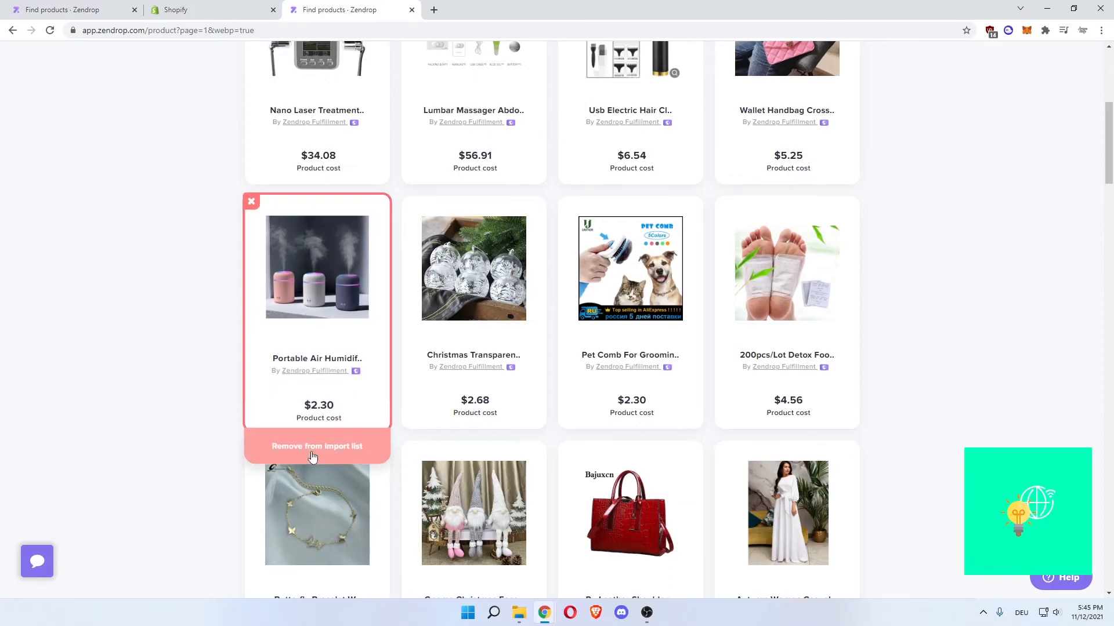
mouse_move(267, 227)
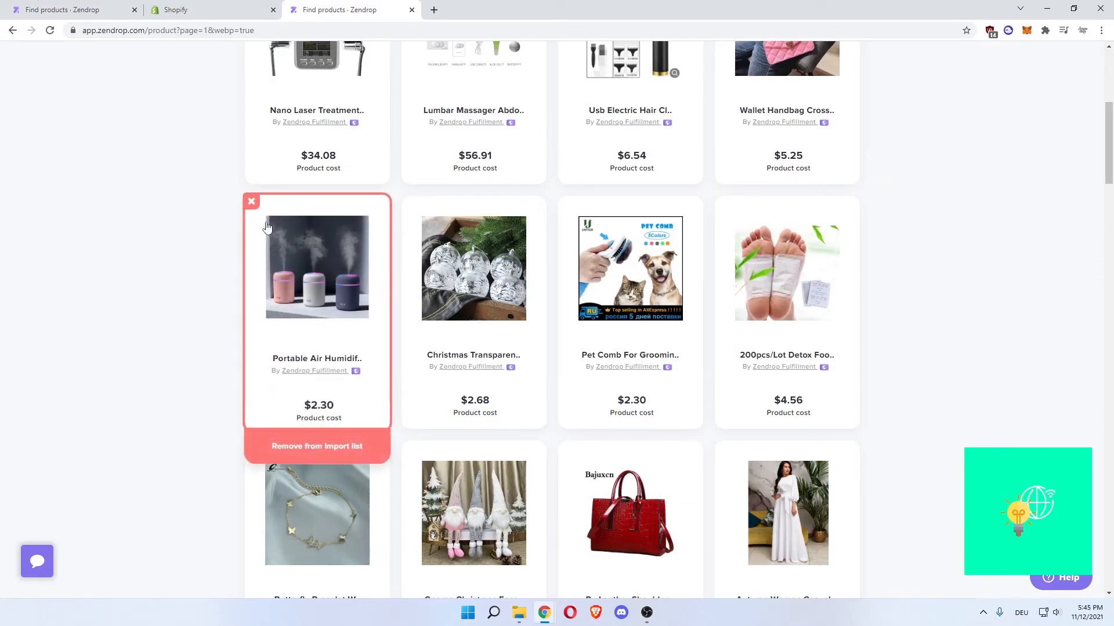
left_click(251, 202)
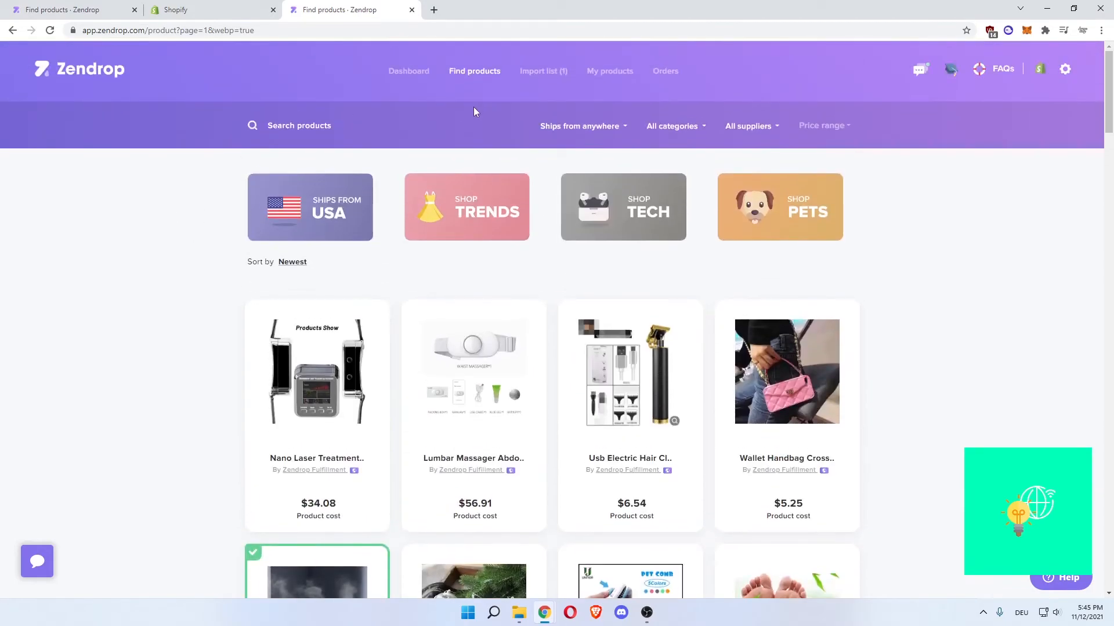
left_click(543, 71)
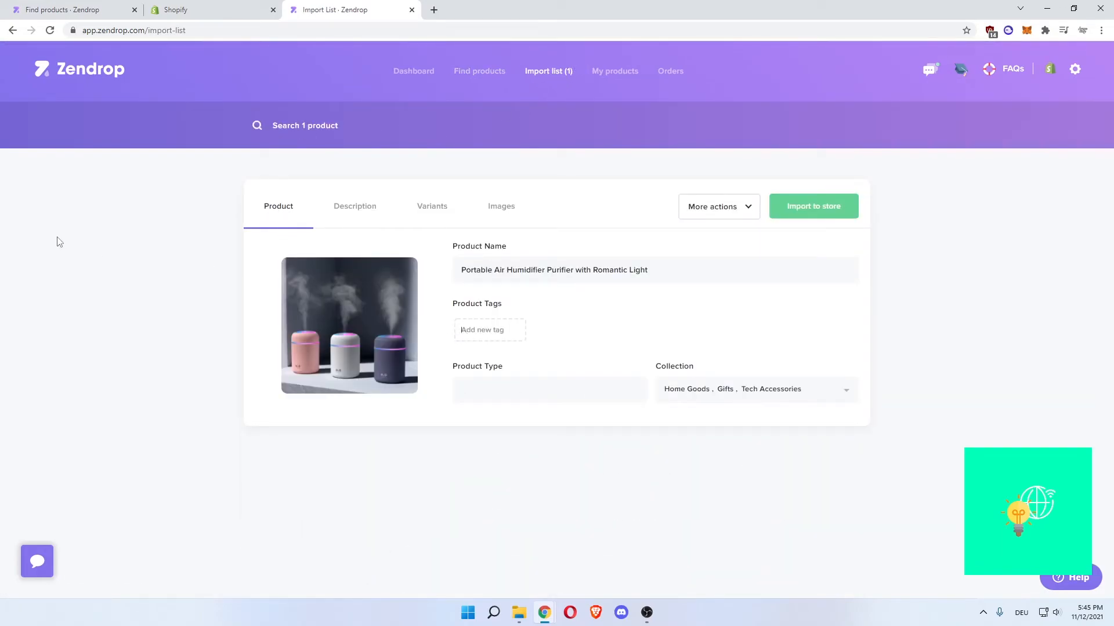
Tag the humidifier 'air humidifier'
type("air")
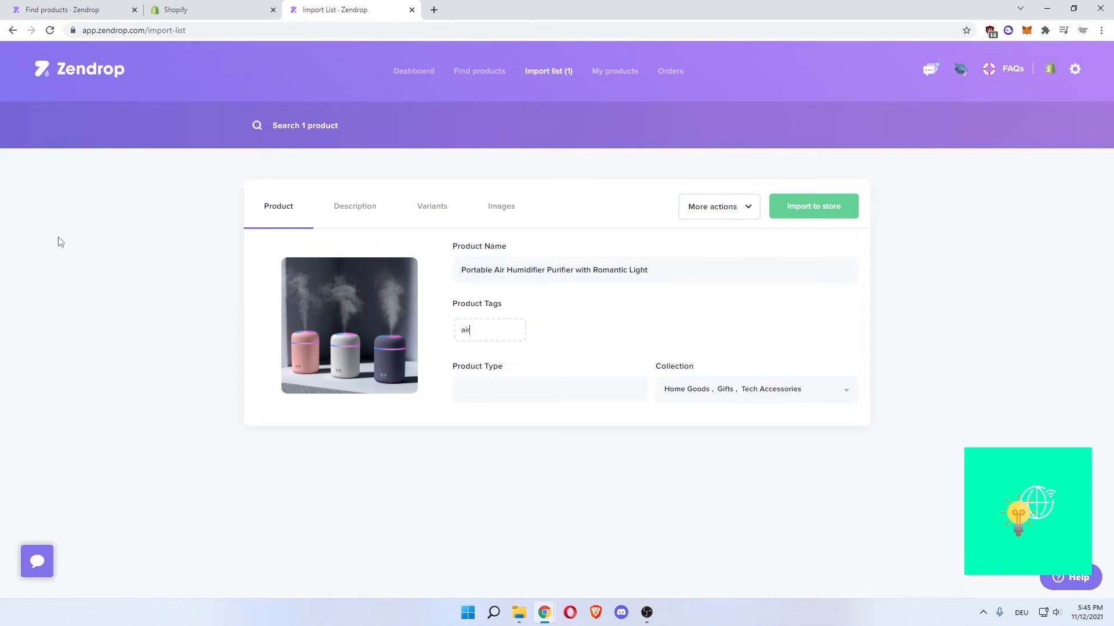
type("humidif")
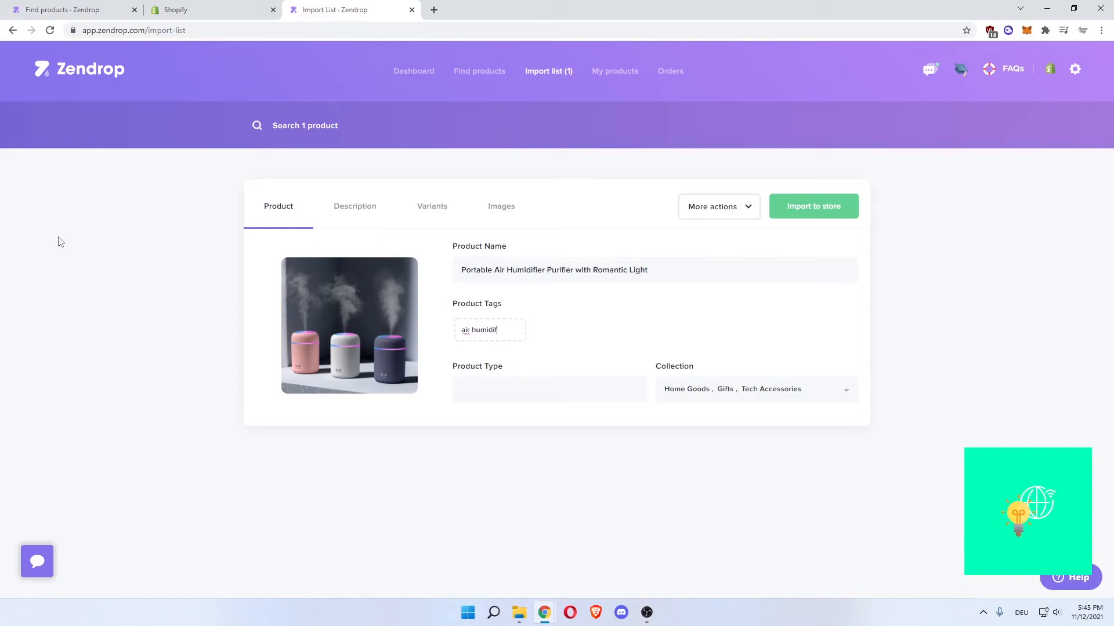
key("Enter")
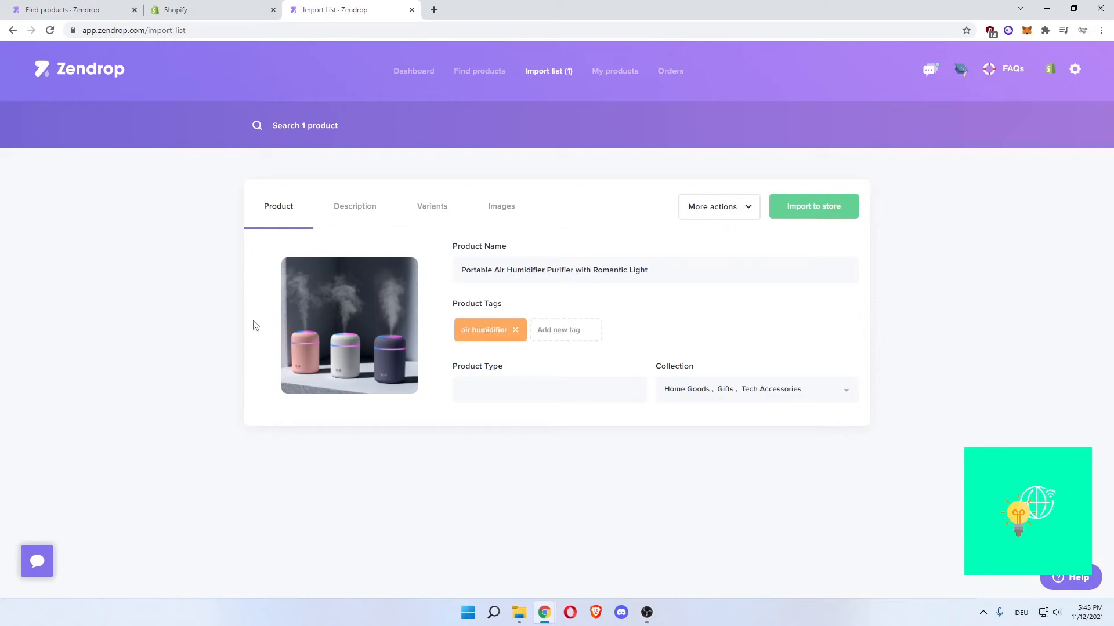
Set the product type to 'technology', then view the empty description editor
type("technology")
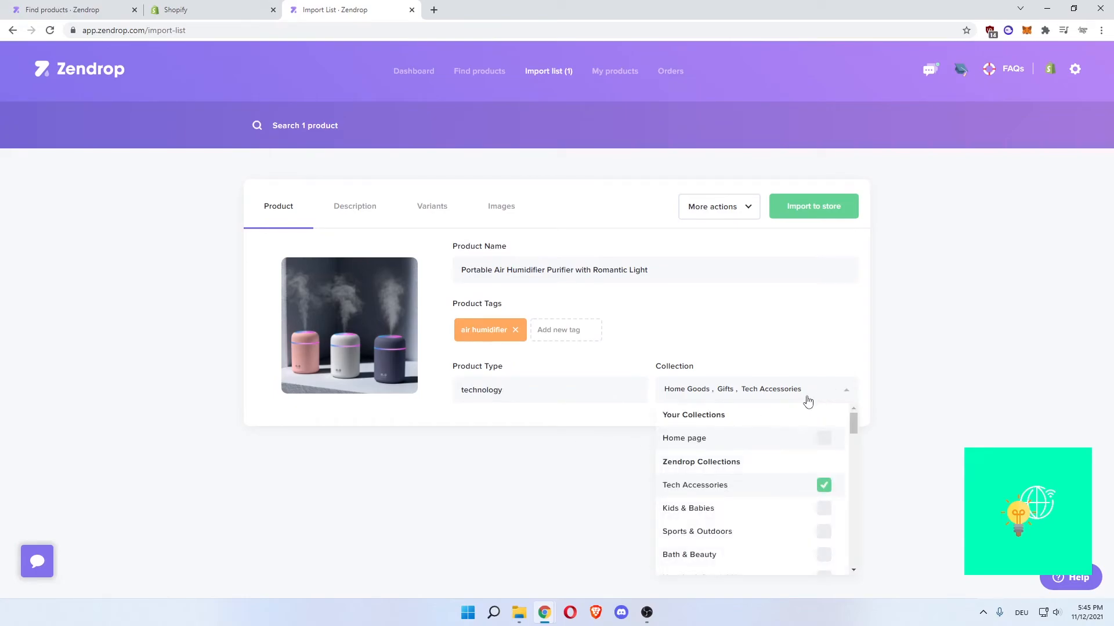
left_click(845, 389)
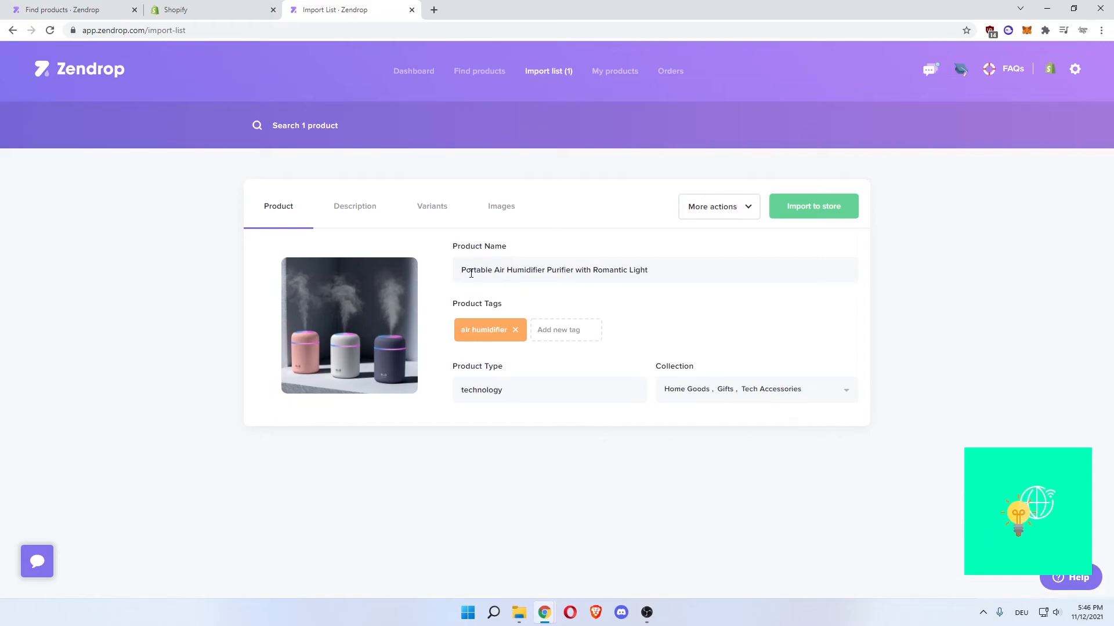
triple_click(554, 270)
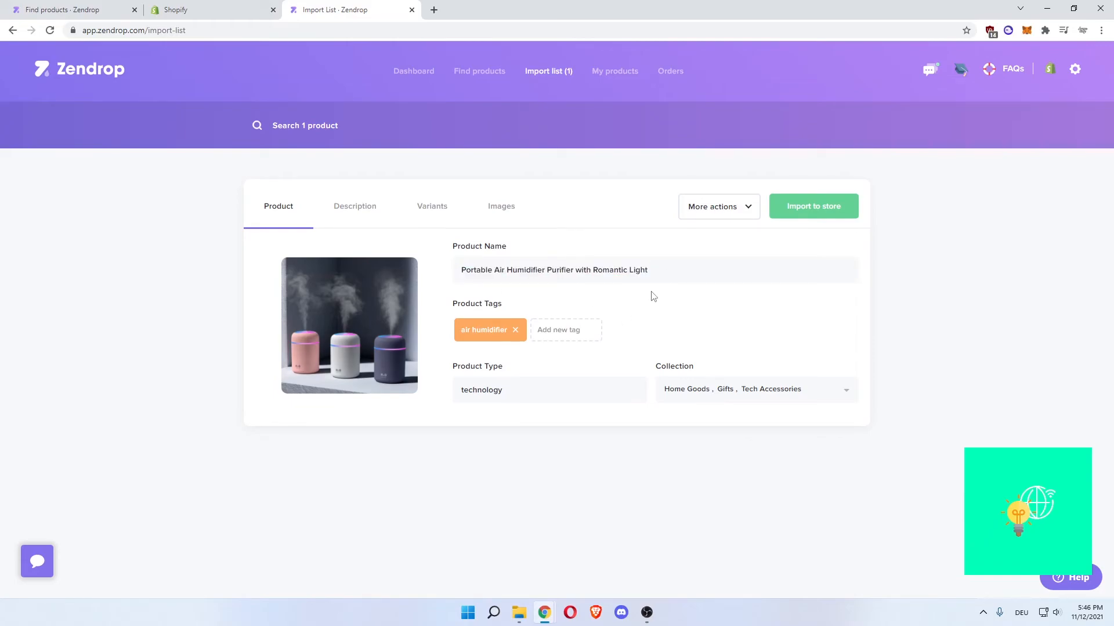
left_click(355, 206)
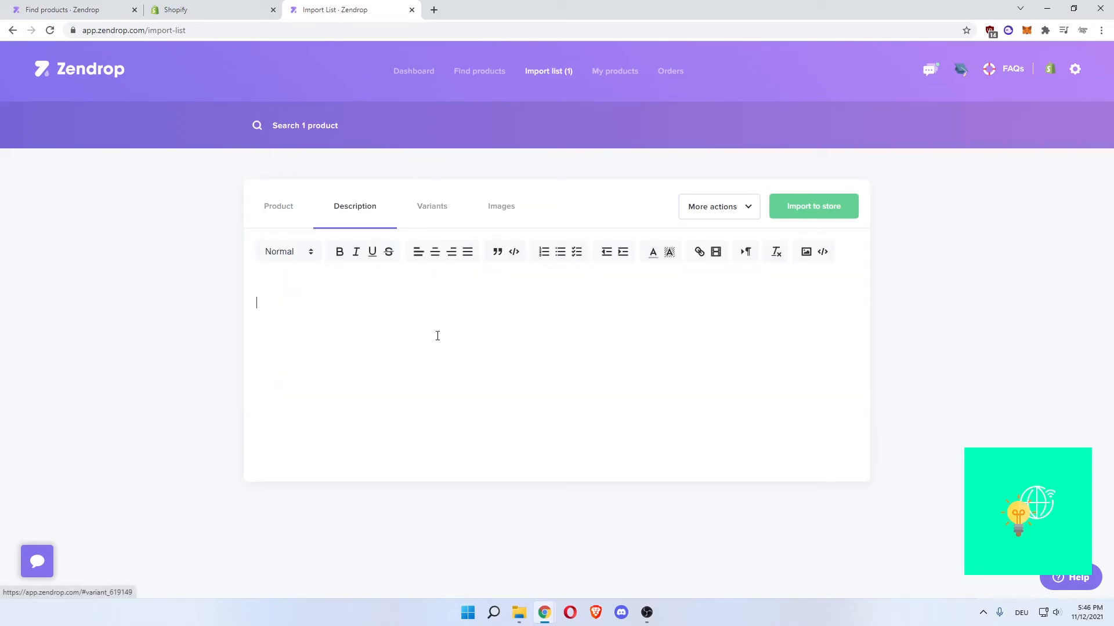
Untick the White, Pink and Green variants and import the humidifier to the store
left_click(427, 206)
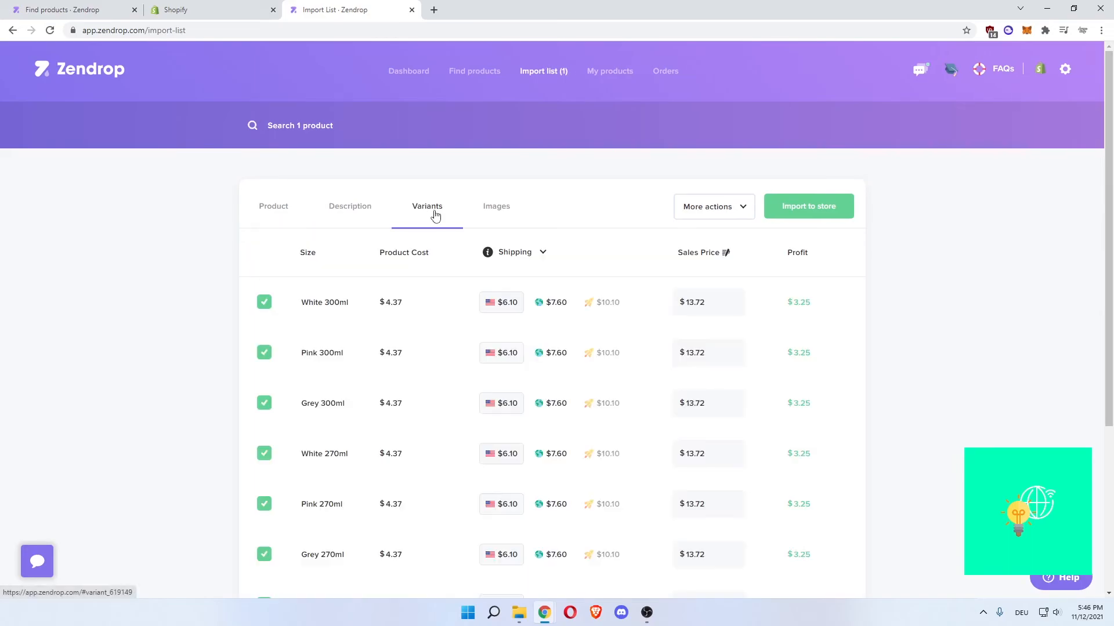
scroll("down", 3)
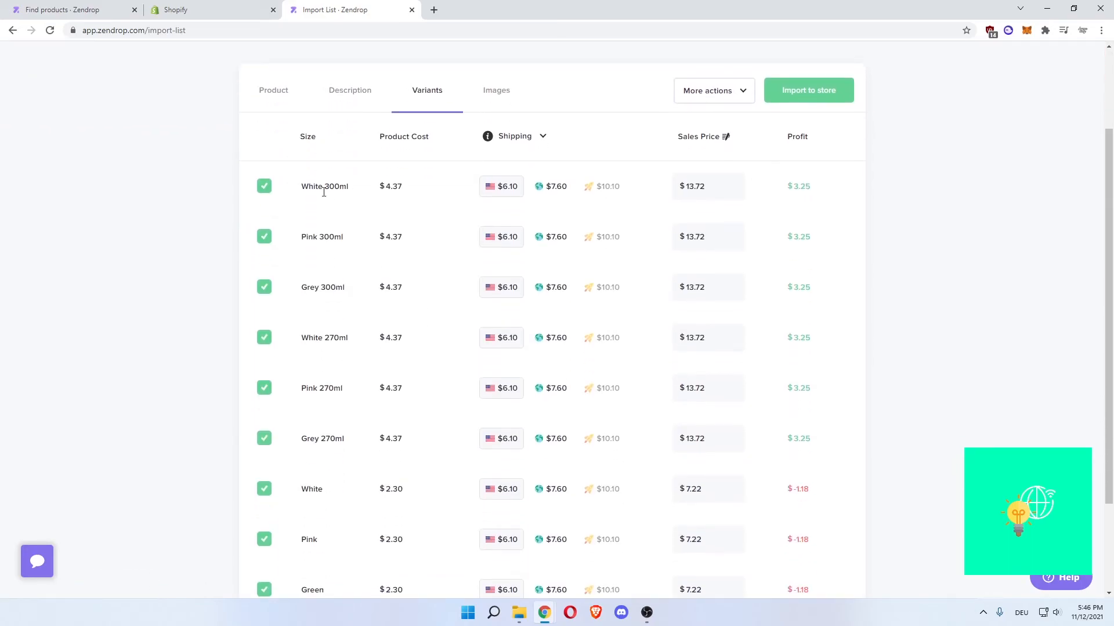
mouse_move(317, 238)
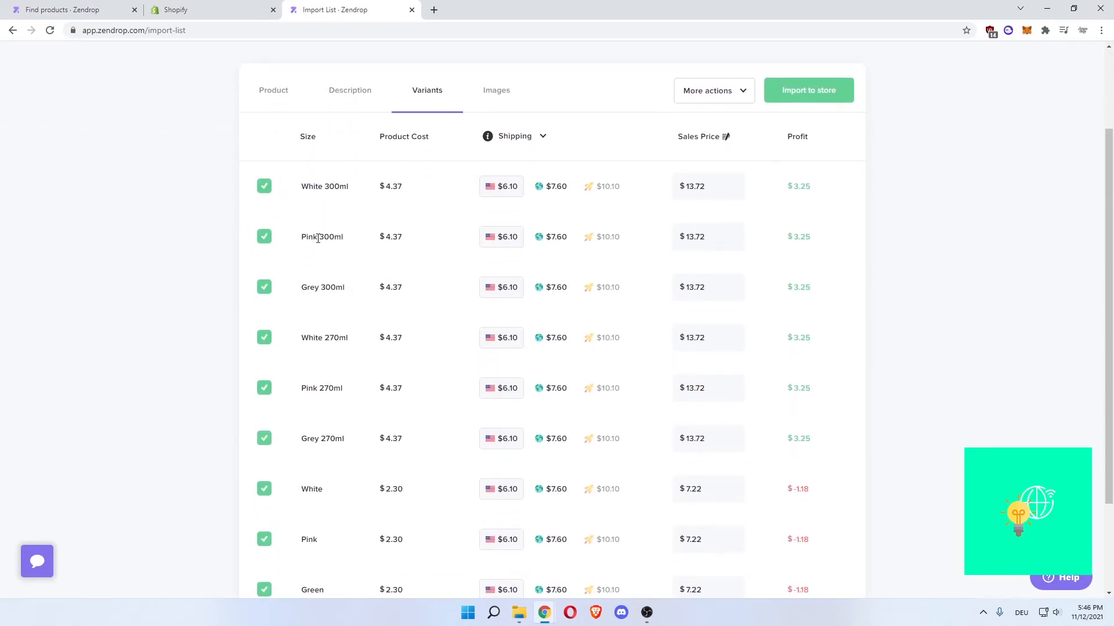
scroll("down", 3)
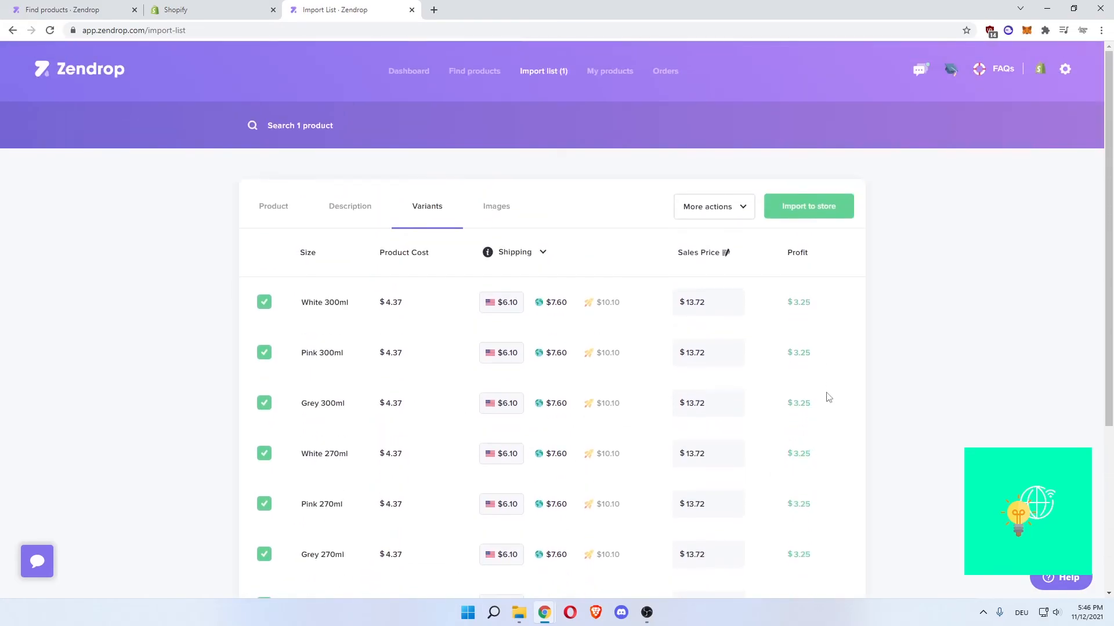
scroll("down", 3)
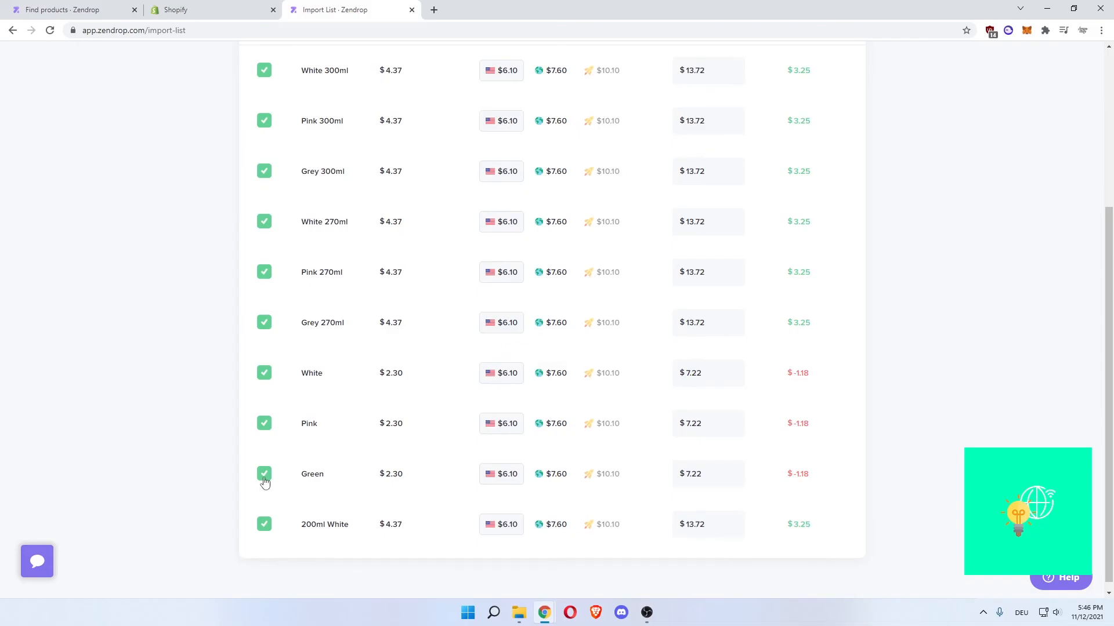
scroll("down", 3)
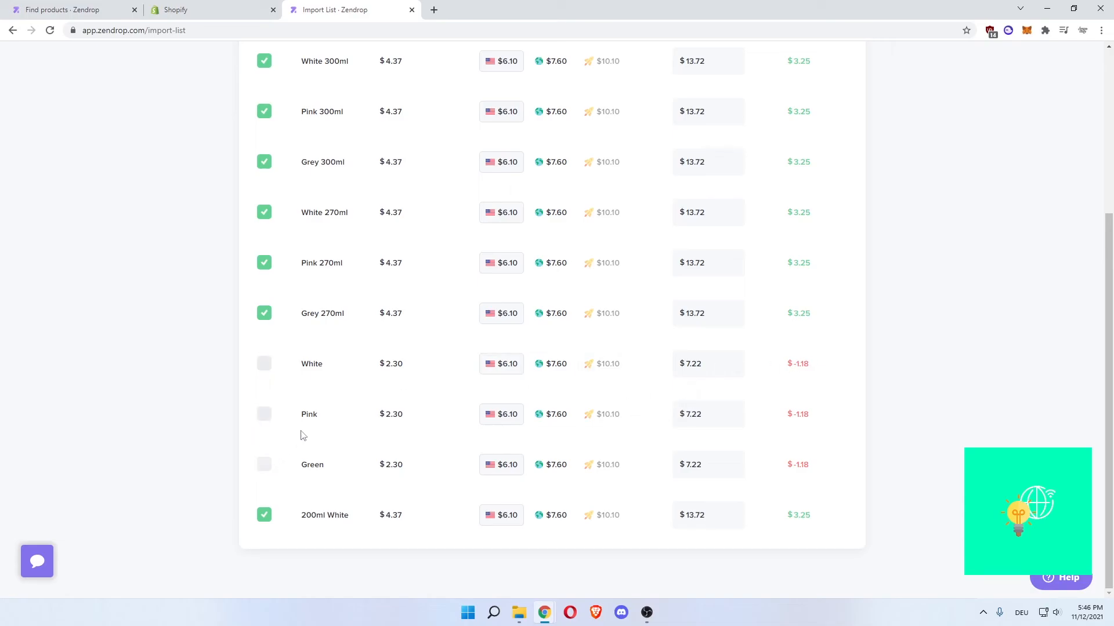
scroll("up", 3)
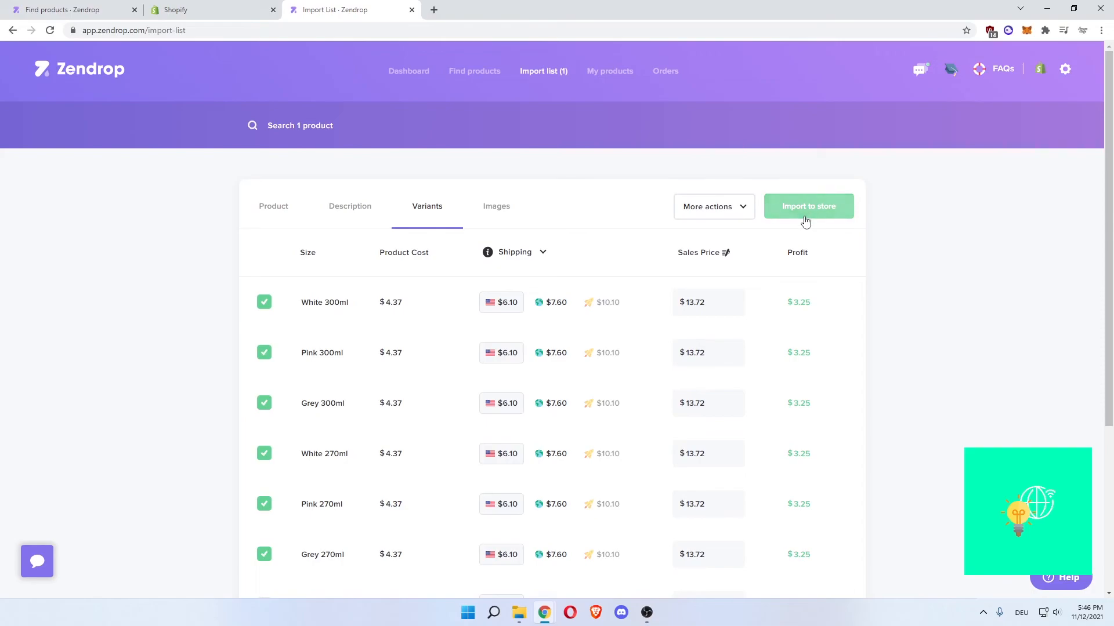
left_click(808, 205)
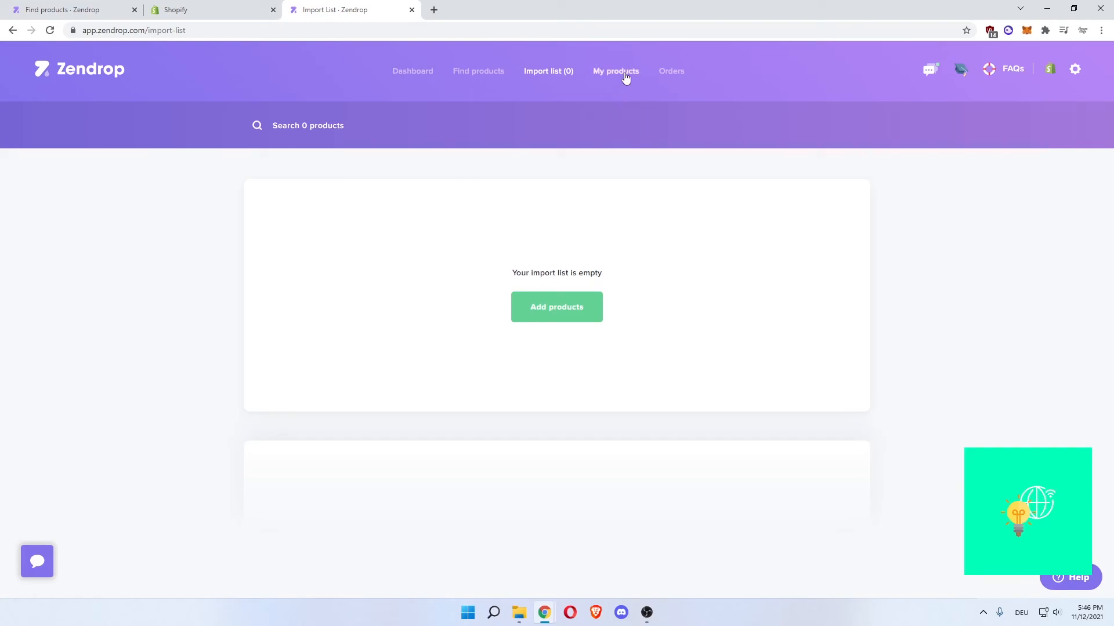
Open My Products to watch the Portable Air Humidifier importing
left_click(615, 70)
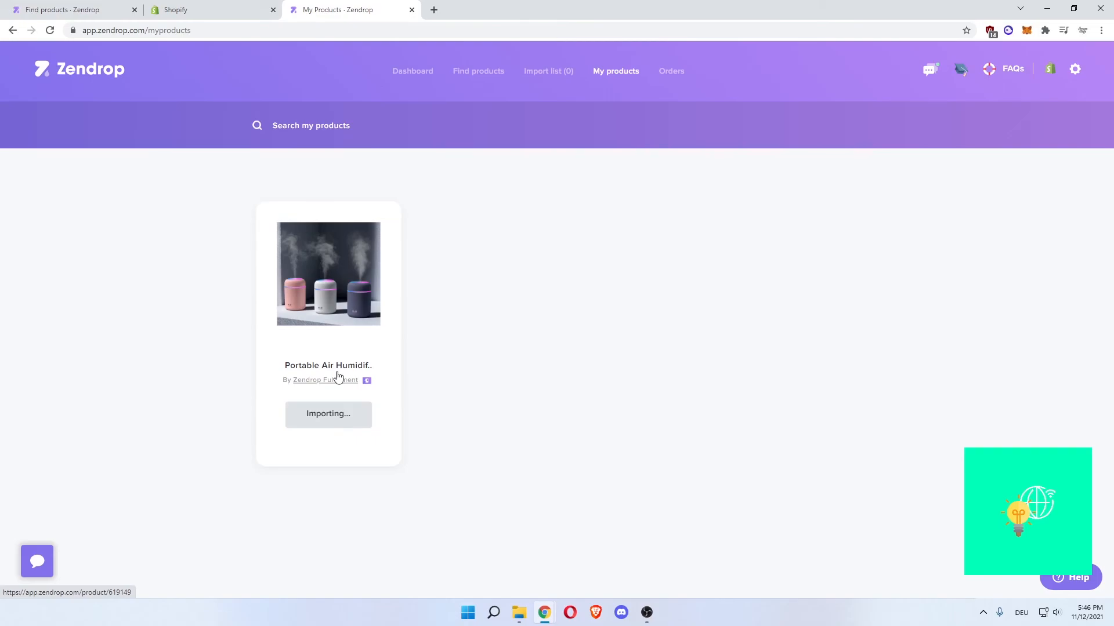
mouse_move(328, 414)
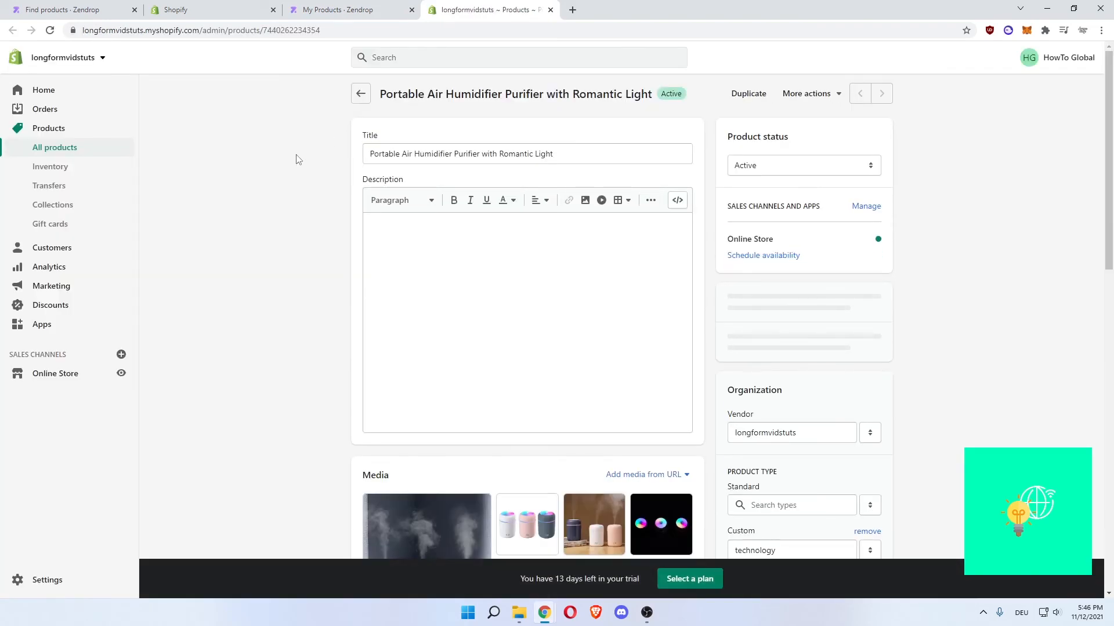
Scroll the humidifier's Shopify product page through media, options, collections and tags
scroll("down", 3)
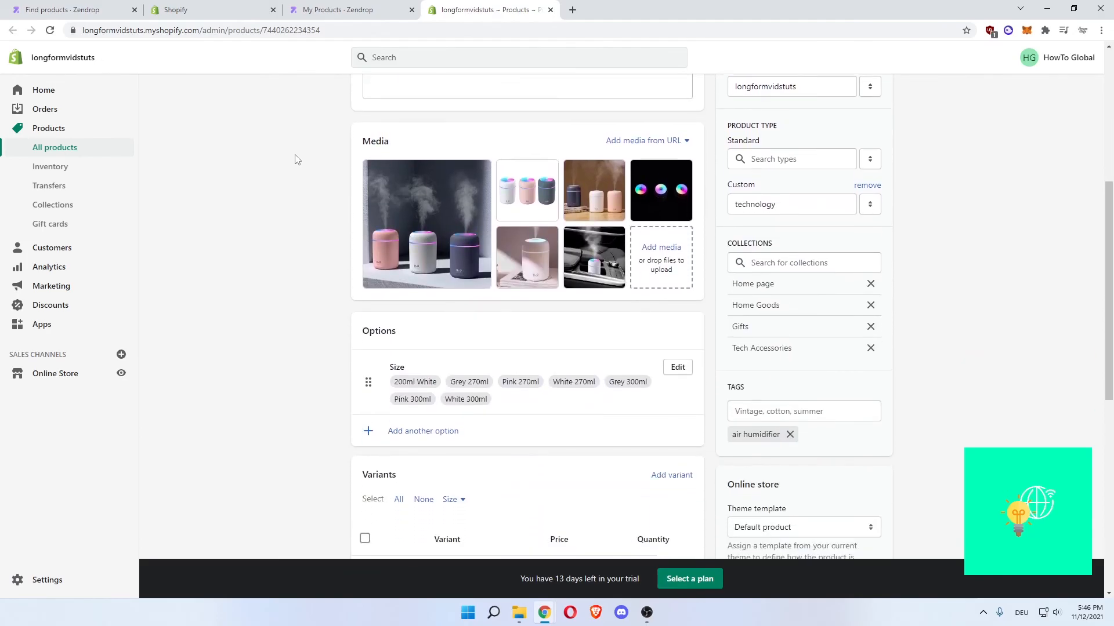
scroll("down", 3)
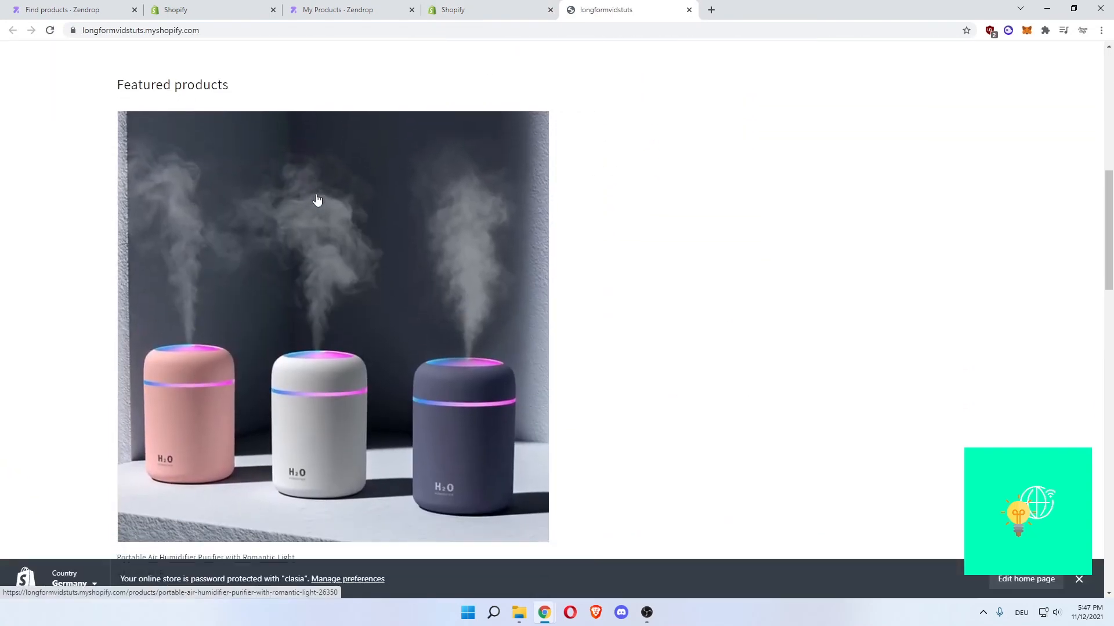
Open the featured portable air humidifier from the storefront home page to view its product page
scroll("down", 3)
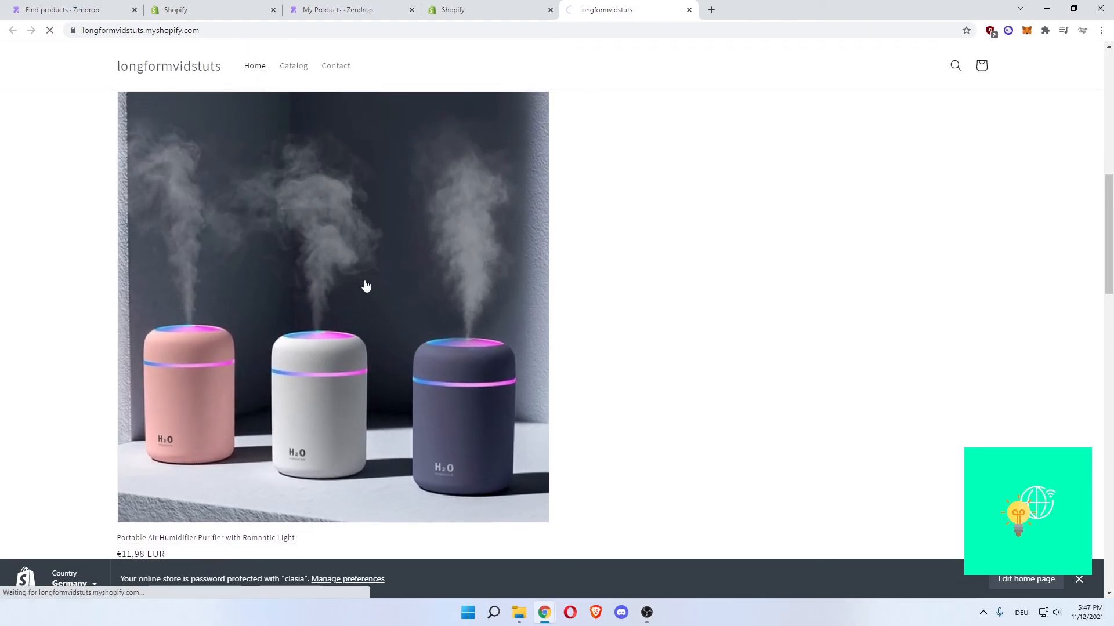
left_click(205, 537)
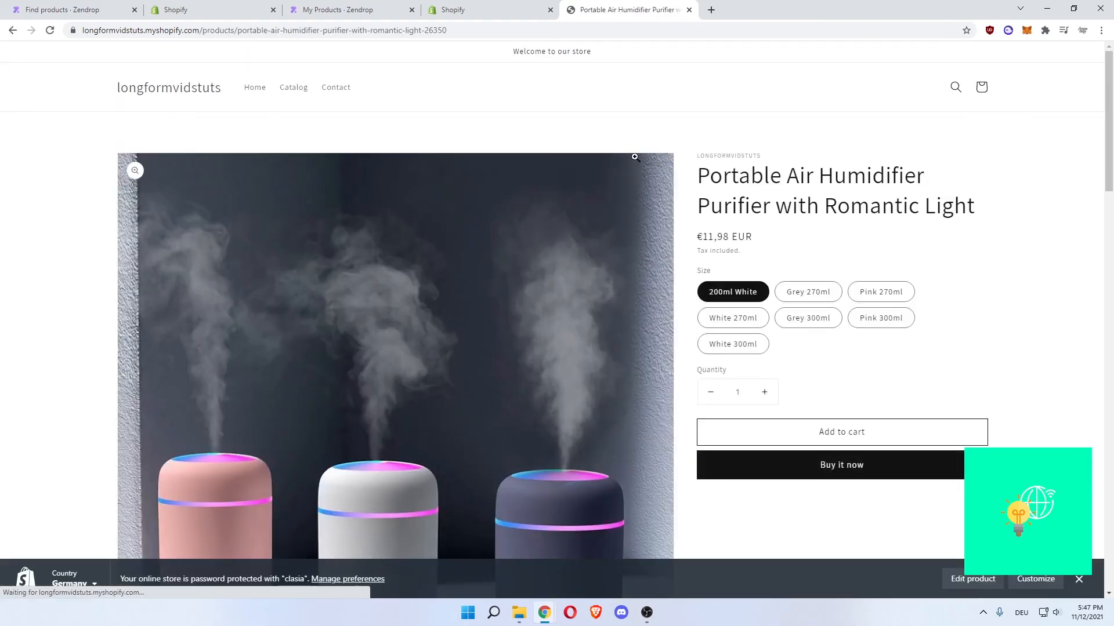
scroll("down", 3)
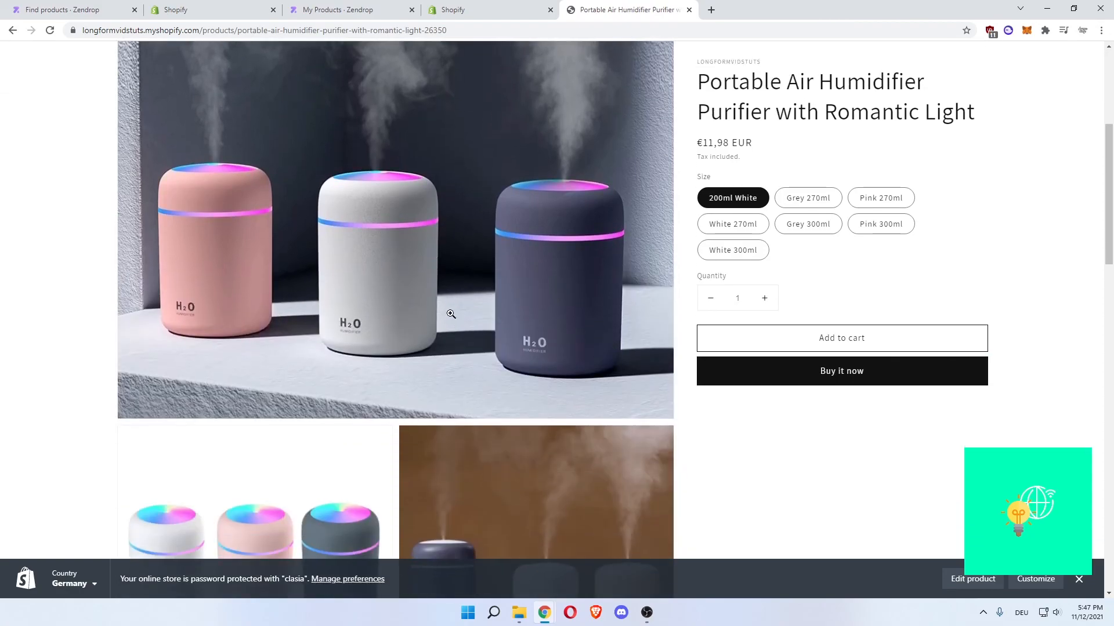